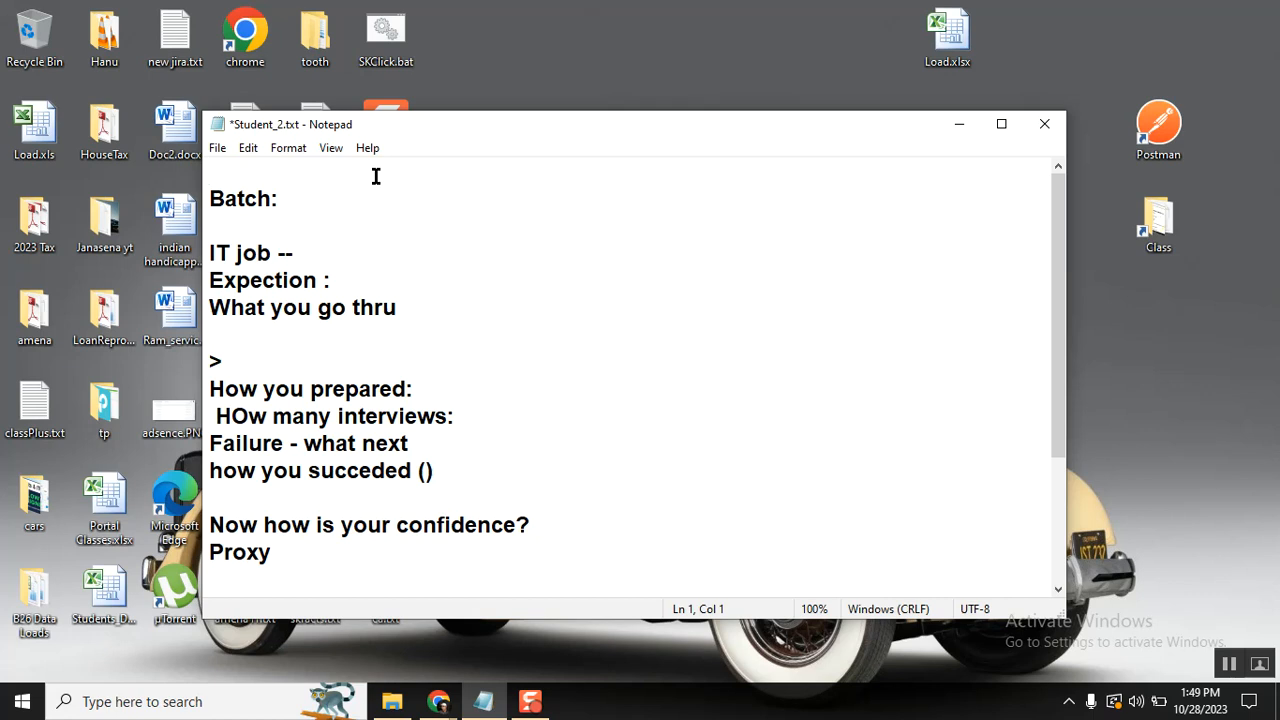
- Type the 'SUCCESS STORY' heading before 'Batch:', correcting the misspelled letters
{"action": "left_click", "coordinate": [295, 217]}
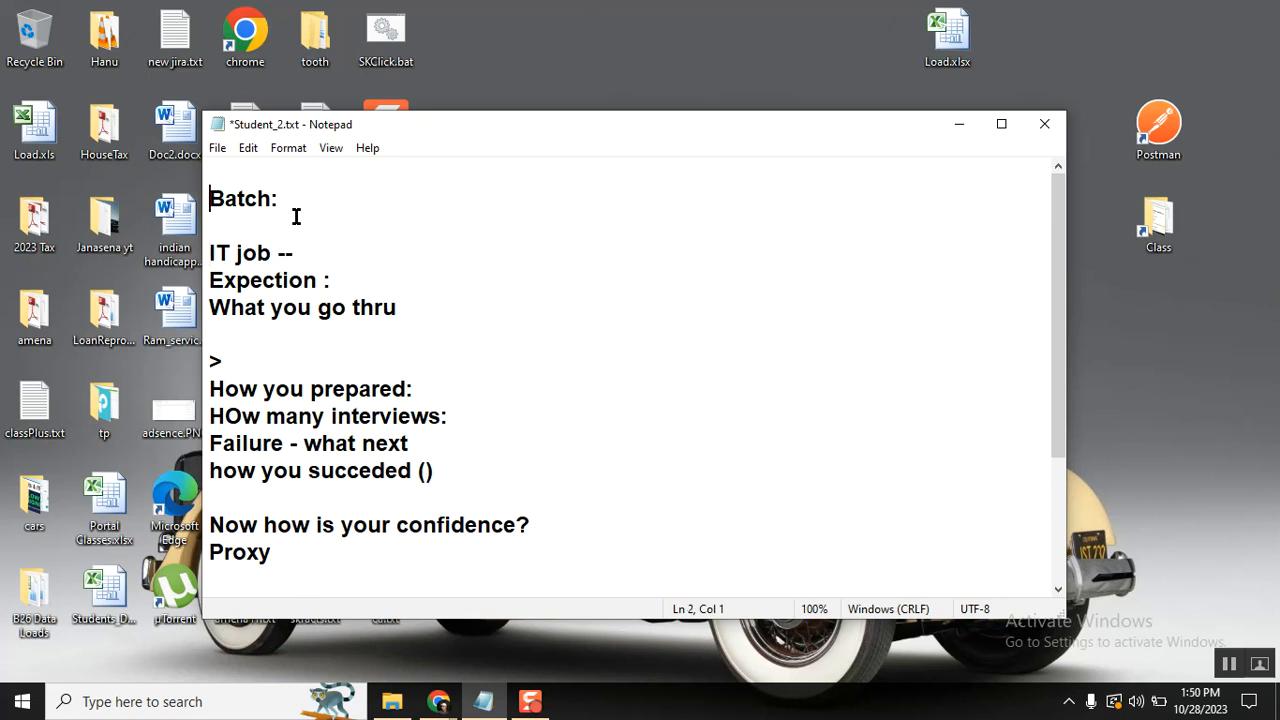
{"action": "left_click", "coordinate": [209, 198]}
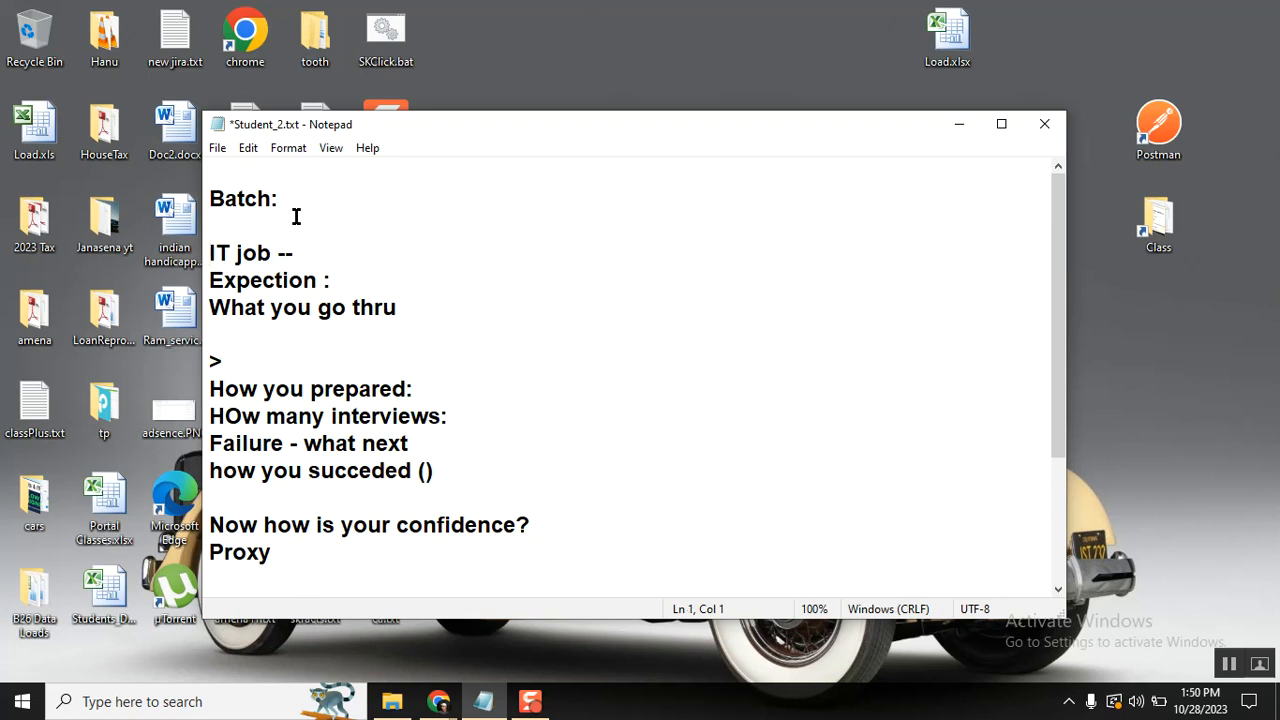
{"action": "type", "text": "SUCESS"}
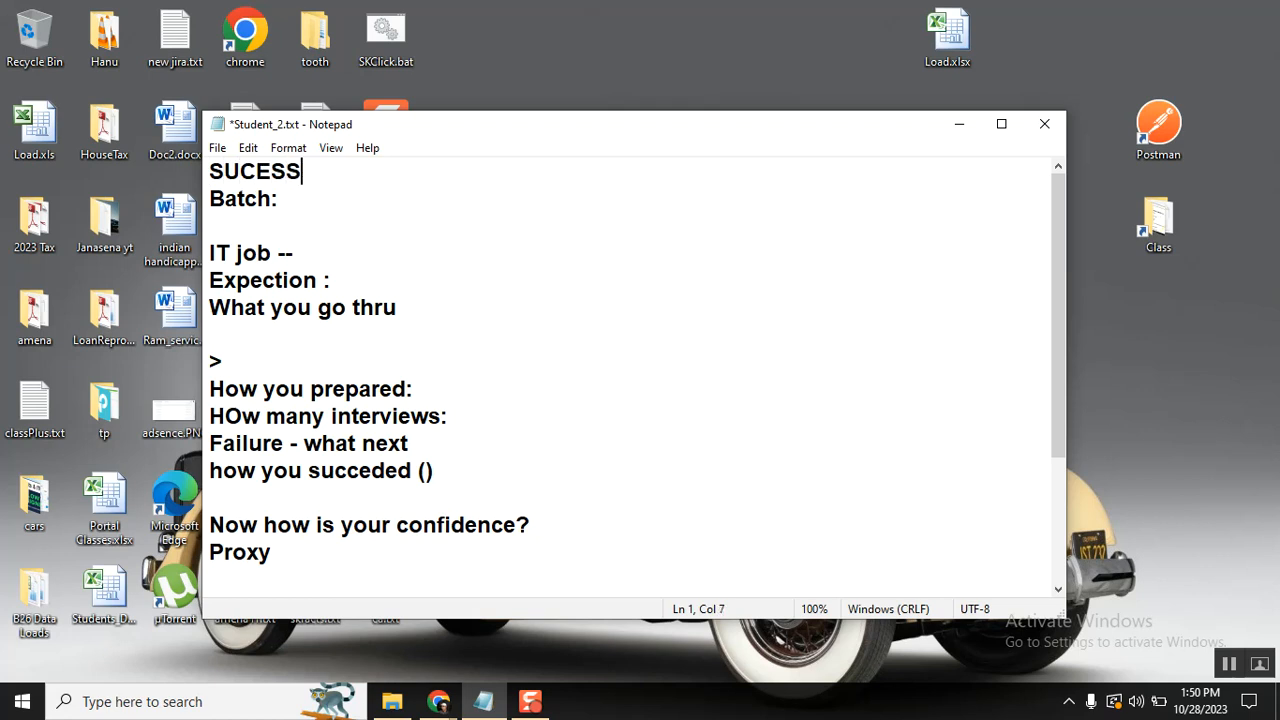
{"action": "key", "text": "Backspace"}
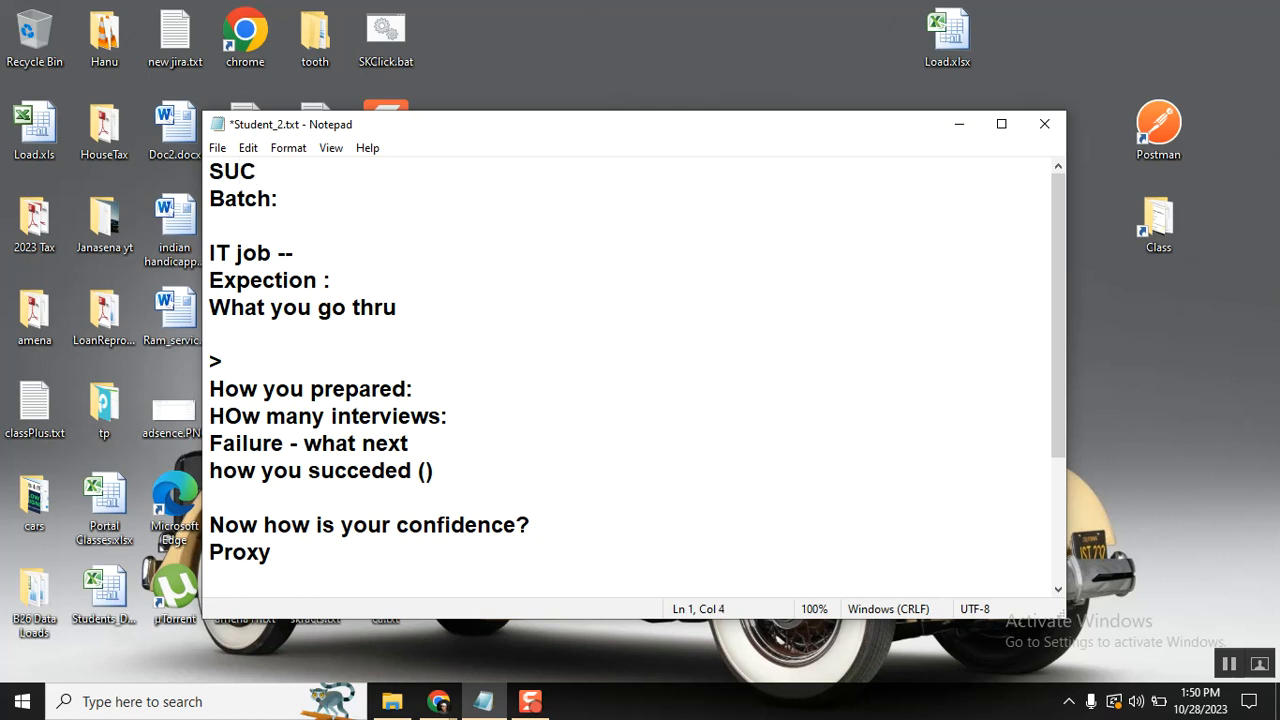
{"action": "type", "text": "CS+E+++"}
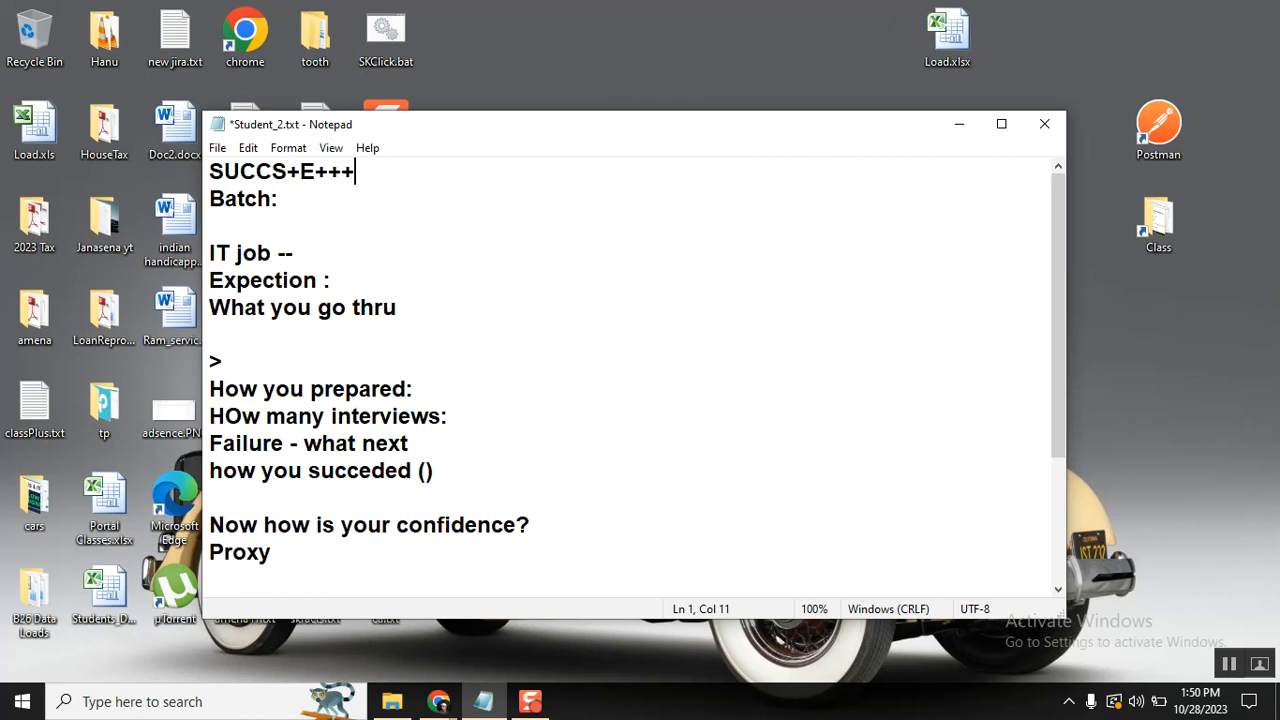
{"action": "key", "text": "BackSpace"}
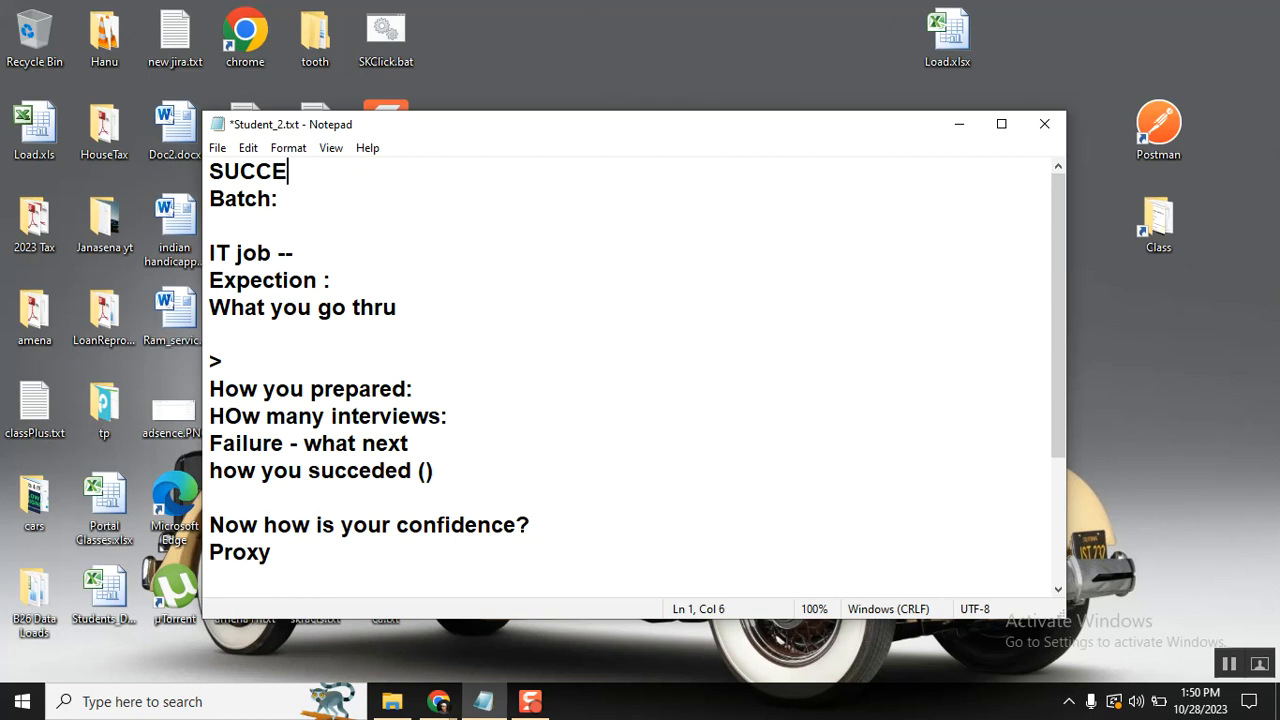
{"action": "type", "text": "SS S"}
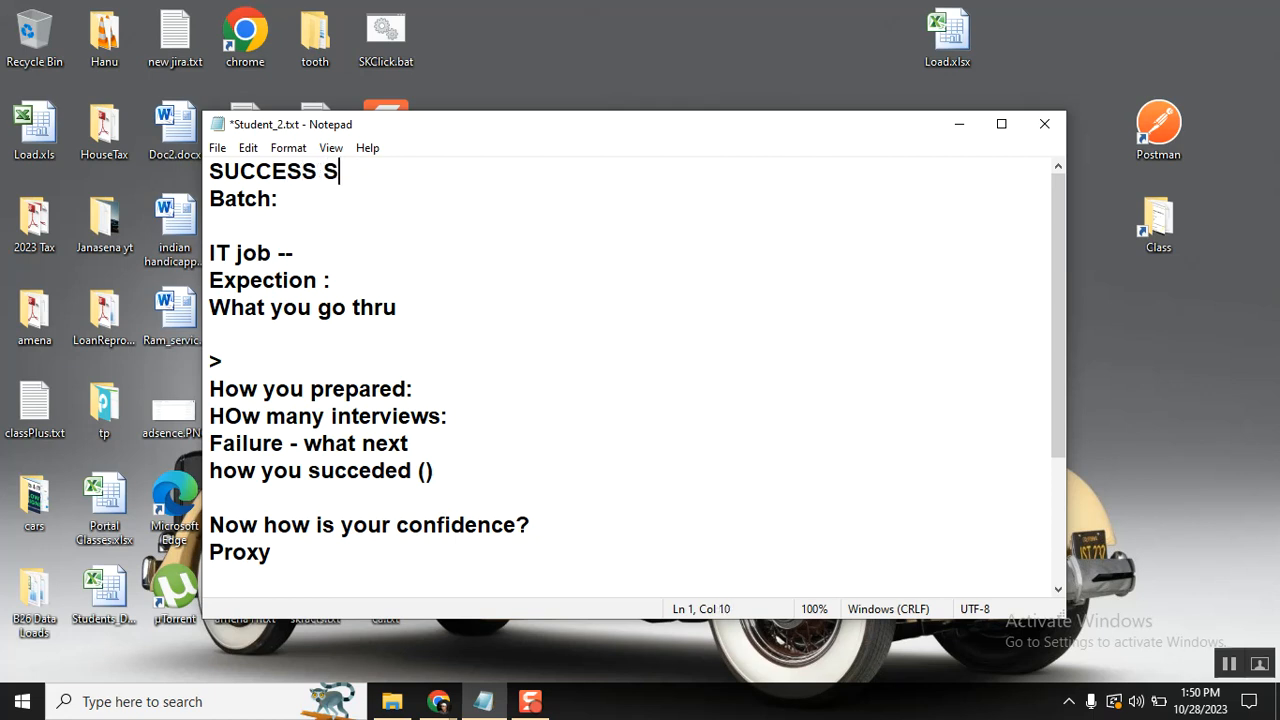
{"action": "type", "text": "TORT"}
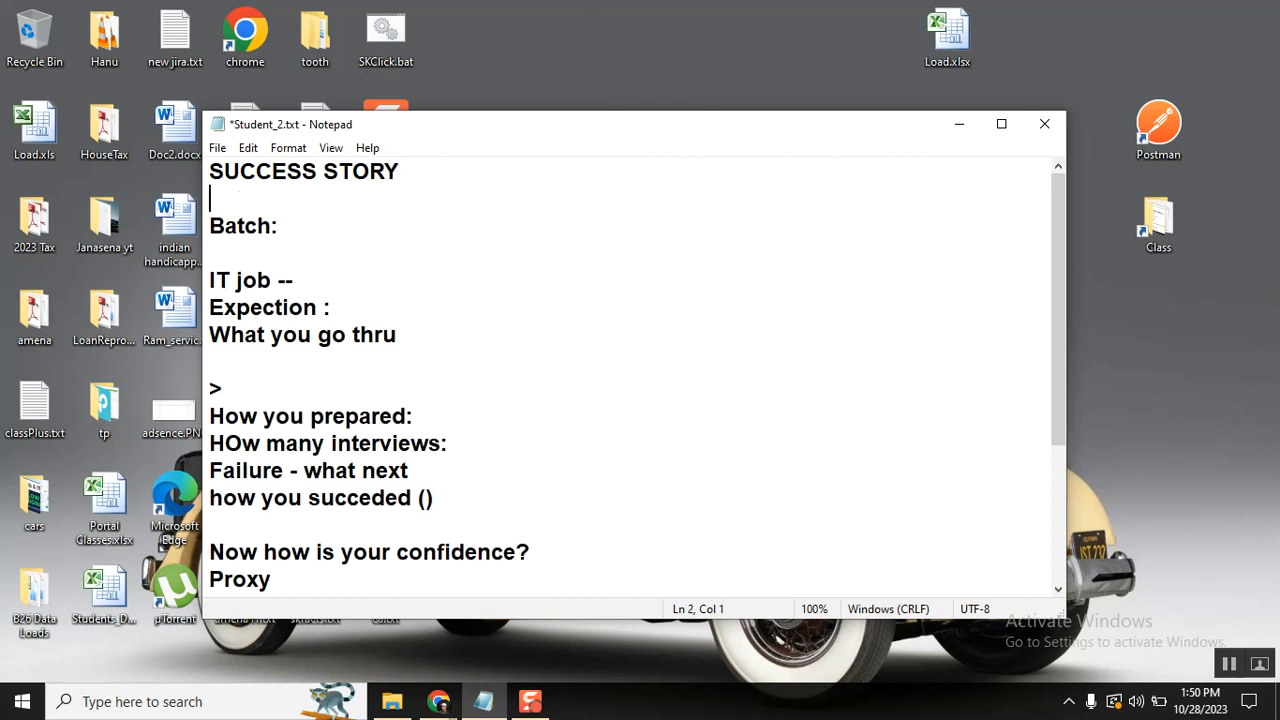
- Add a blank line under the heading and fill the Expection line with 'IT Suport (incident)'
{"action": "key", "text": "Enter"}
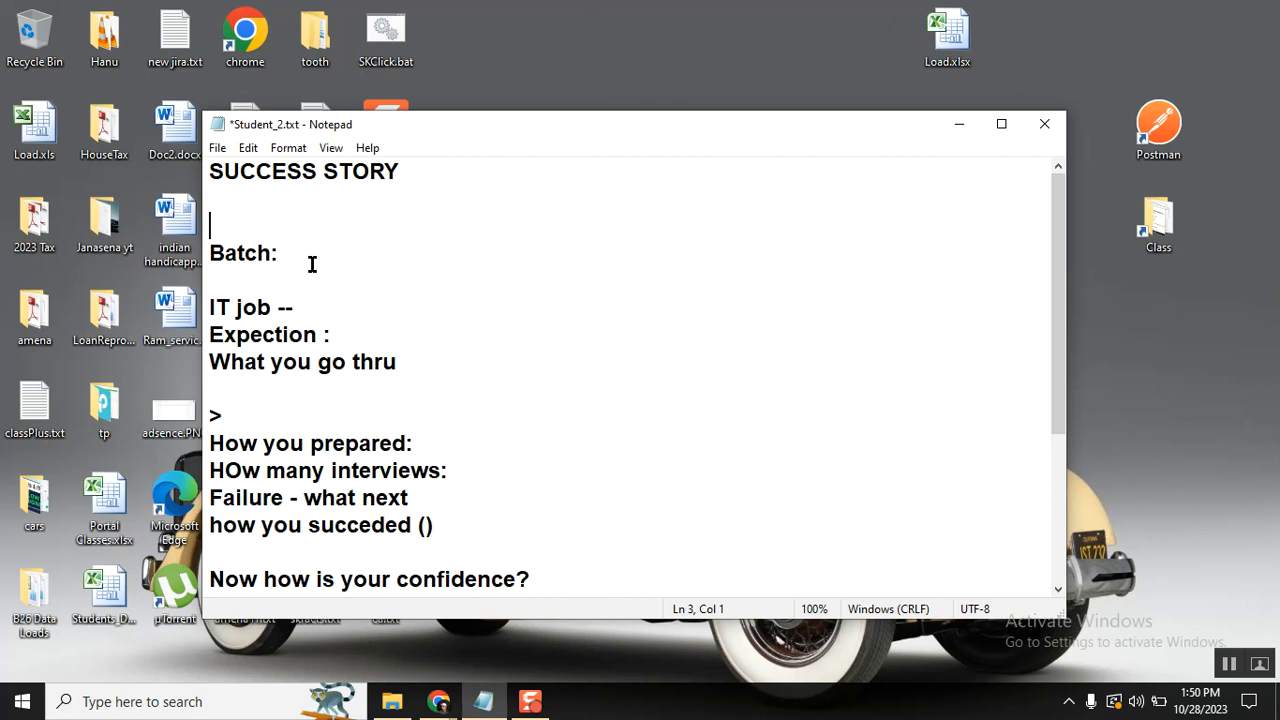
{"action": "type", "text": "In"}
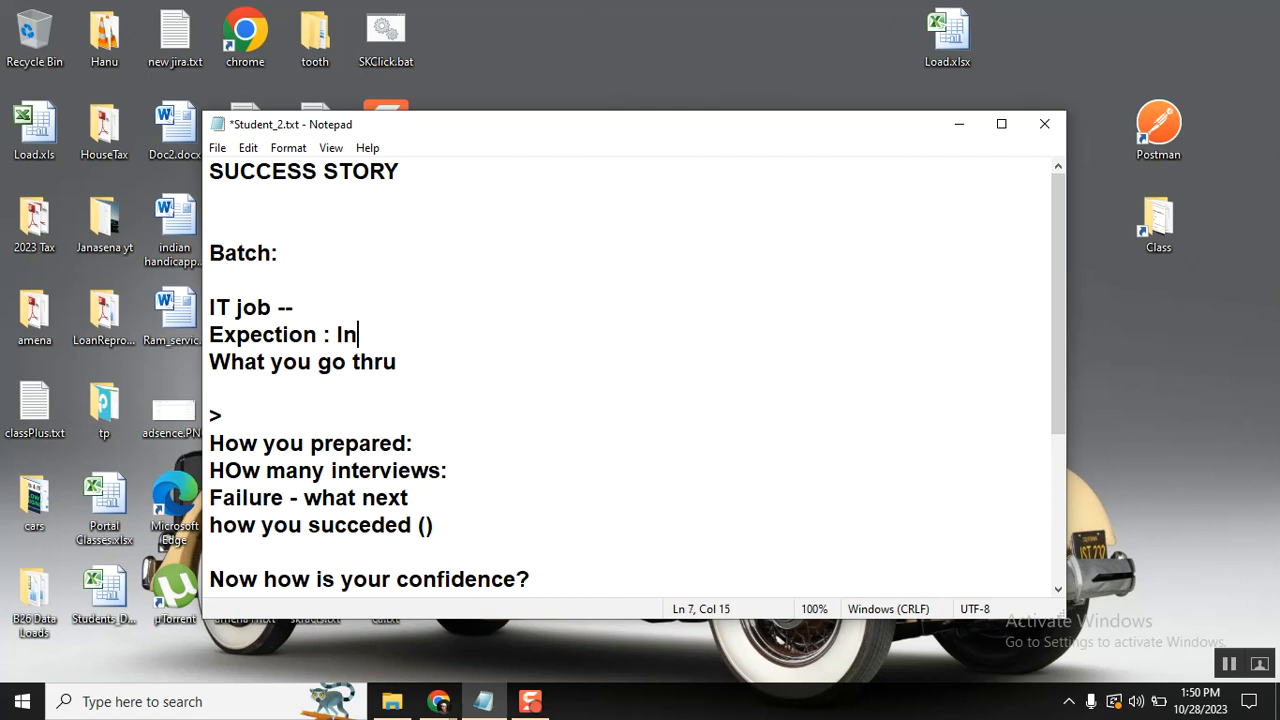
{"action": "type", "text": "cidne"}
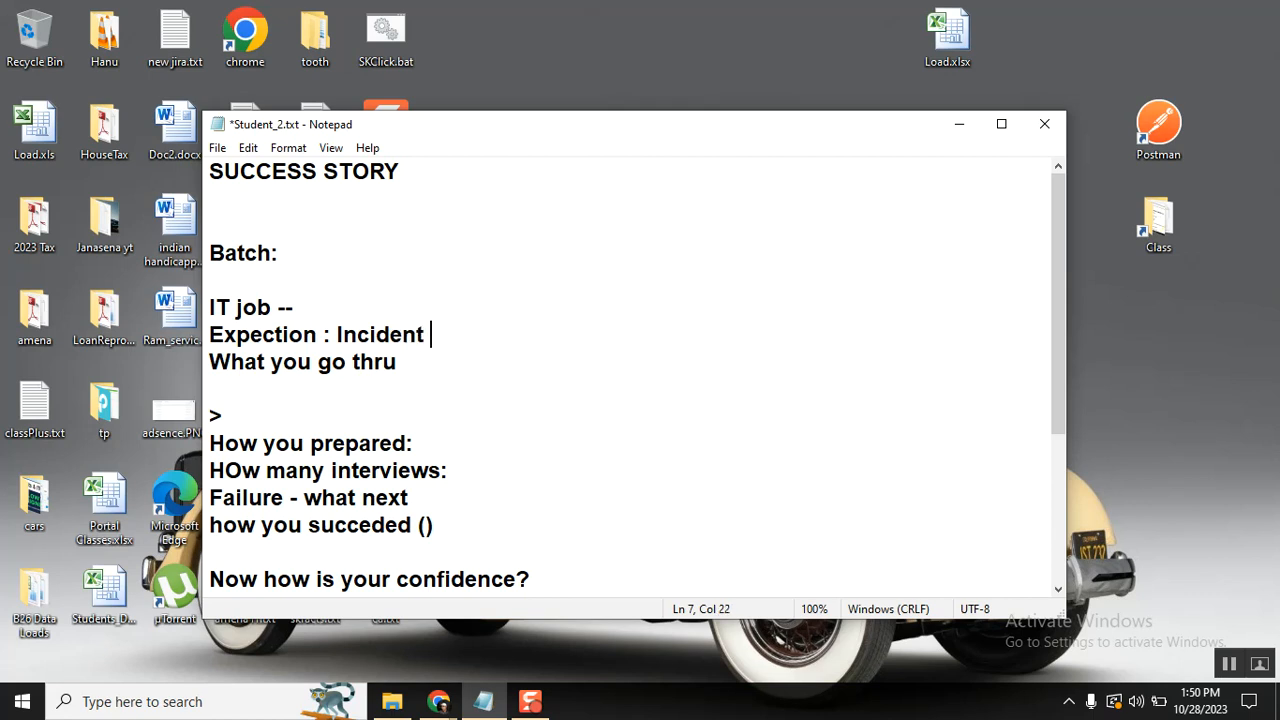
{"action": "key", "text": "BackSpace"}
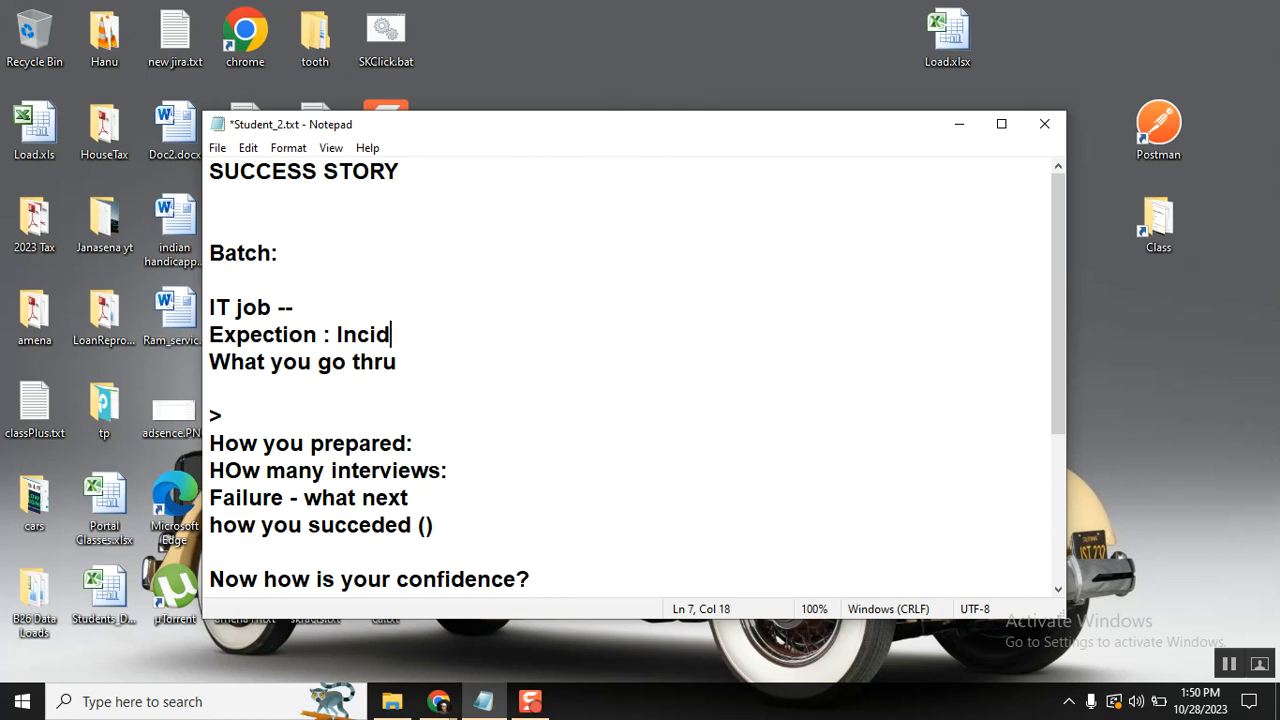
{"action": "type", "text": "IT"}
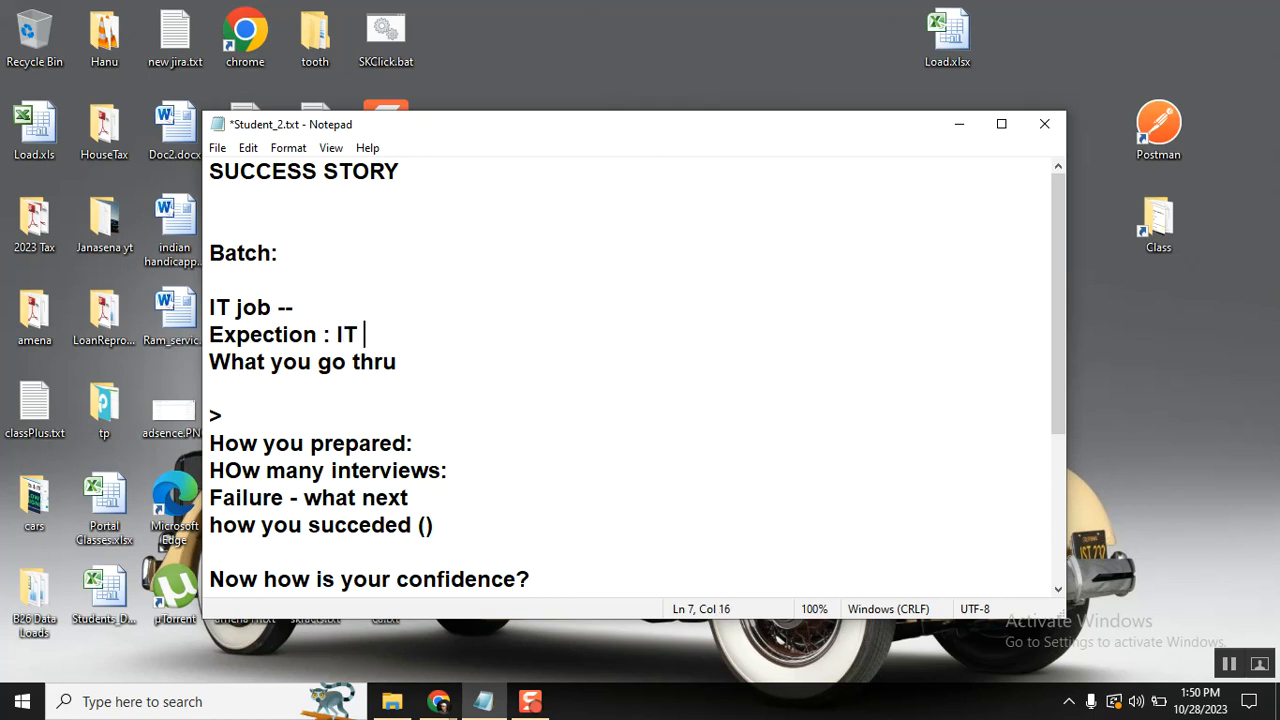
{"action": "type", "text": "Supoort ("}
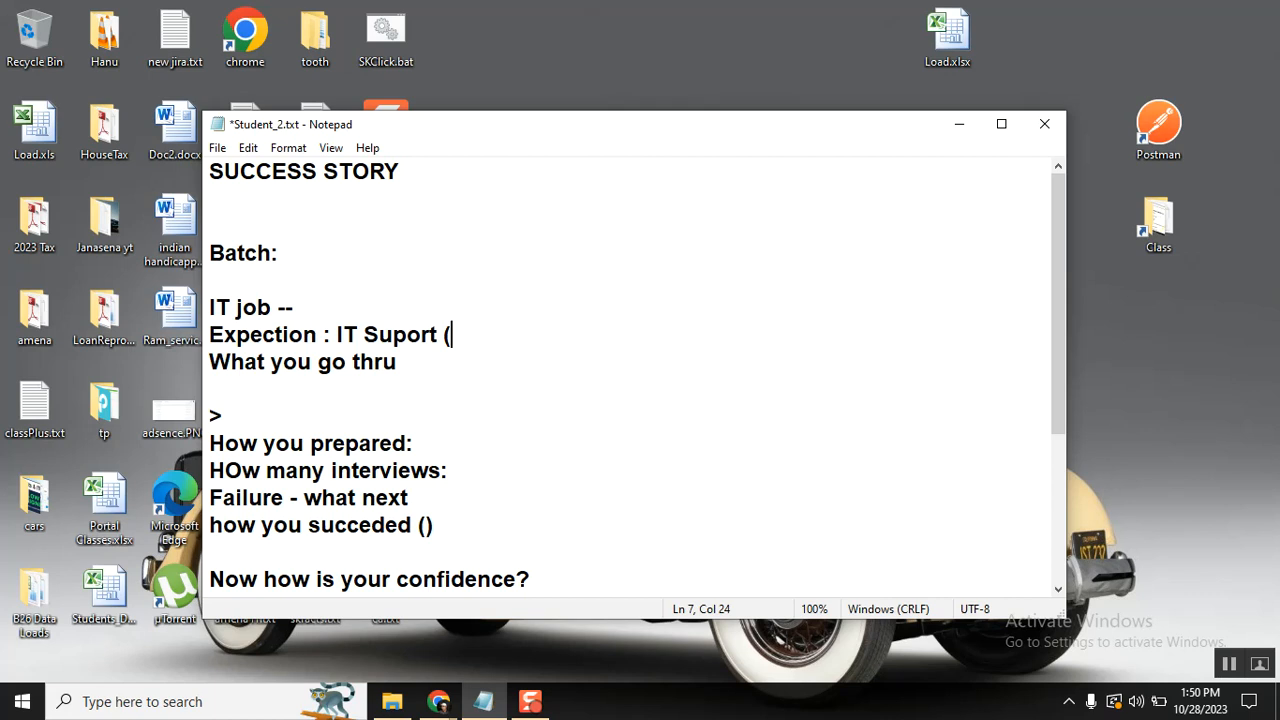
{"action": "type", "text": "incid"}
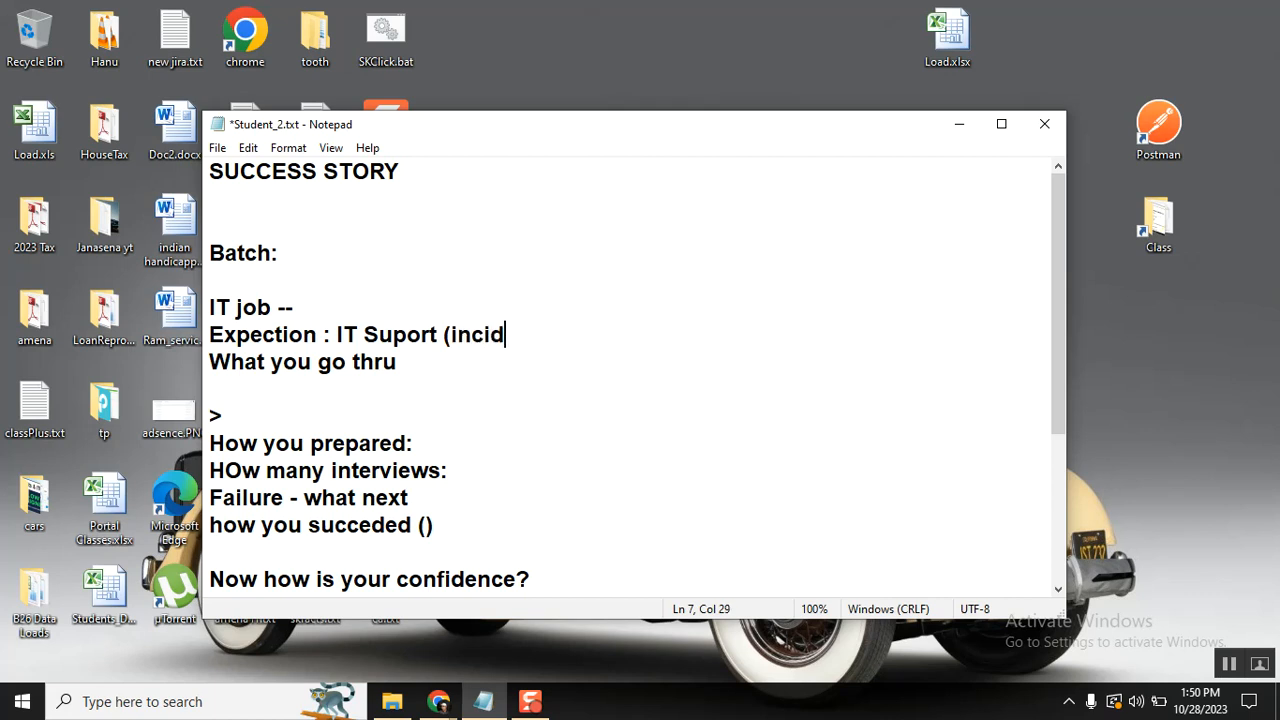
{"action": "type", "text": "ent)"}
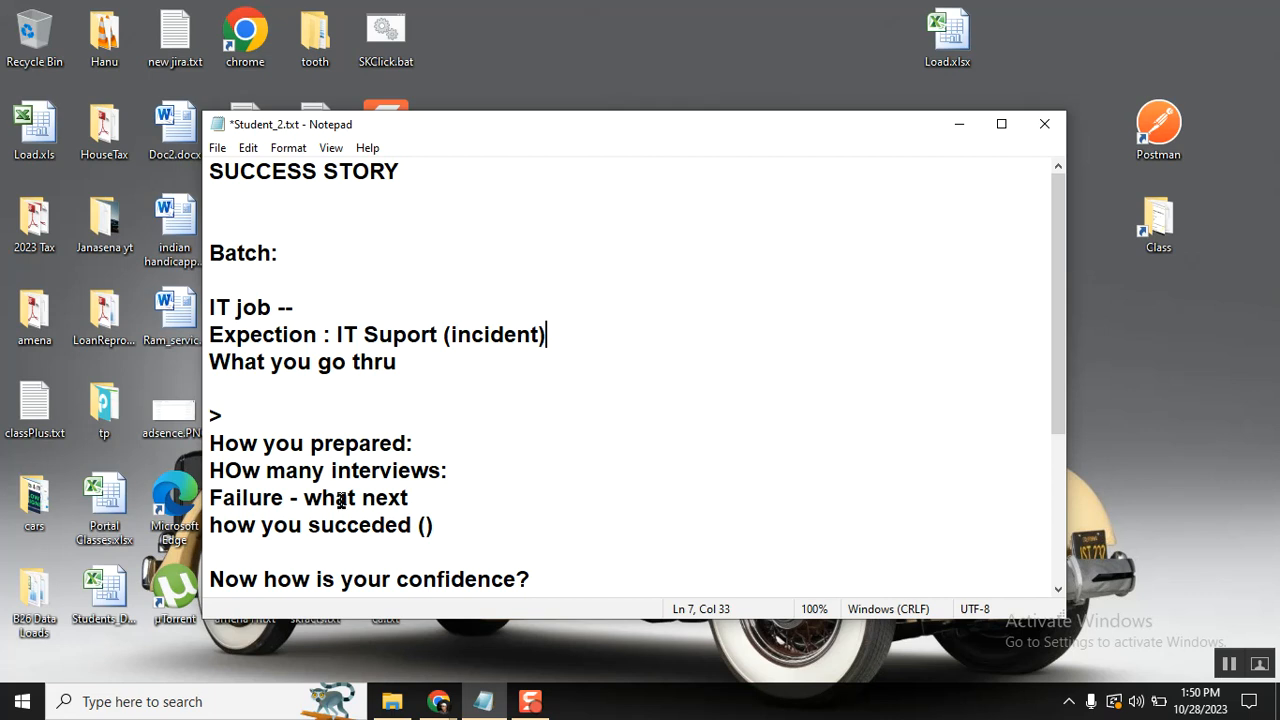
- Add a 'CSA' line beneath the '>' marker, above 'How you prepared:'
{"action": "left_click", "coordinate": [400, 171]}
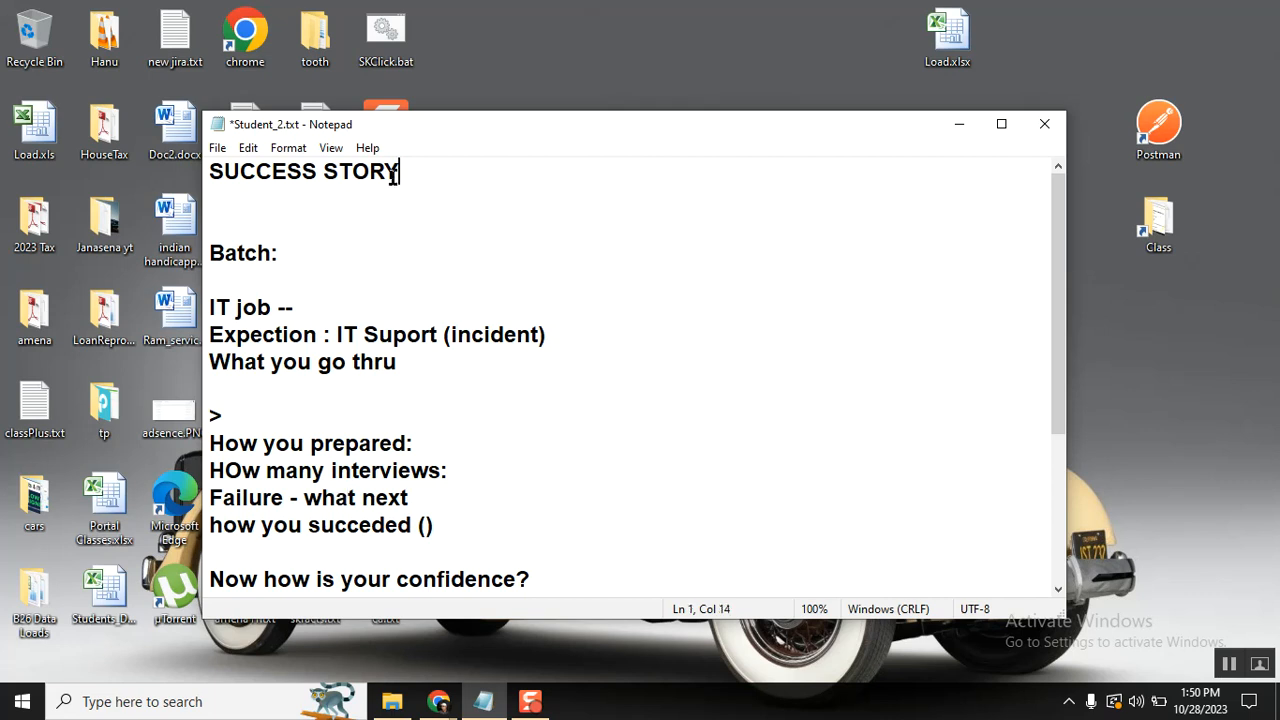
{"action": "mouse_move", "coordinate": [430, 330]}
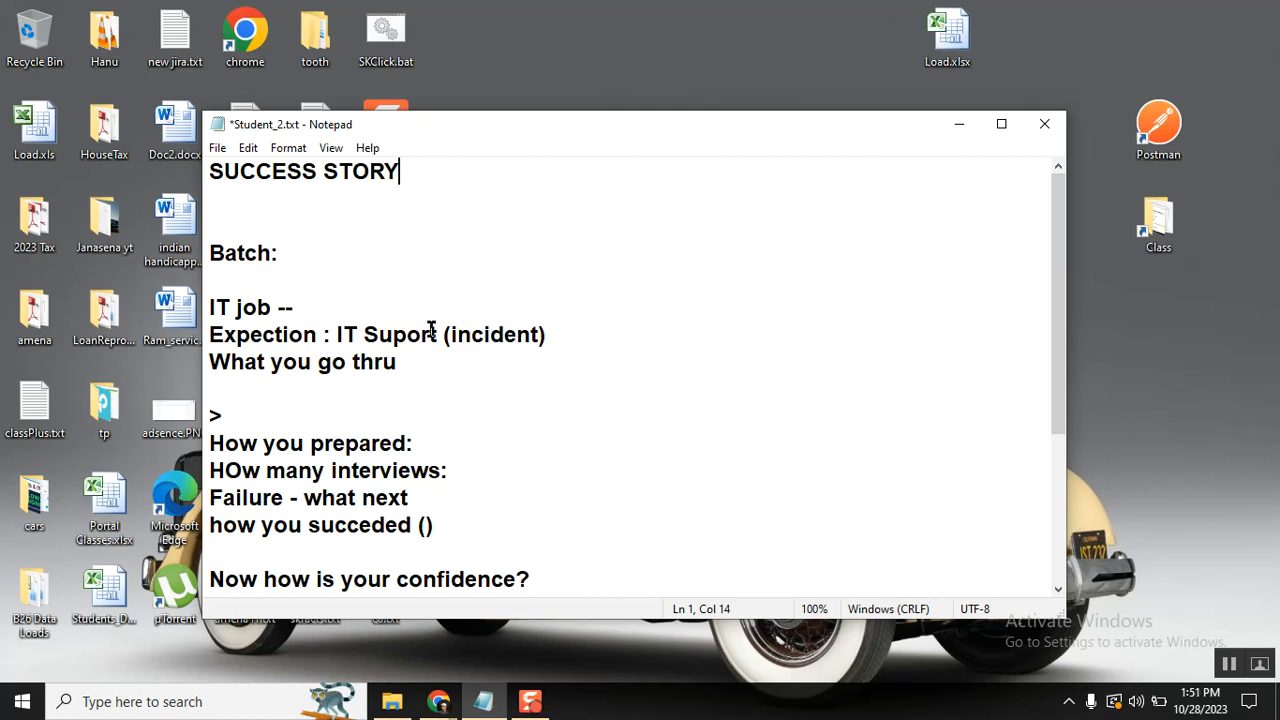
{"action": "left_click", "coordinate": [300, 307]}
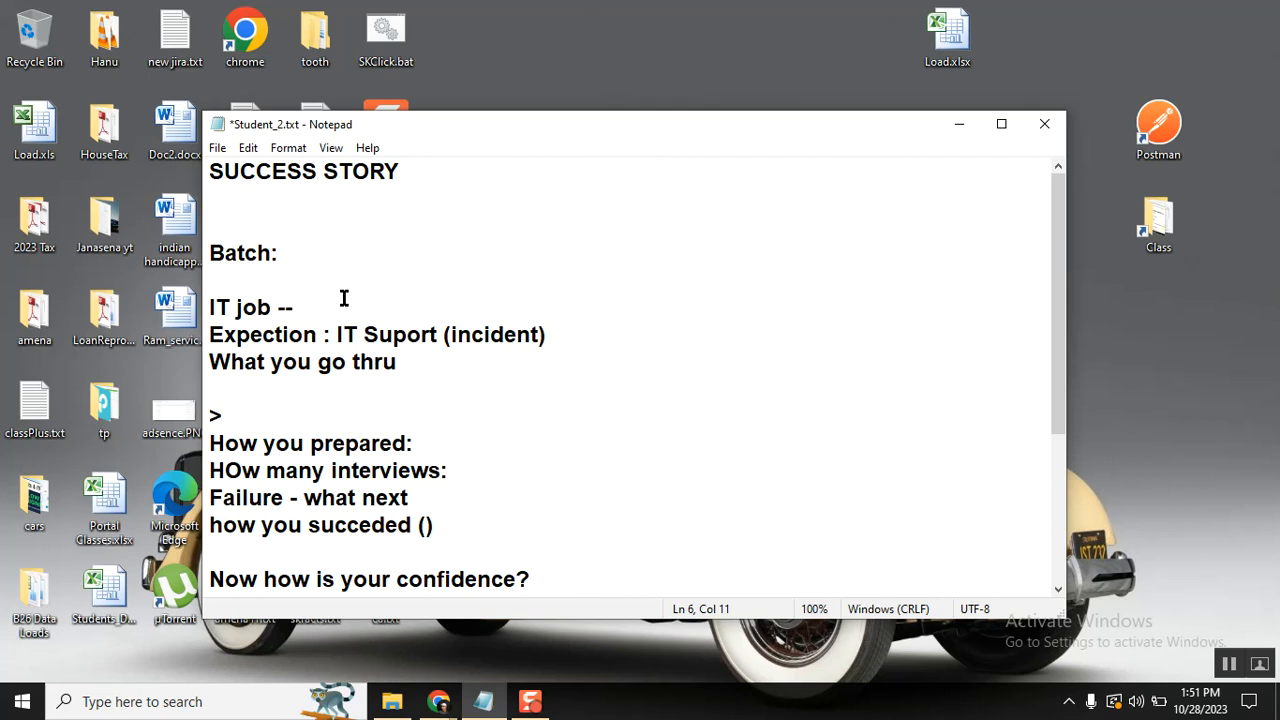
{"action": "left_click", "coordinate": [300, 307]}
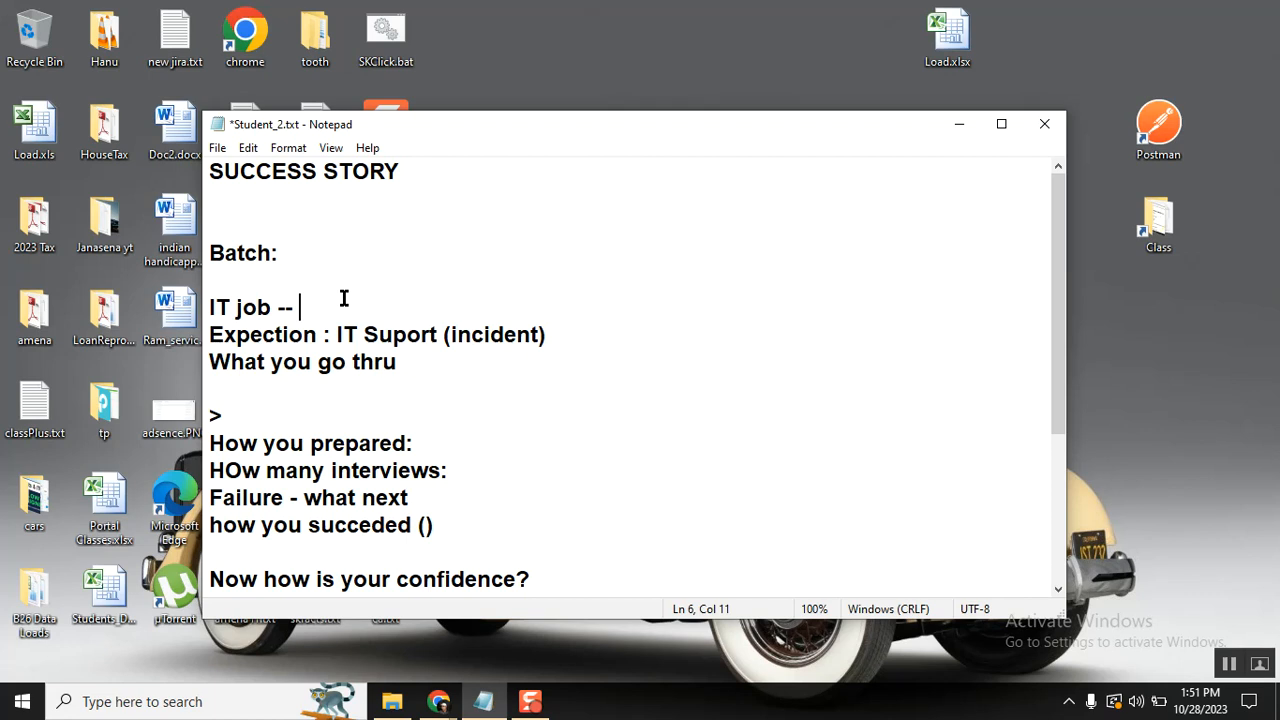
{"action": "mouse_move", "coordinate": [433, 367]}
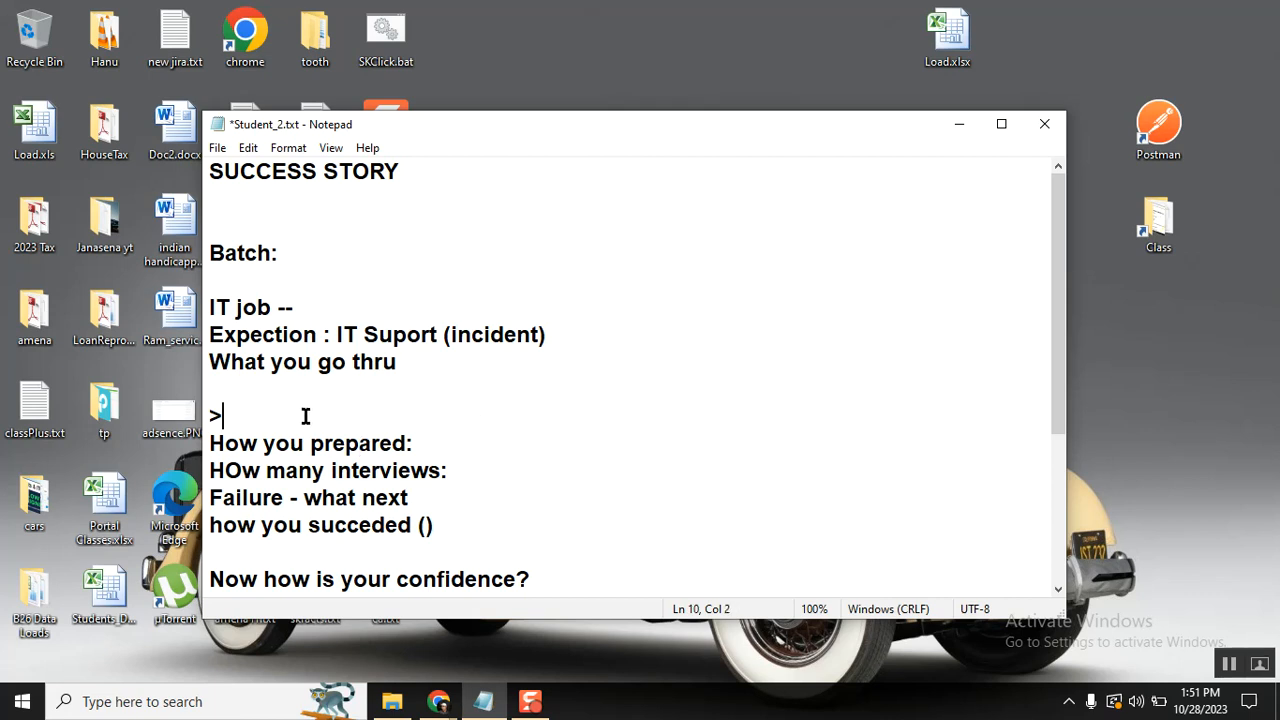
{"action": "type", "text": "CSA"}
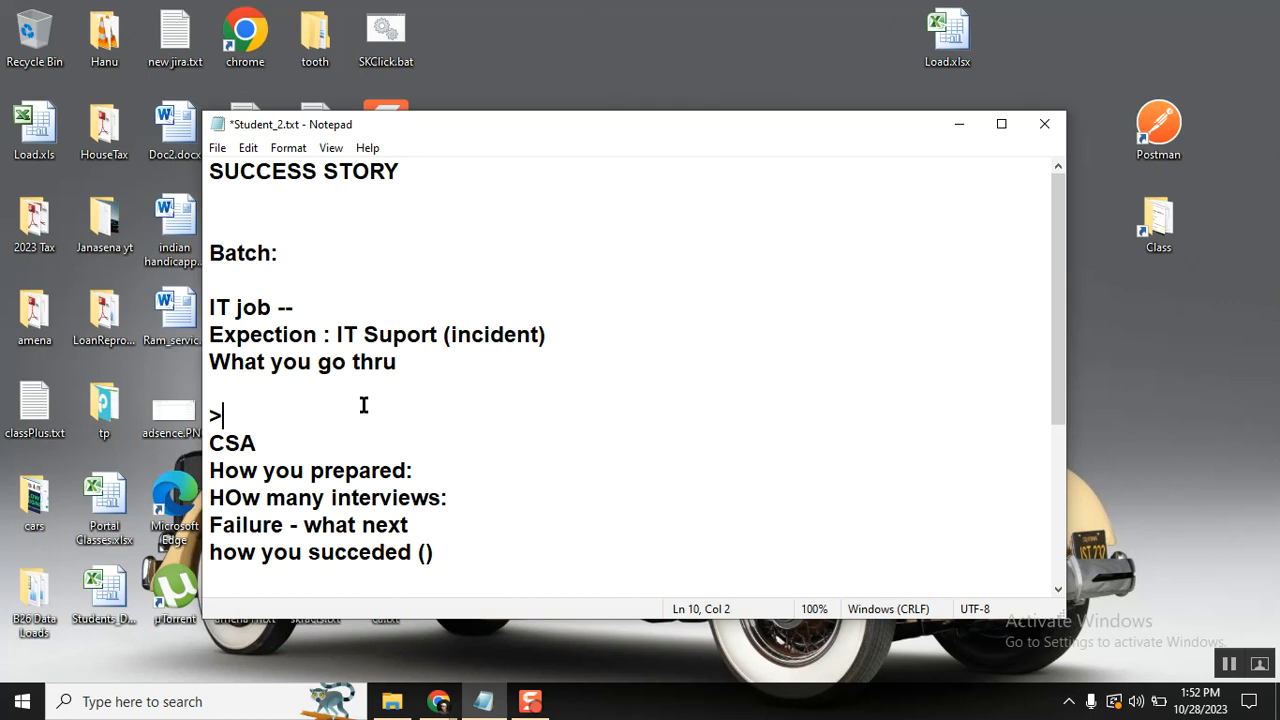
- Type 'Course -- Two Weeks -- Interview' on the new line under the '>' marker
{"action": "type", "text": "Two"}
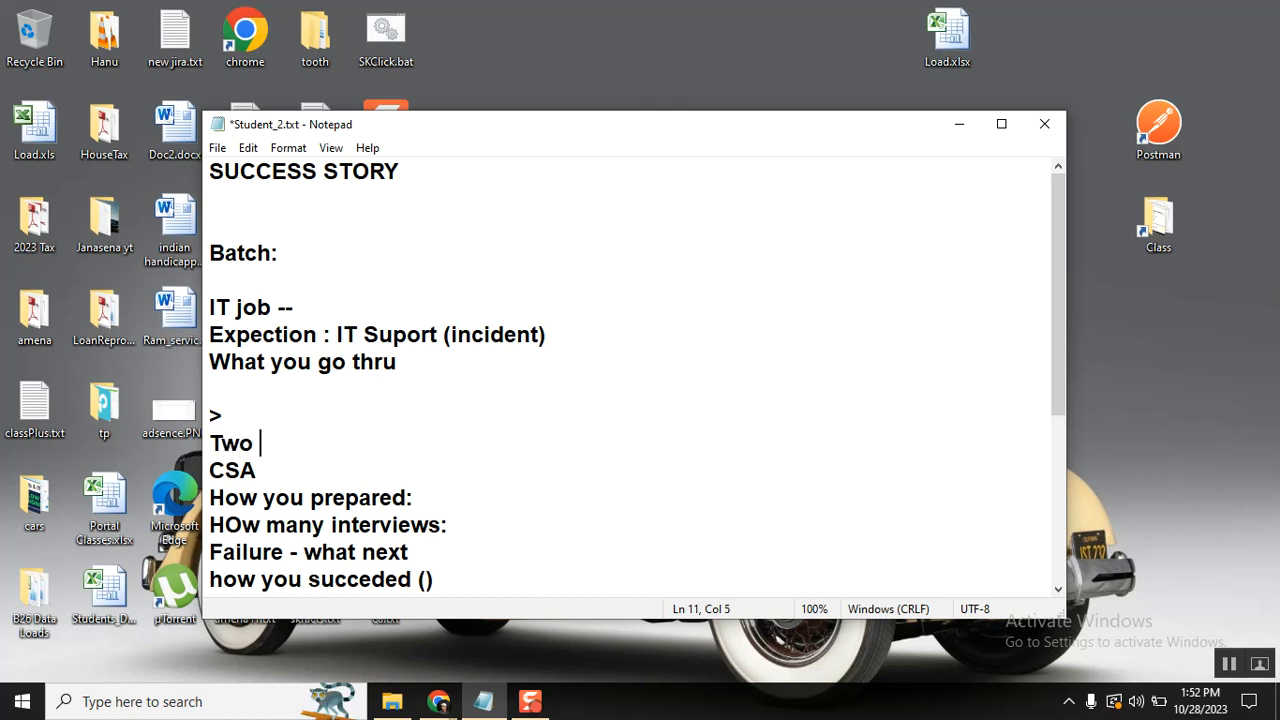
{"action": "type", "text": "Weeks"}
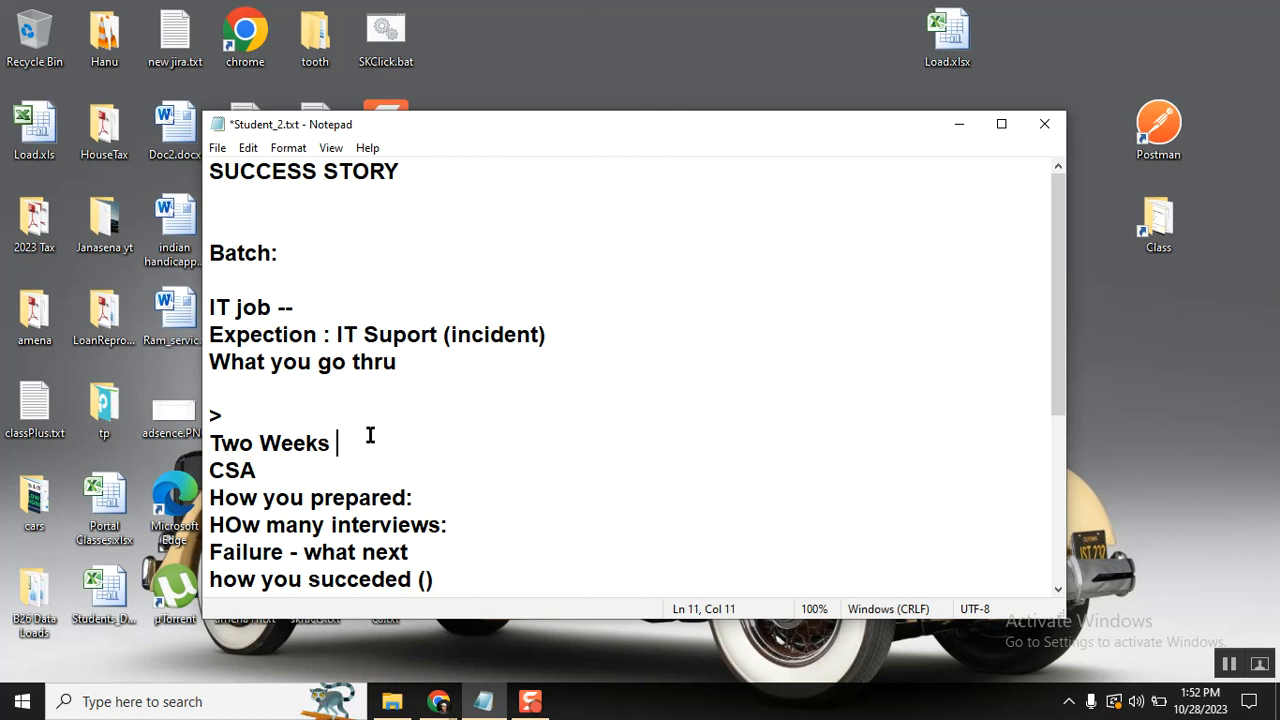
{"action": "type", "text": "Course --"}
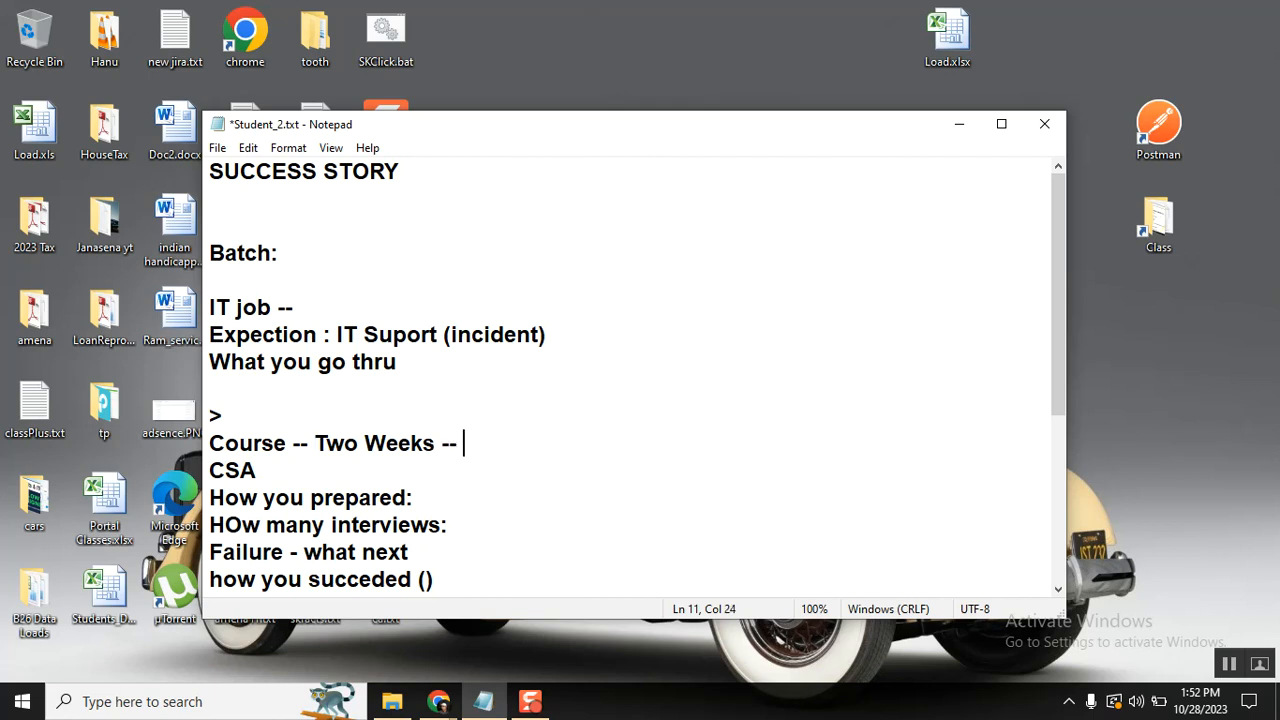
{"action": "type", "text": "Intev"}
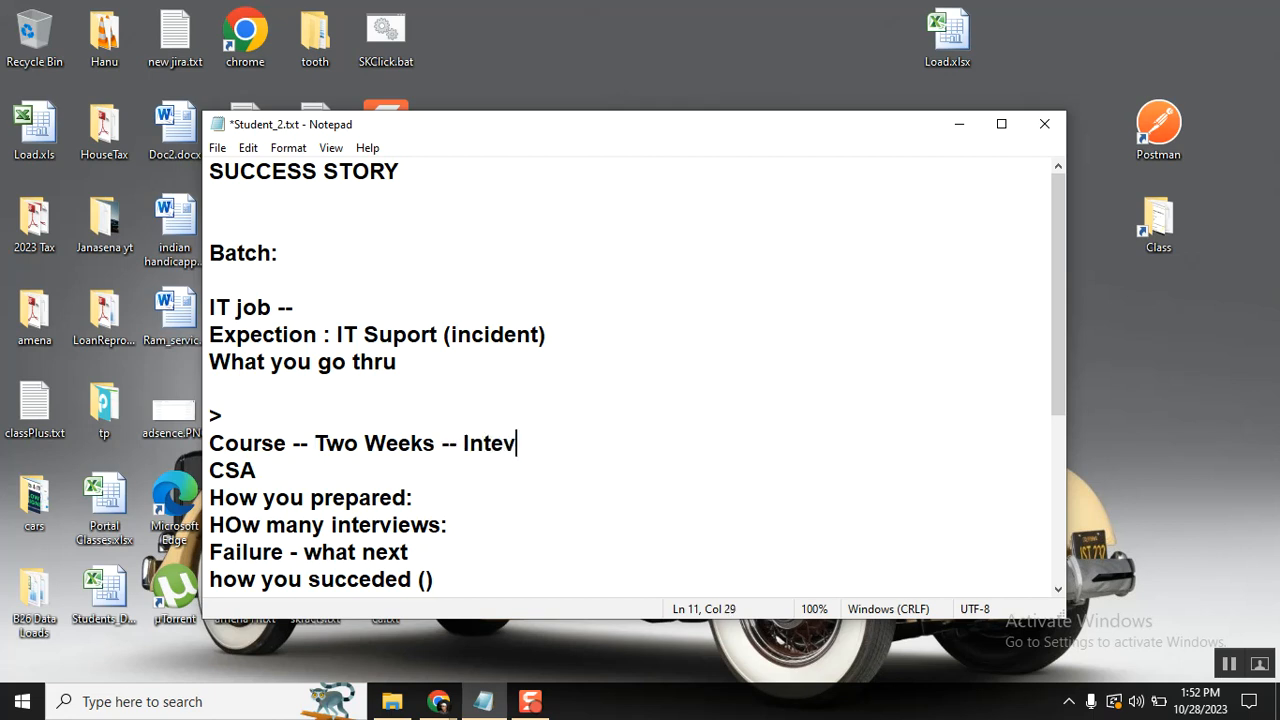
{"action": "type", "text": "iew"}
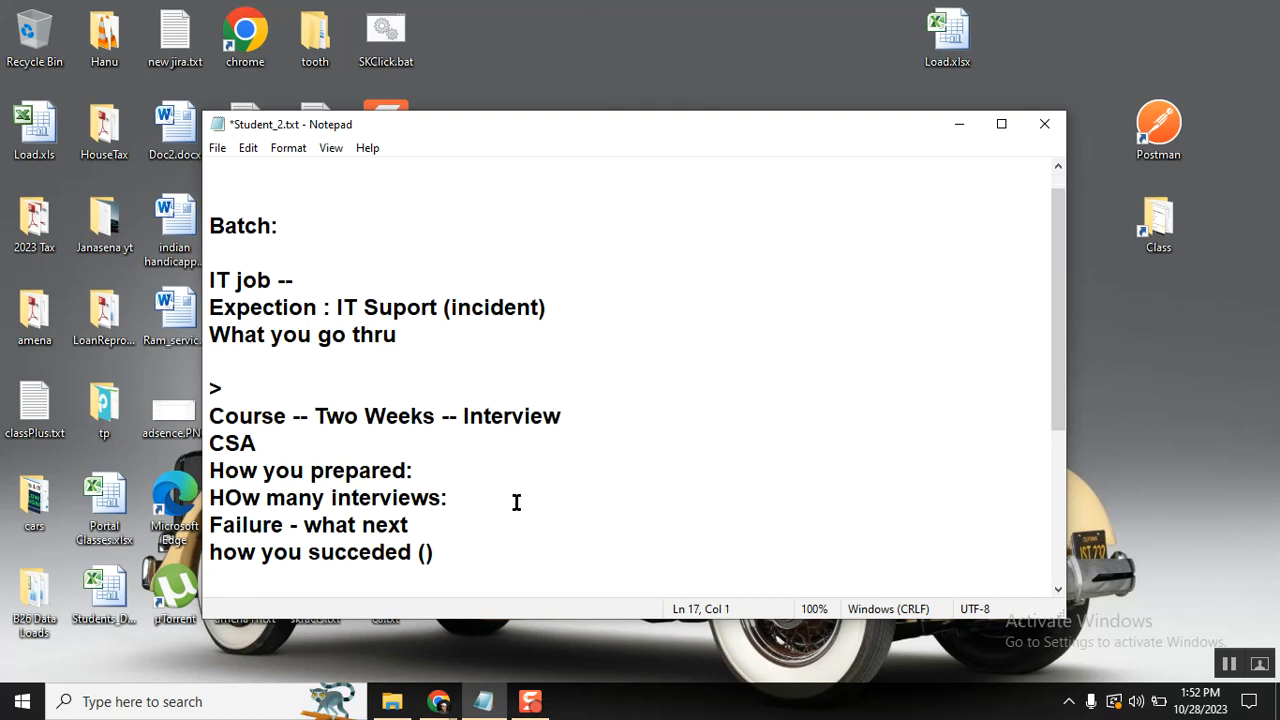
- Enter the interview count '8 - 4 failed -' on its own line under the interviews question
{"action": "type", "text": "4"}
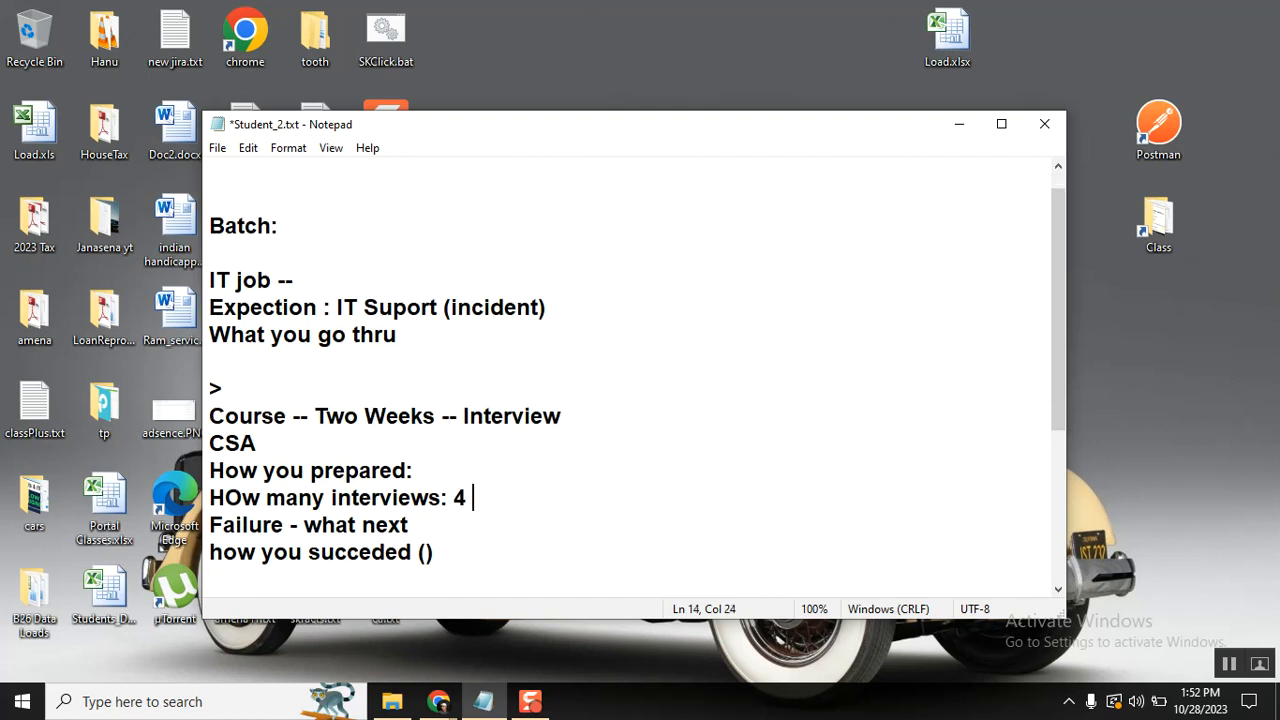
{"action": "key", "text": "Backspace"}
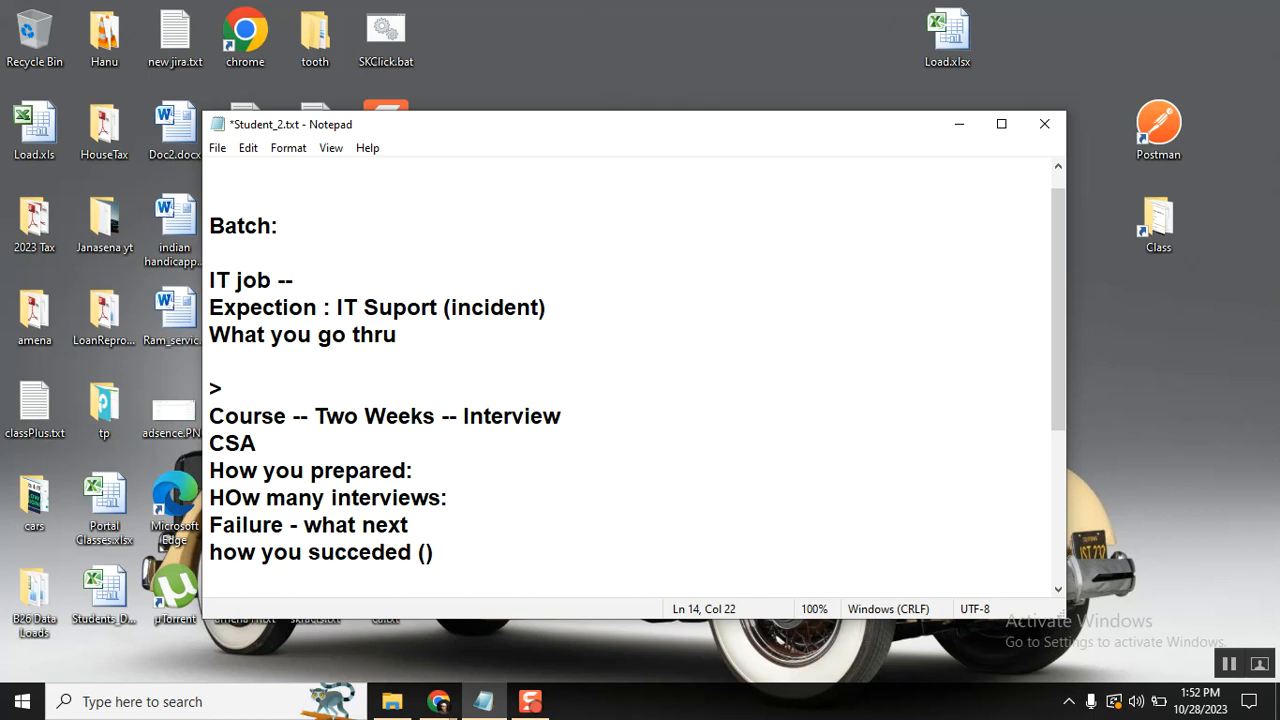
{"action": "type", "text": "8 -"}
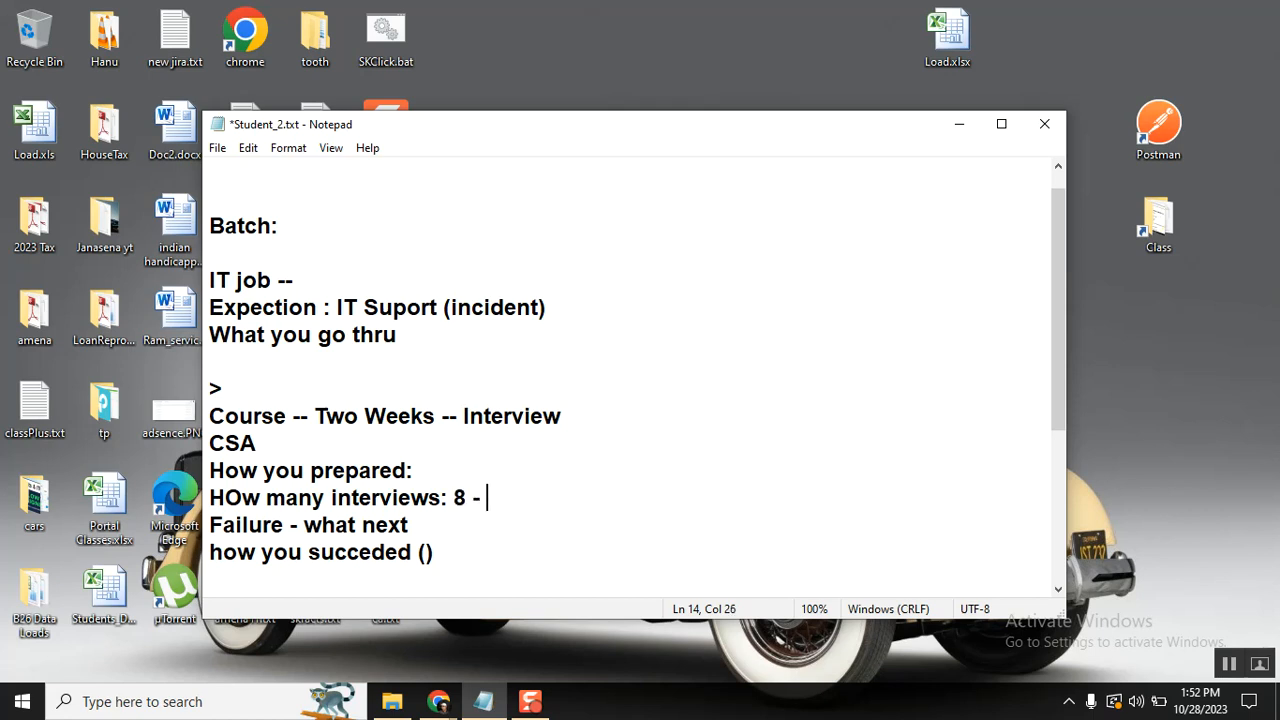
{"action": "type", "text": "4 fa"}
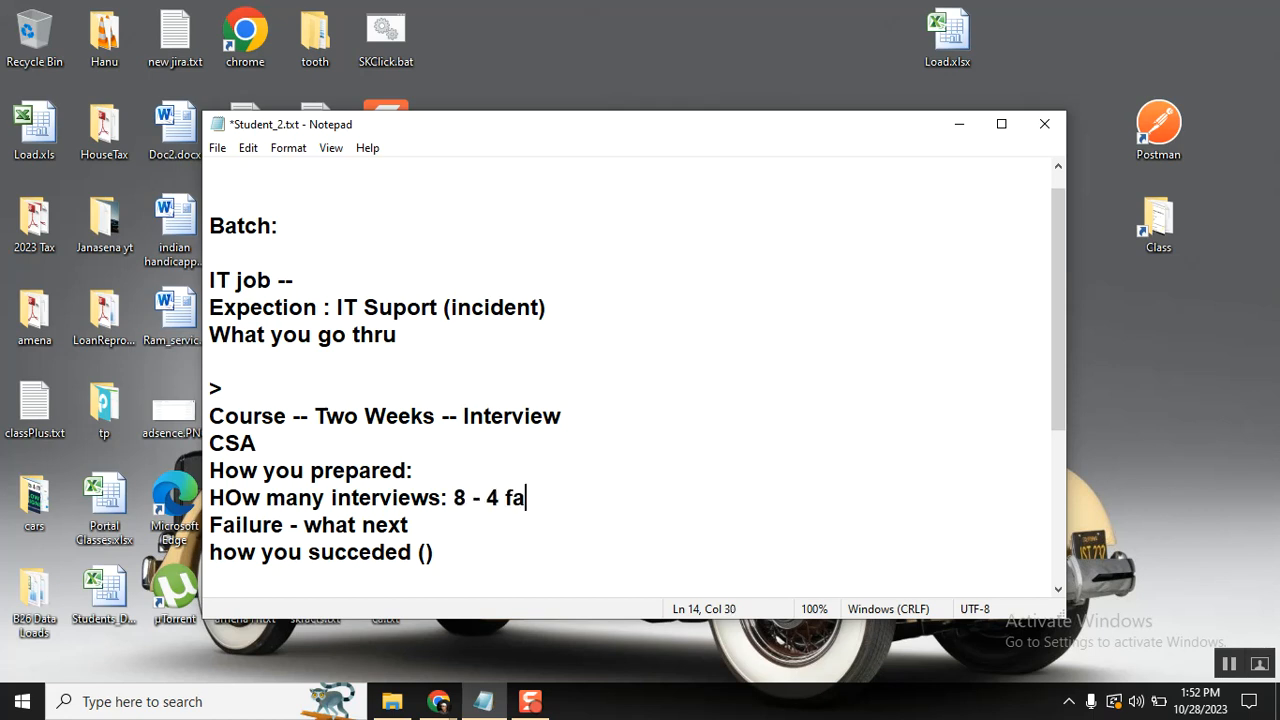
{"action": "type", "text": "iled"}
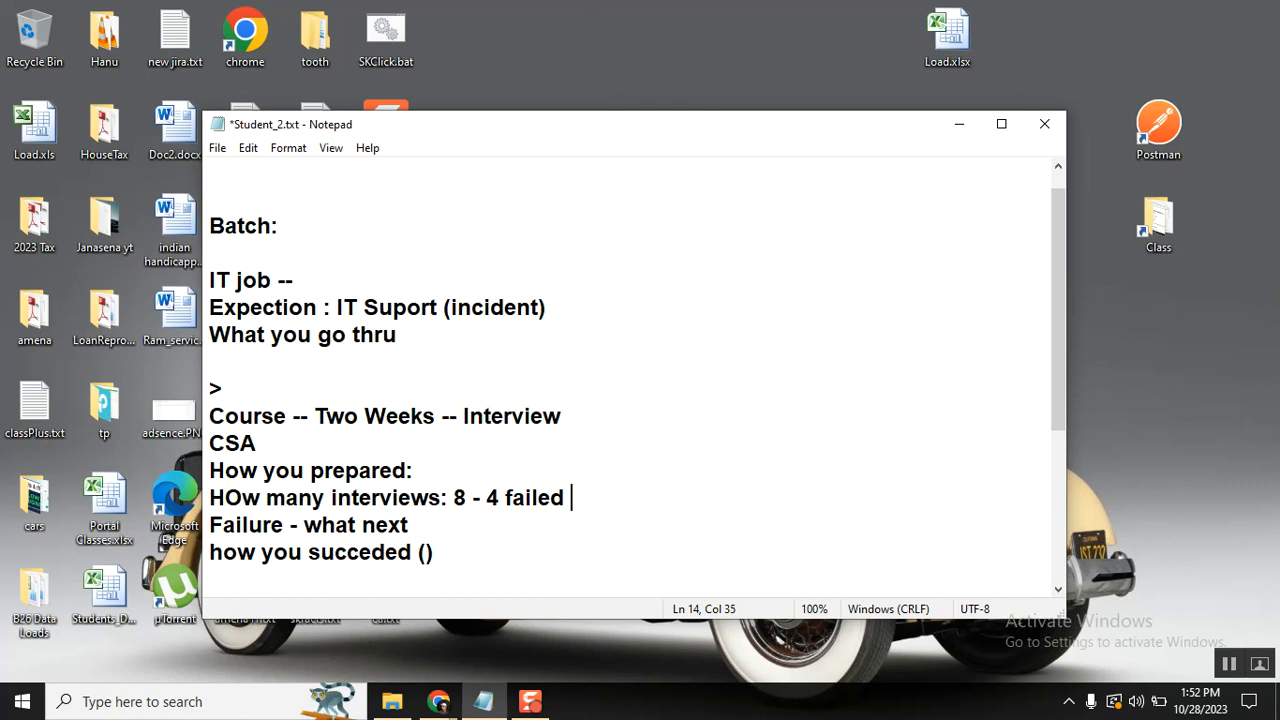
{"action": "type", "text": "-"}
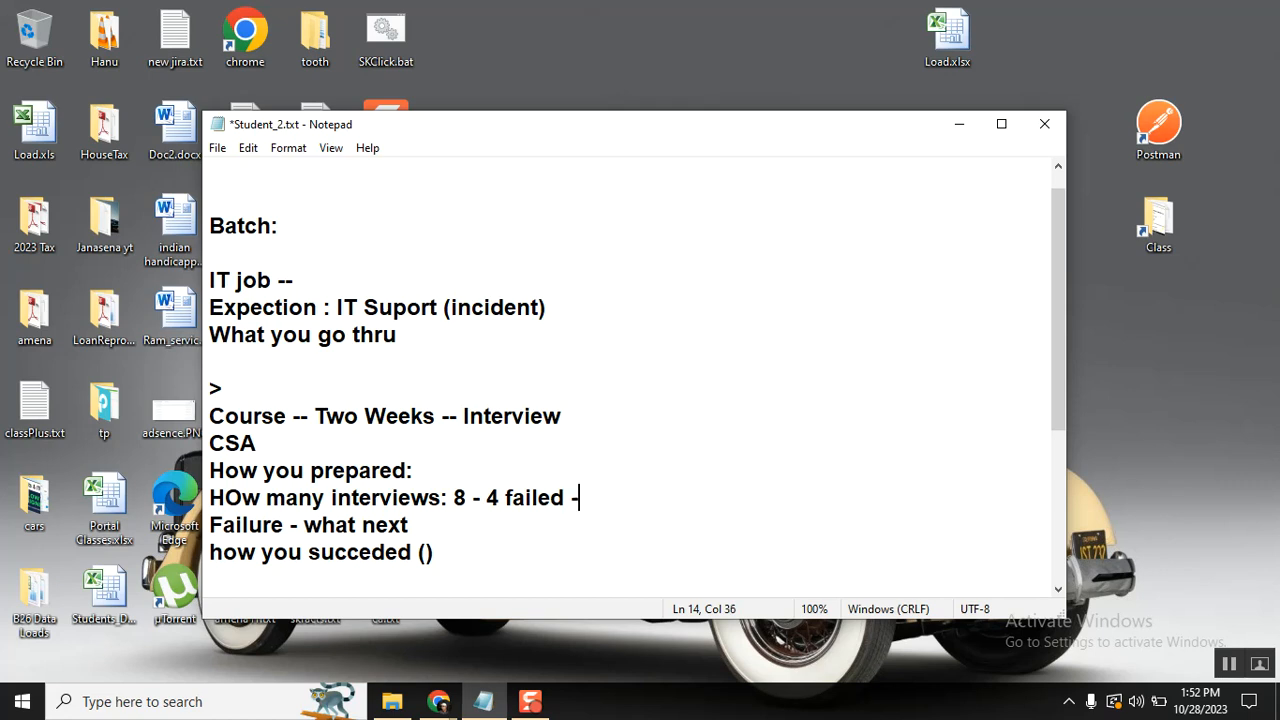
{"action": "type", "text": "\" \""}
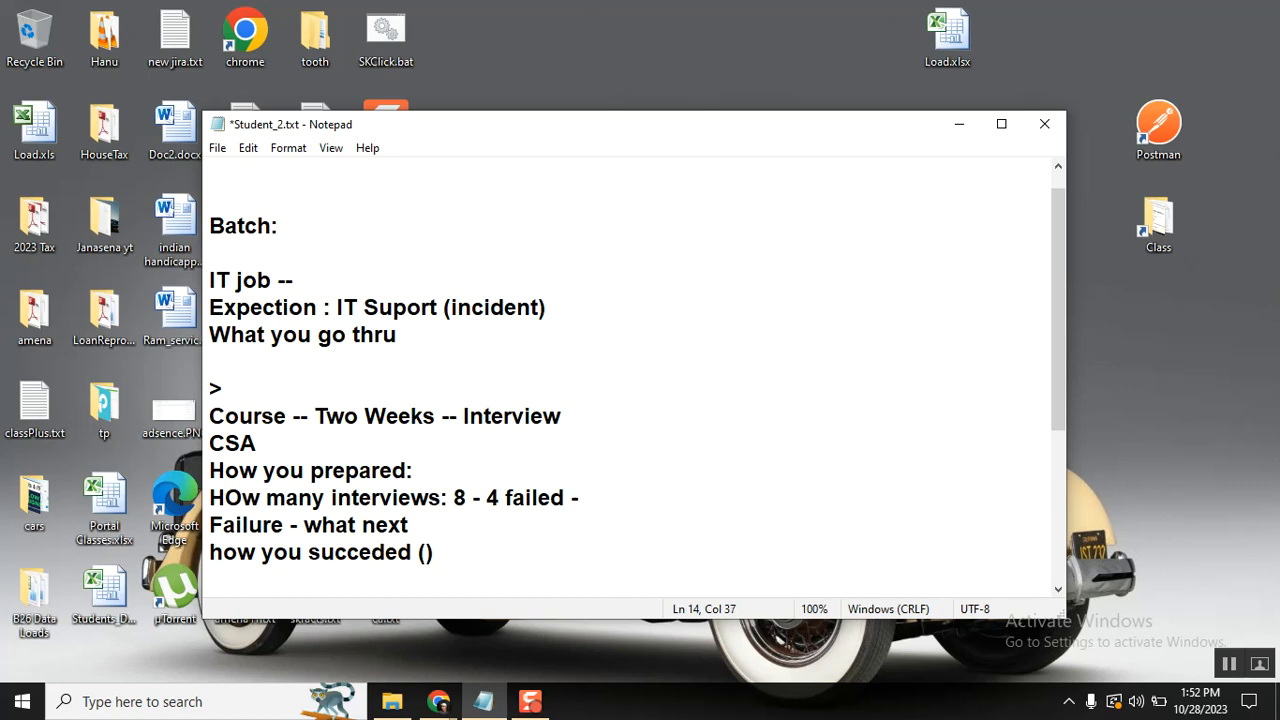
{"action": "left_click", "coordinate": [585, 497]}
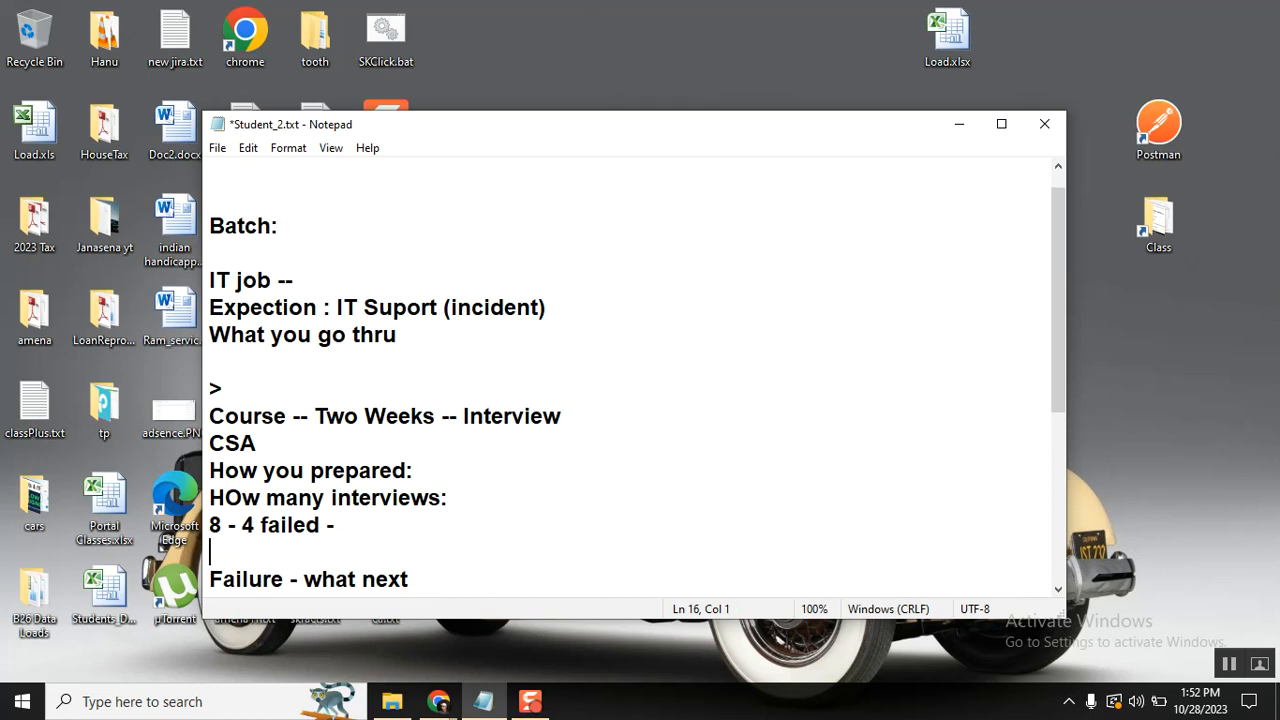
- Add a 'Questions' line below the interview count
{"action": "type", "text": "Quest"}
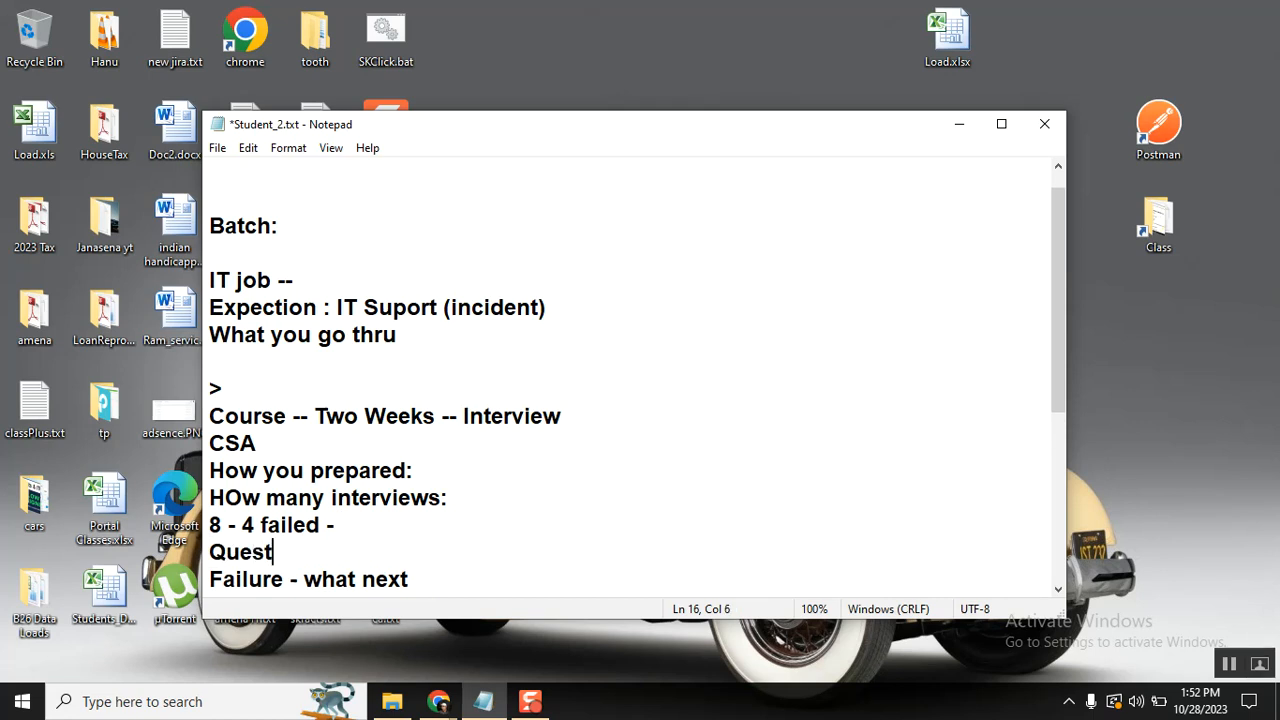
{"action": "type", "text": "ion"}
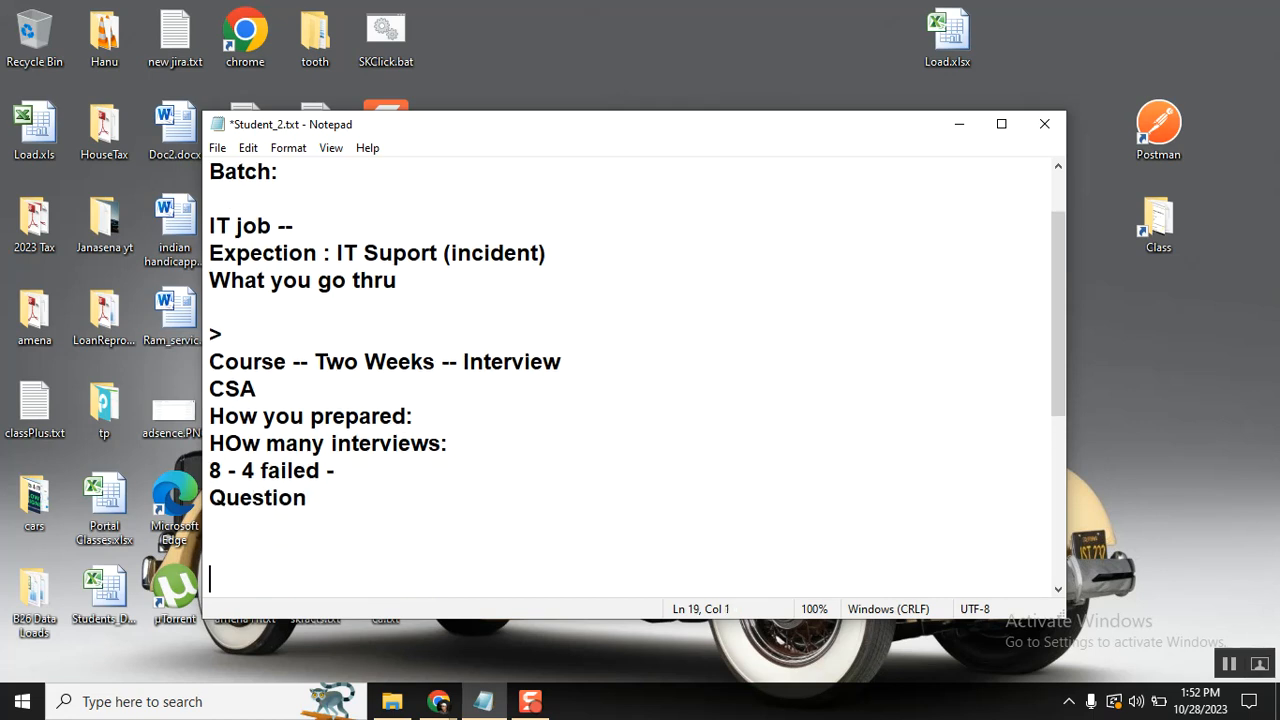
{"action": "left_click", "coordinate": [364, 523]}
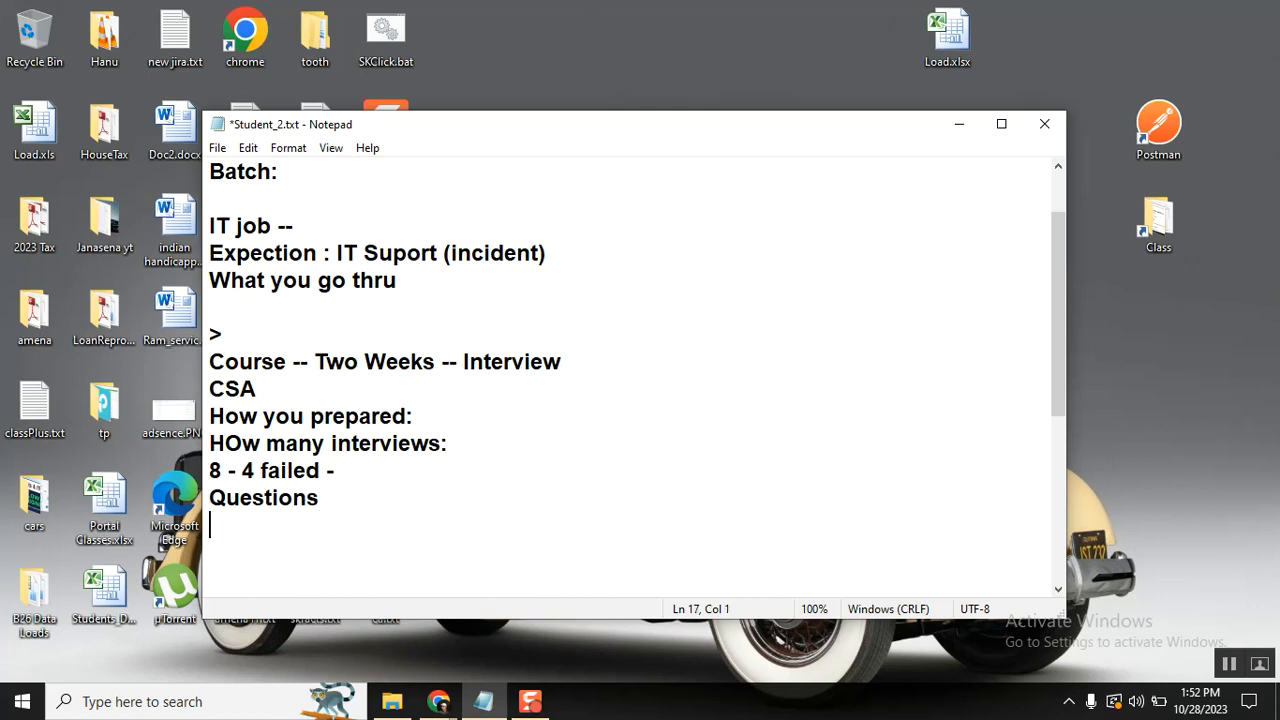
- Add 'Notes - new Questions' and 'JD' lines below Questions, with a blank line after JD
{"action": "type", "text": "Note"}
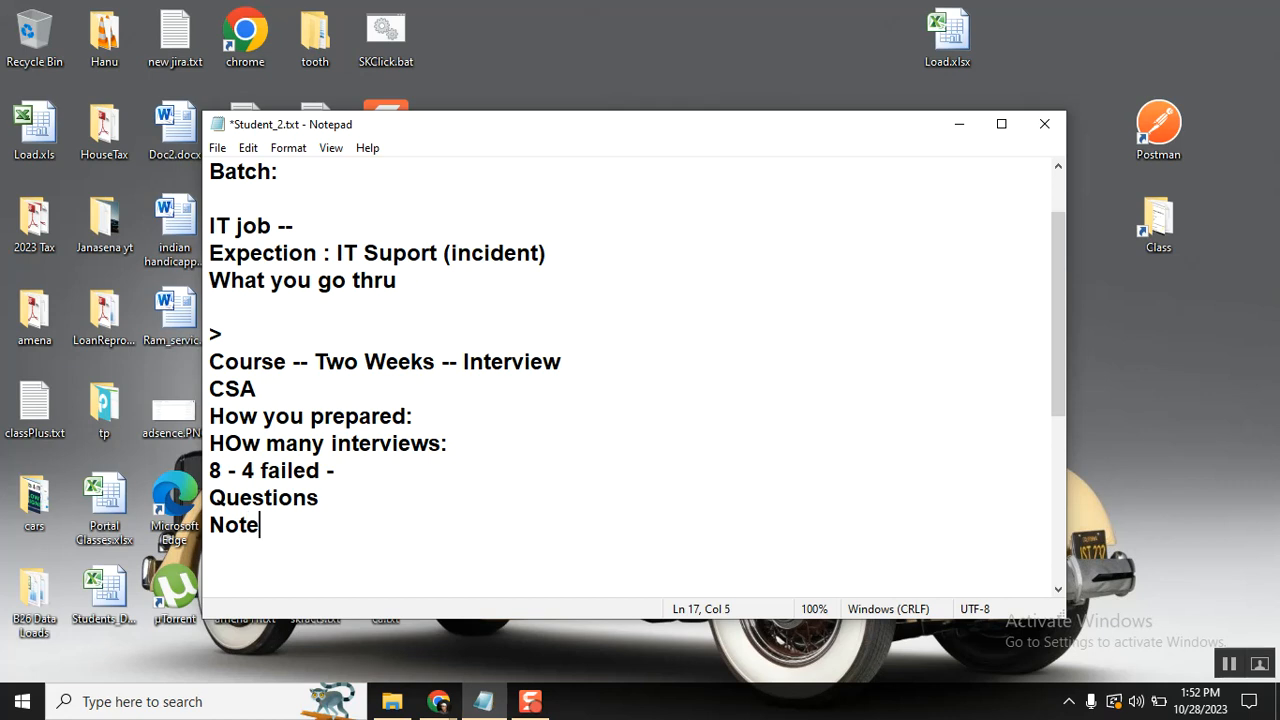
{"action": "type", "text": "s - new Que"}
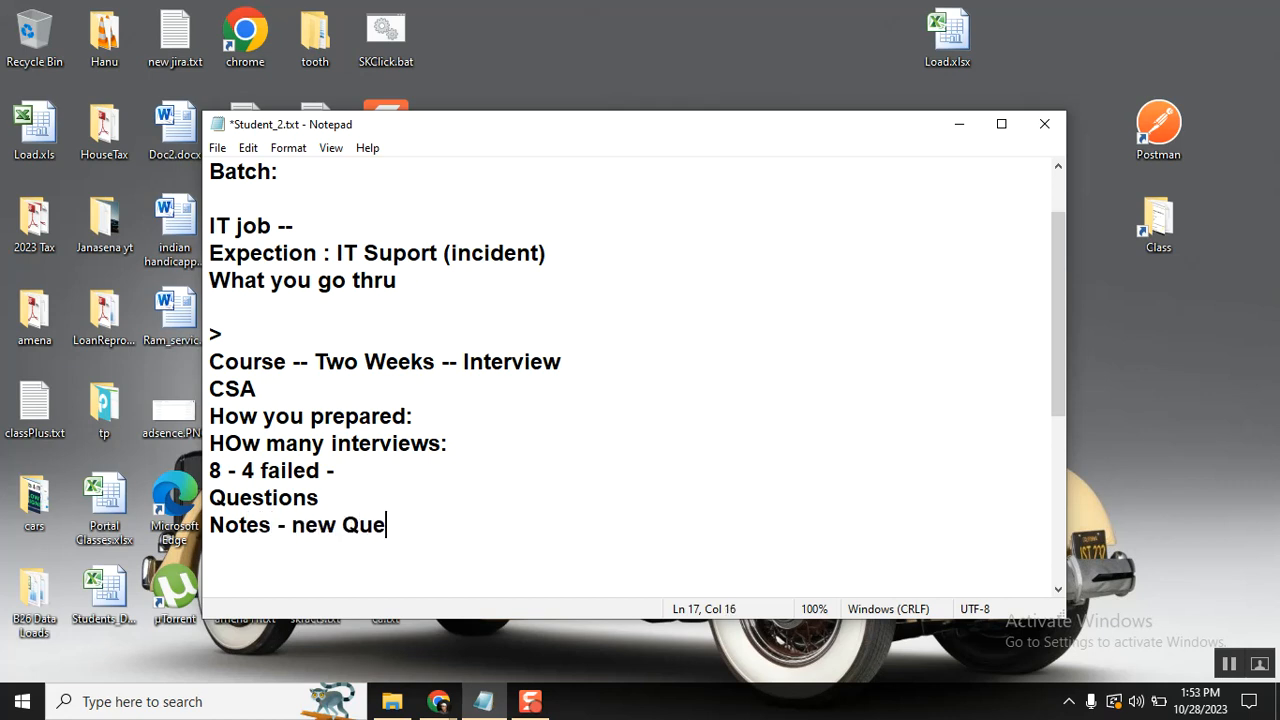
{"action": "type", "text": "stions"}
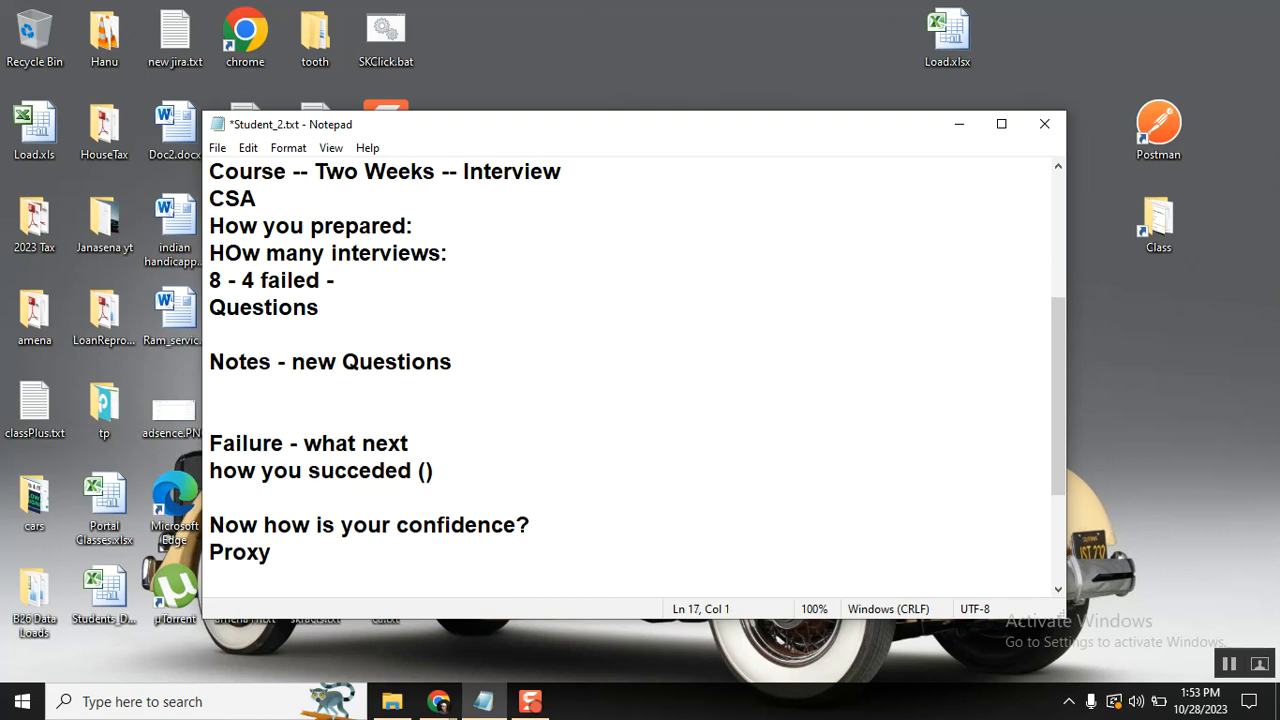
{"action": "type", "text": "JD"}
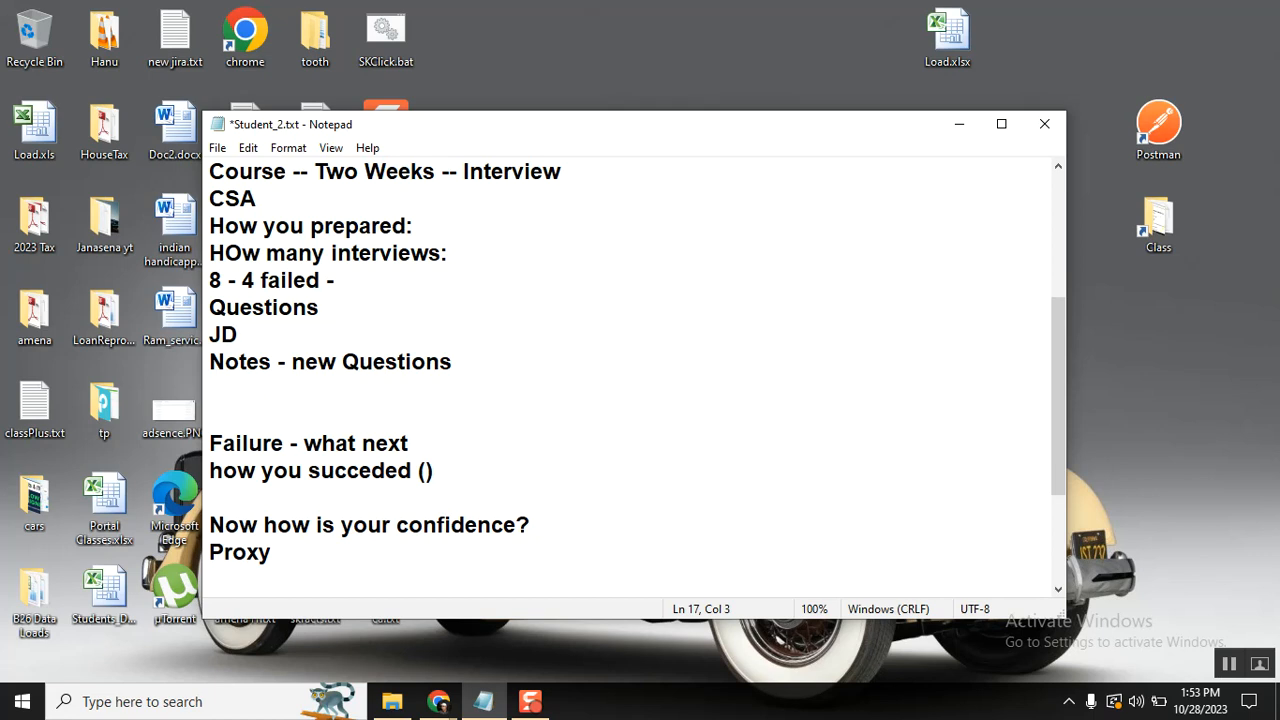
{"action": "left_click", "coordinate": [240, 334]}
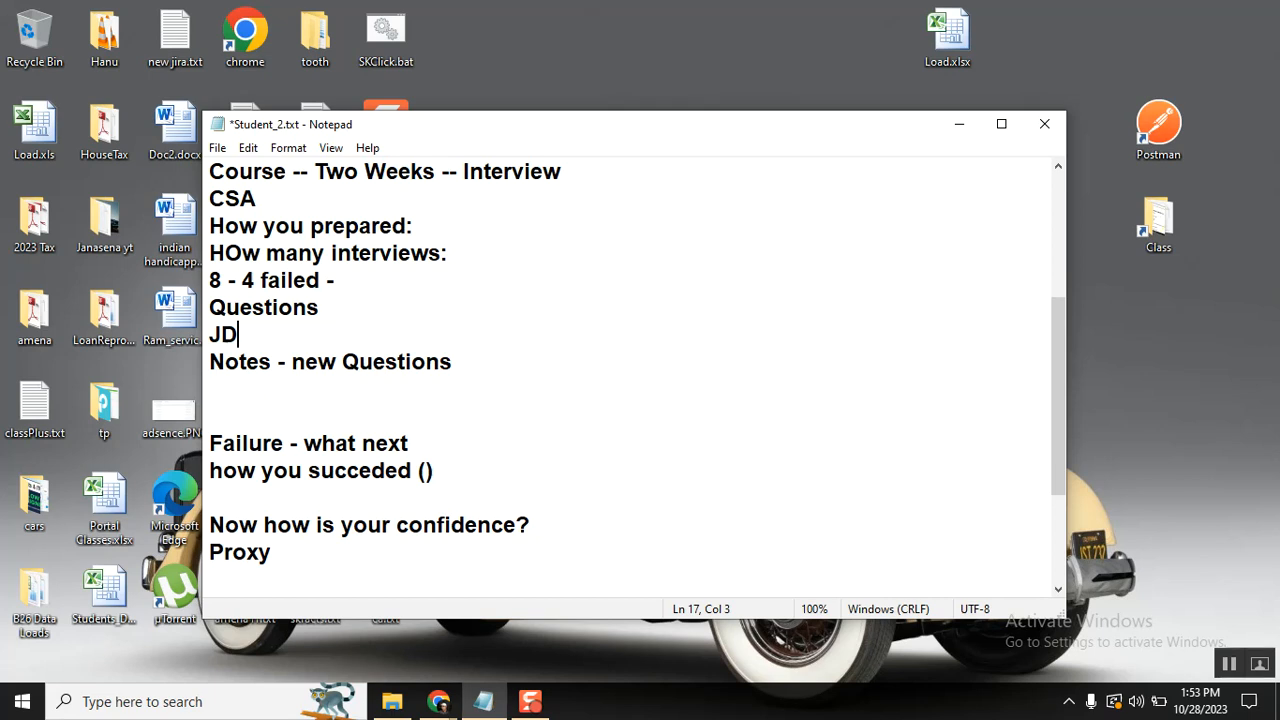
{"action": "key", "text": "enter"}
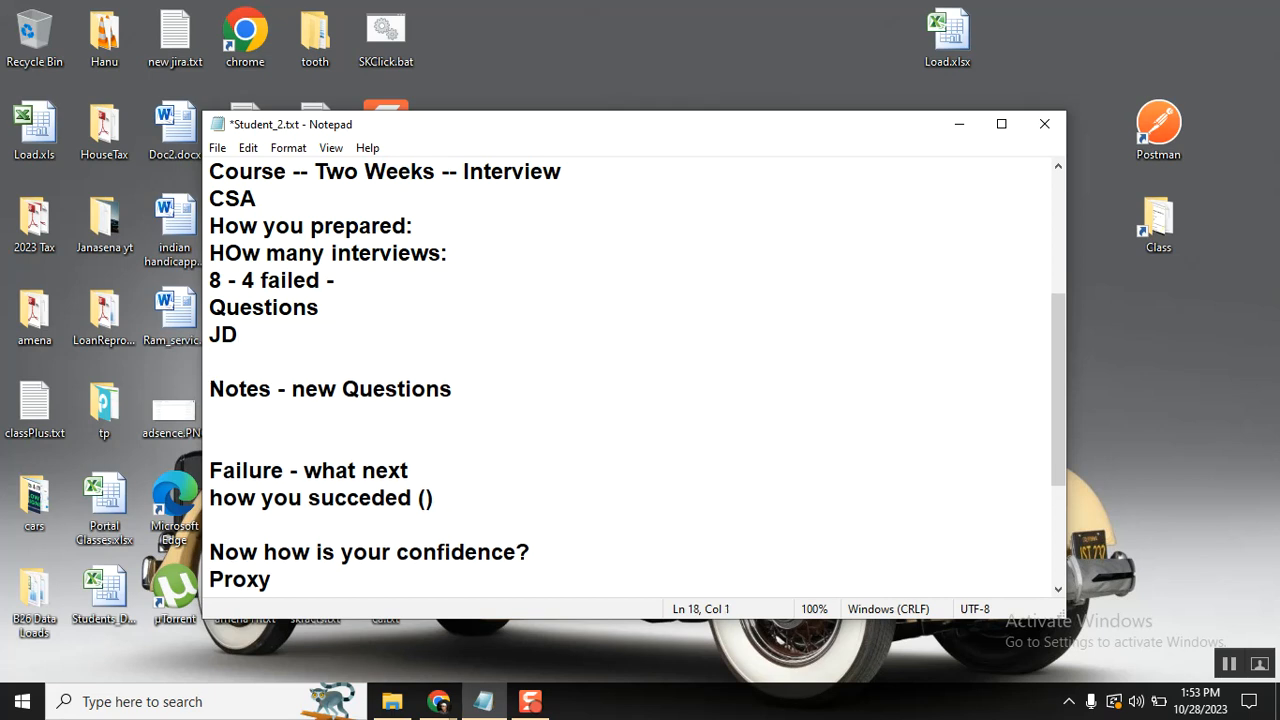
{"action": "double_click", "coordinate": [222, 334]}
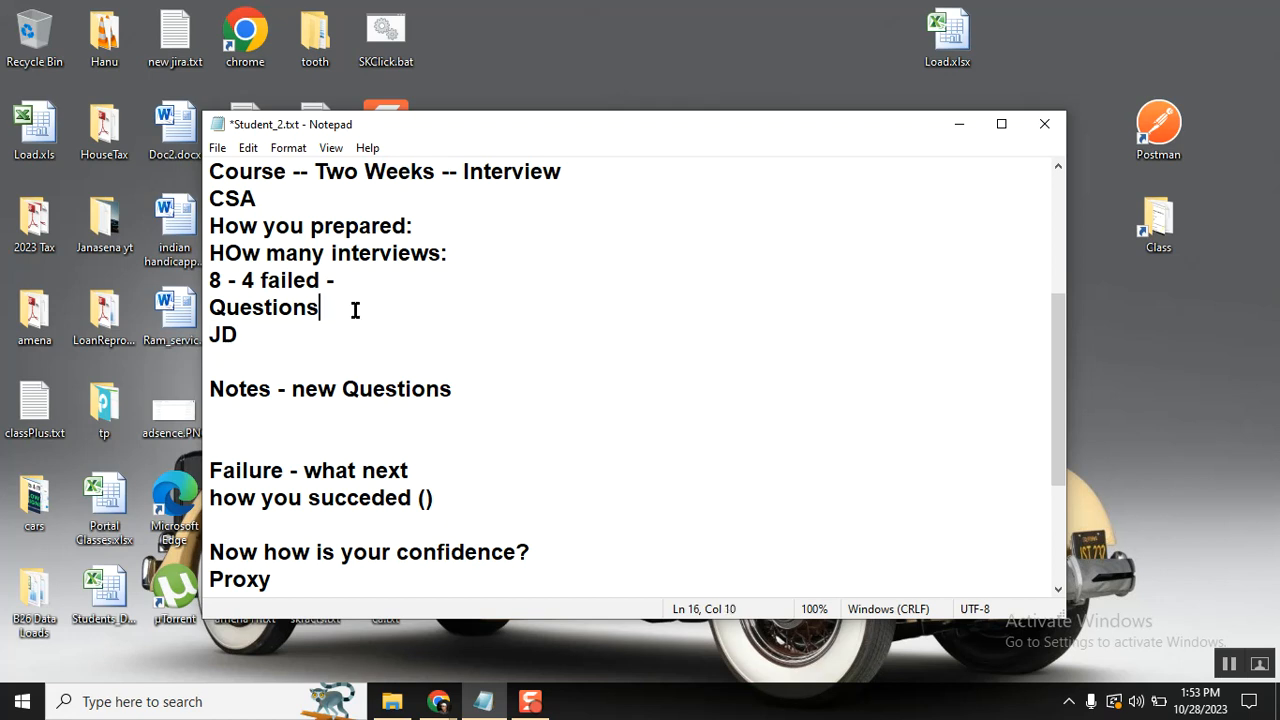
- Extend the Questions line with '& Prepared (300 Questions)'
{"action": "type", "text": "& P"}
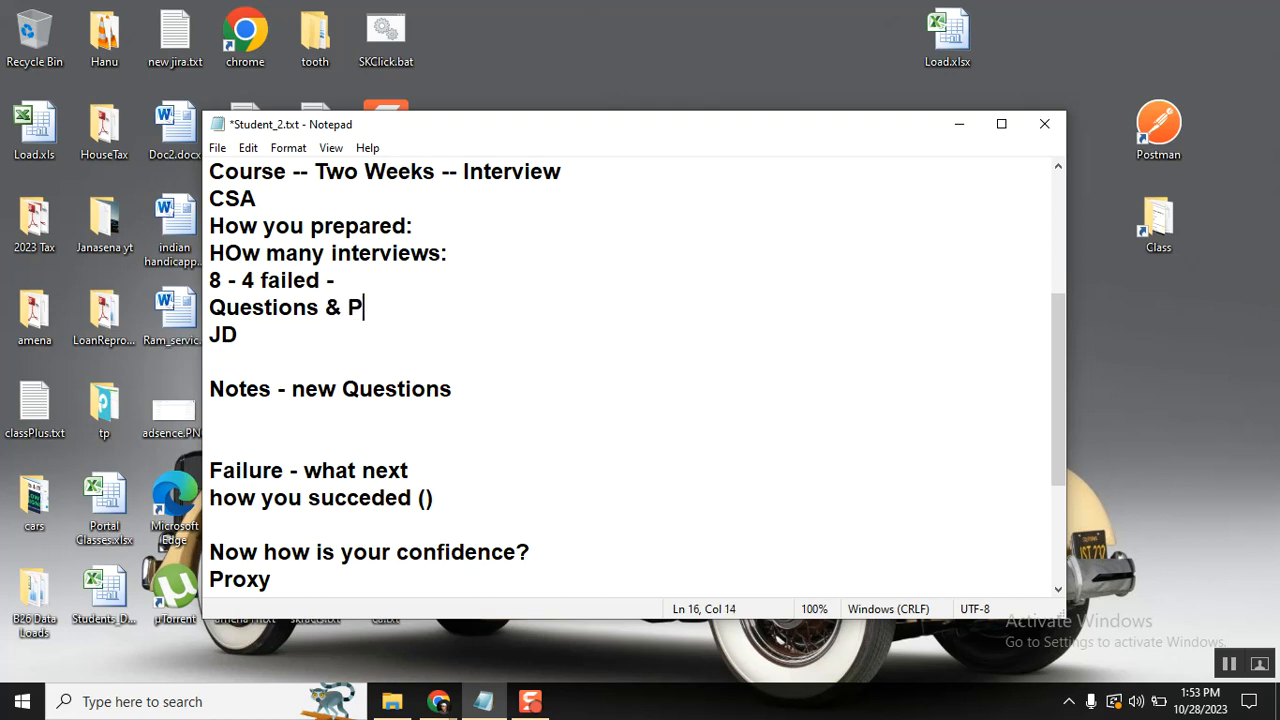
{"action": "type", "text": "repared"}
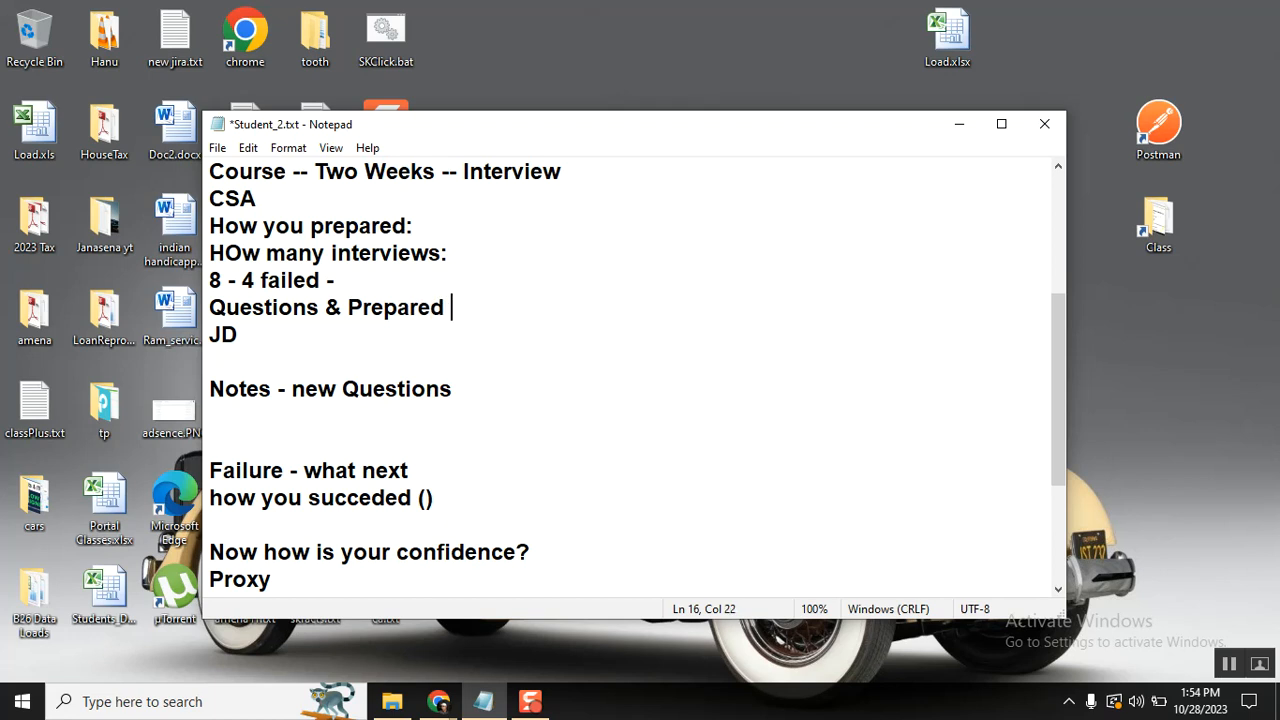
{"action": "type", "text": "(300 Q"}
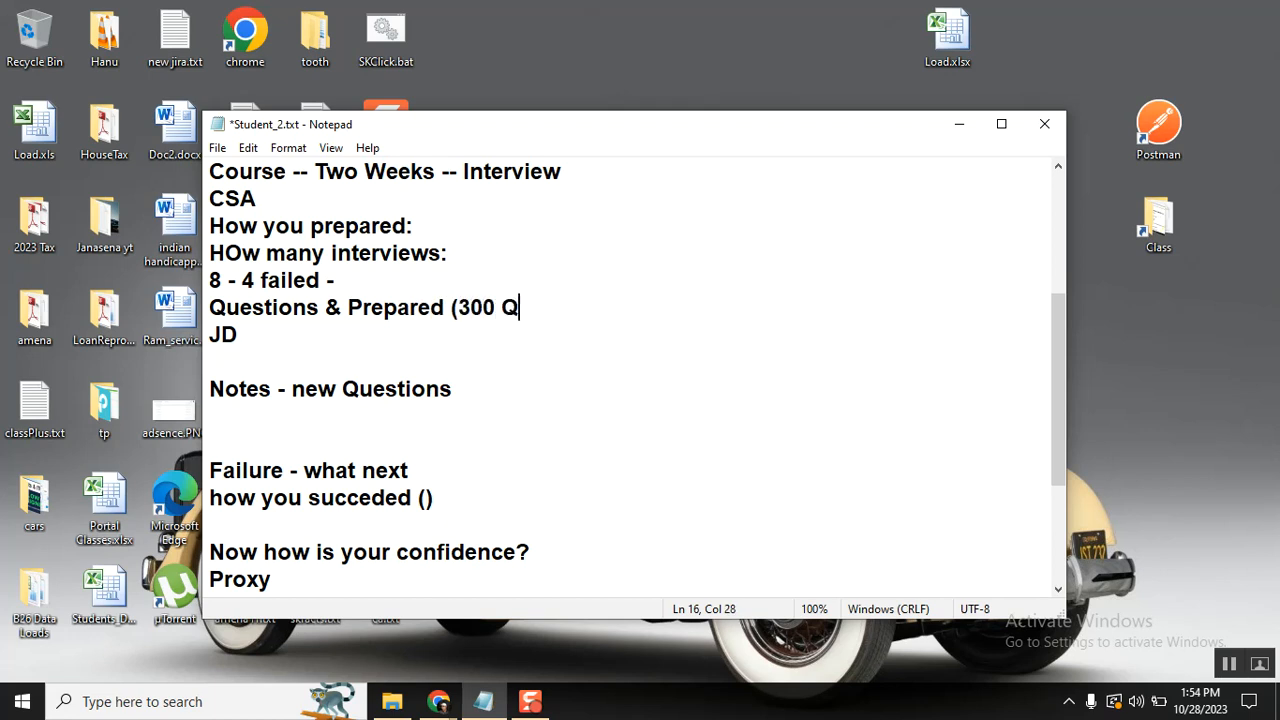
{"action": "type", "text": "uestions"}
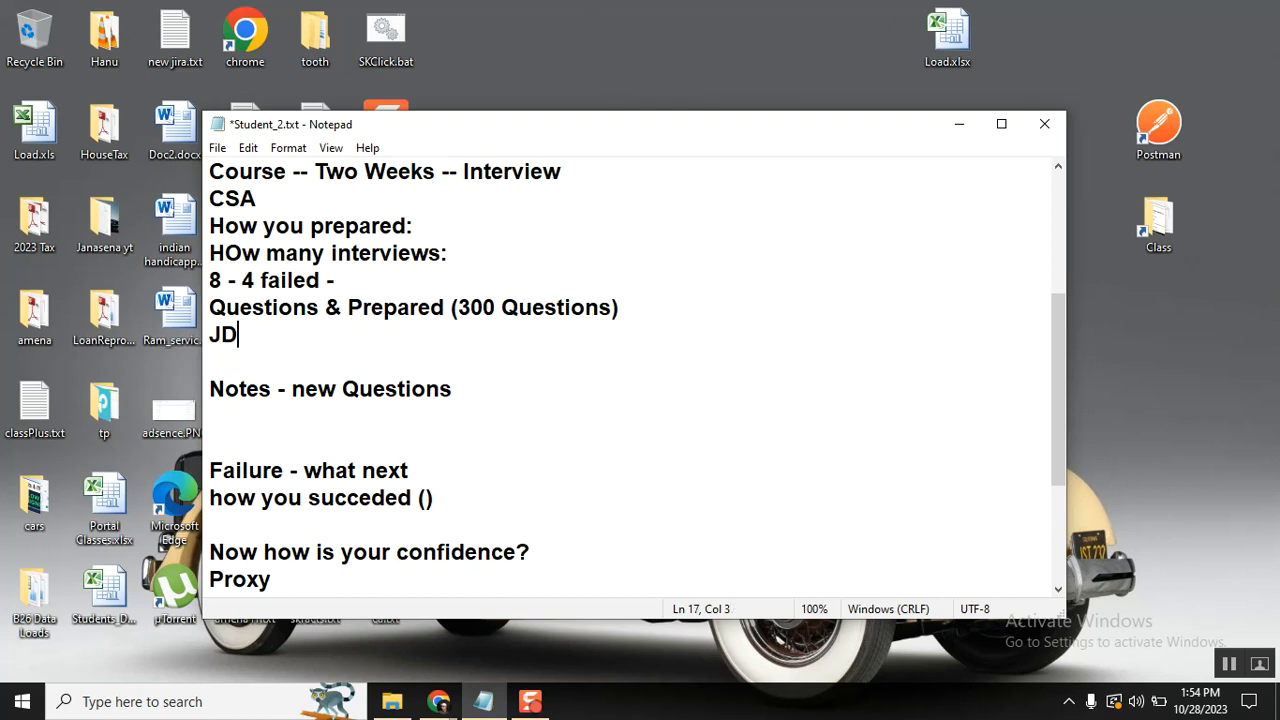
- Complete the JD line as 'JD - Share the JD (what profile and prepare something atleast)'
{"action": "type", "text": "- Sha"}
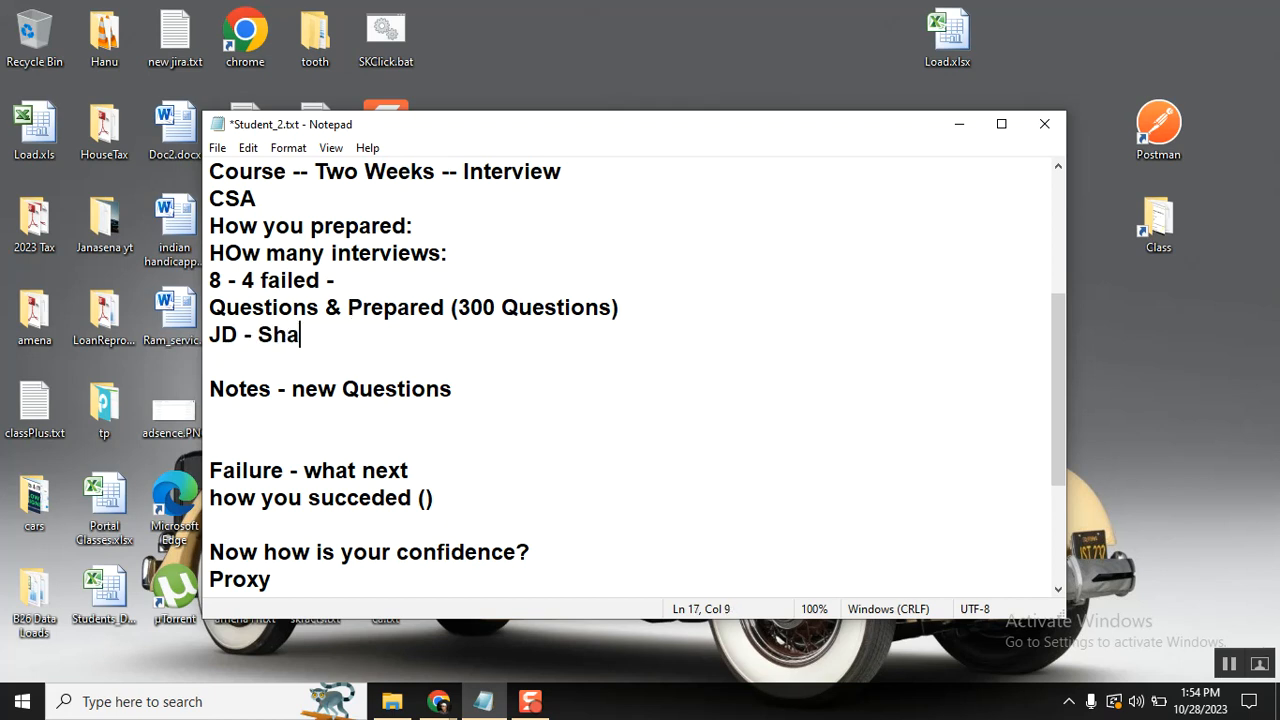
{"action": "type", "text": "re the"}
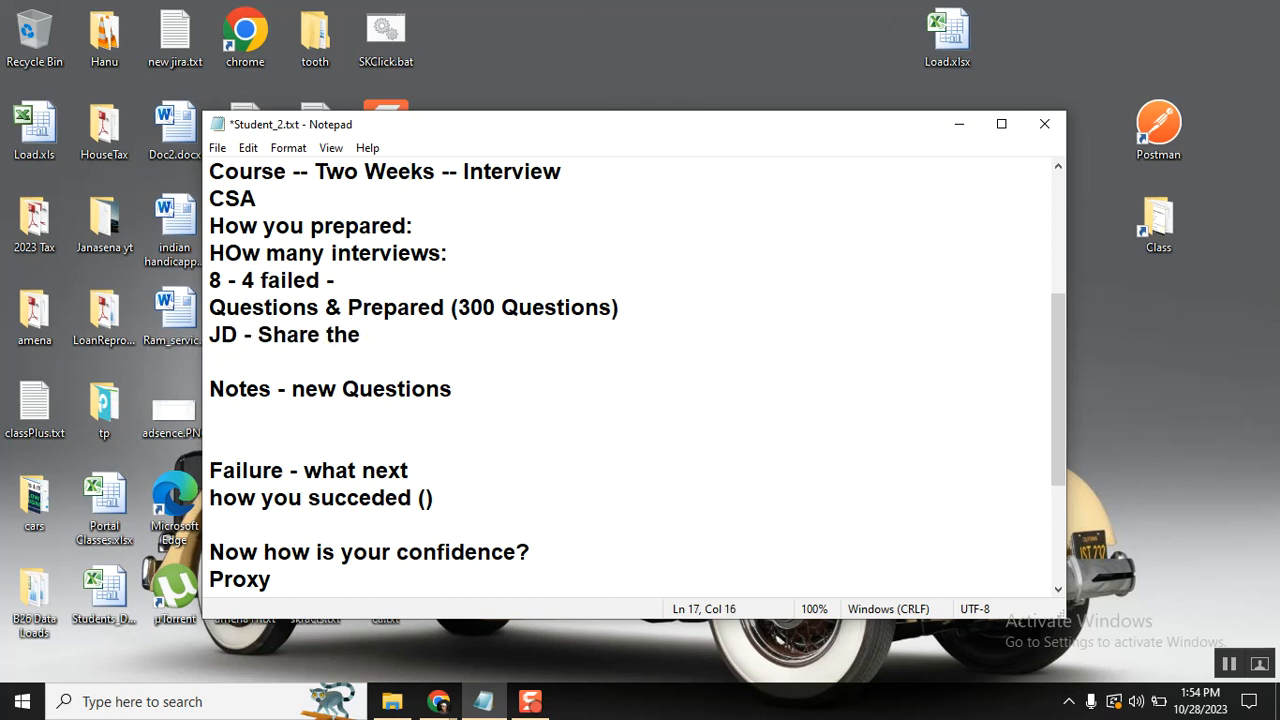
{"action": "type", "text": "JD (what p"}
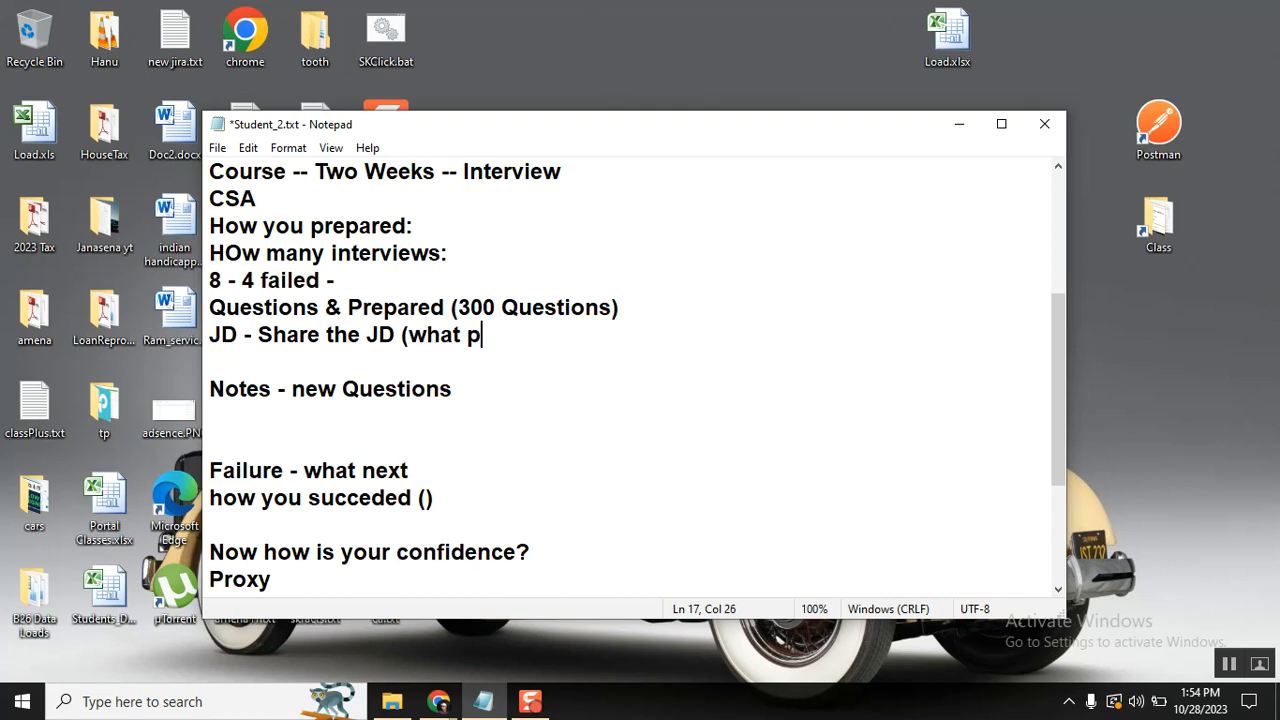
{"action": "type", "text": "rofile"}
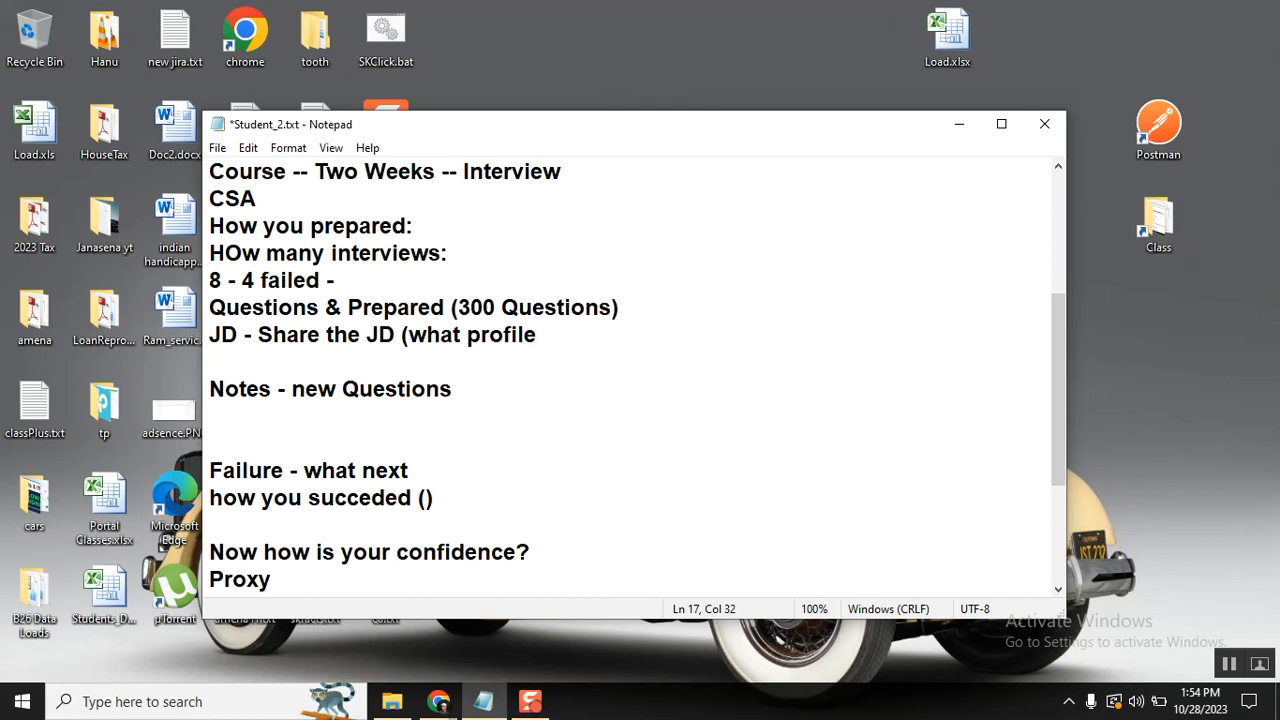
{"action": "type", "text": ")"}
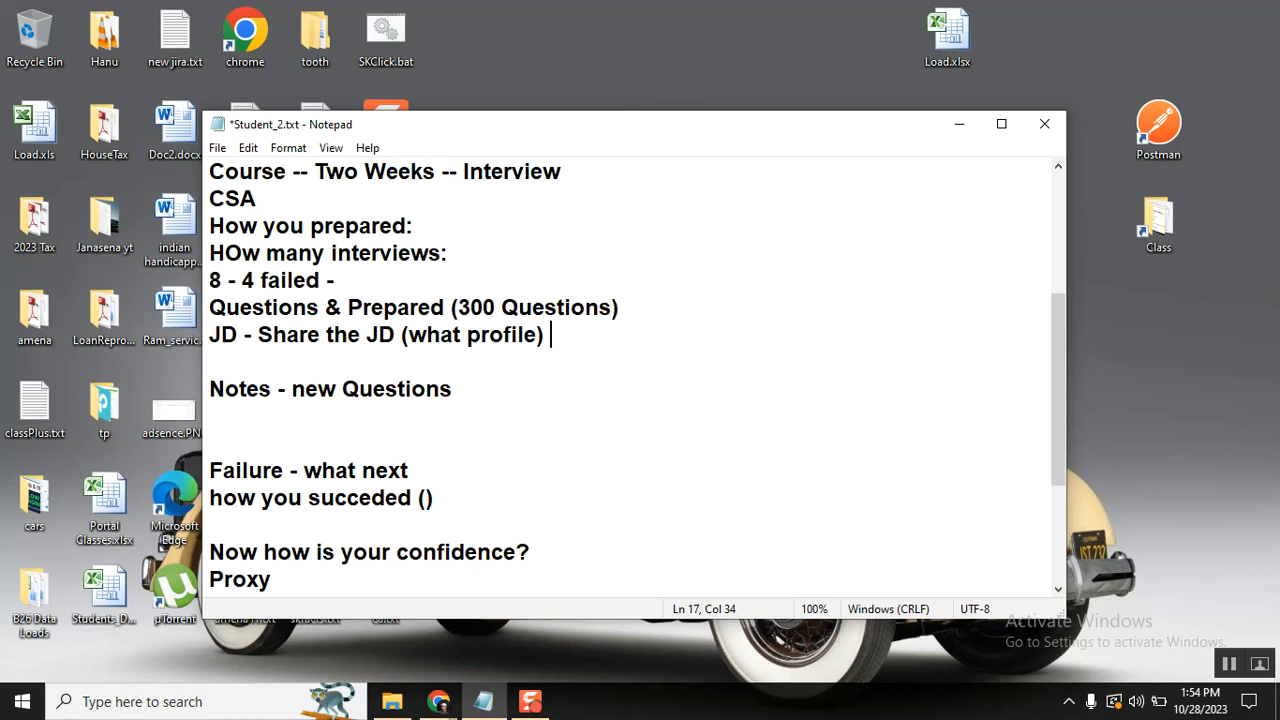
{"action": "key", "text": "backspace"}
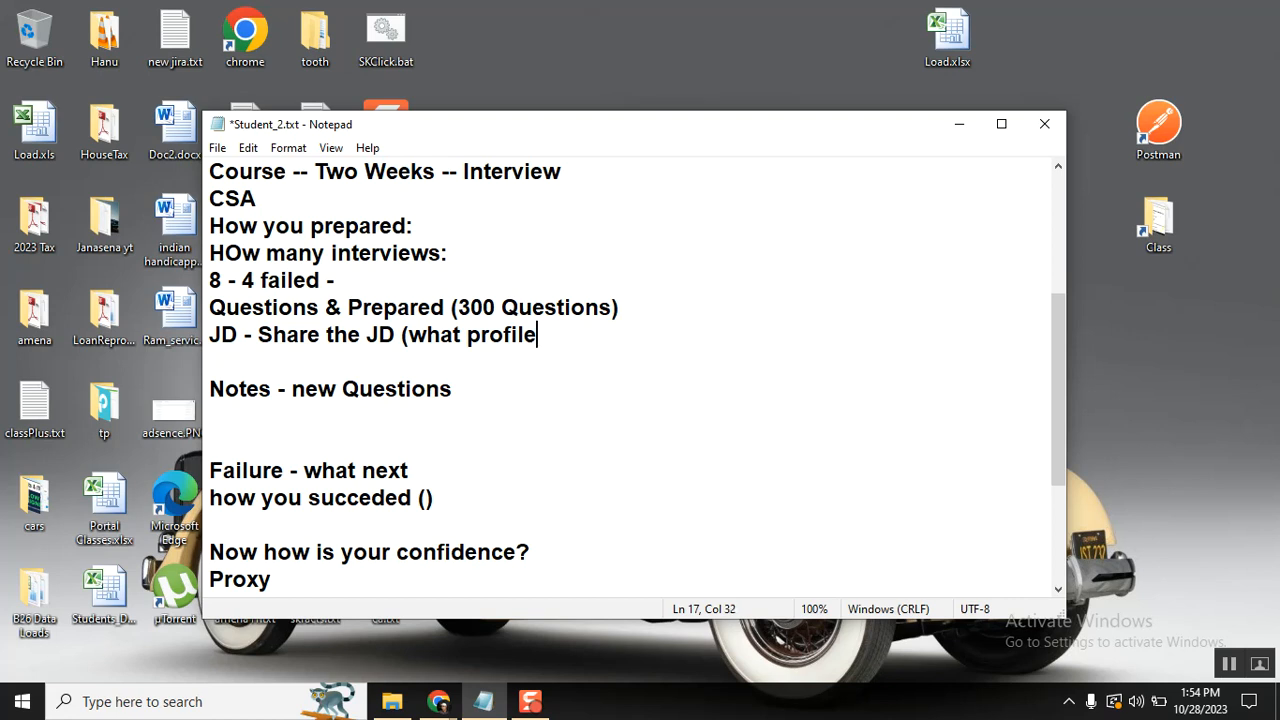
{"action": "type", "text": "and prepare something"}
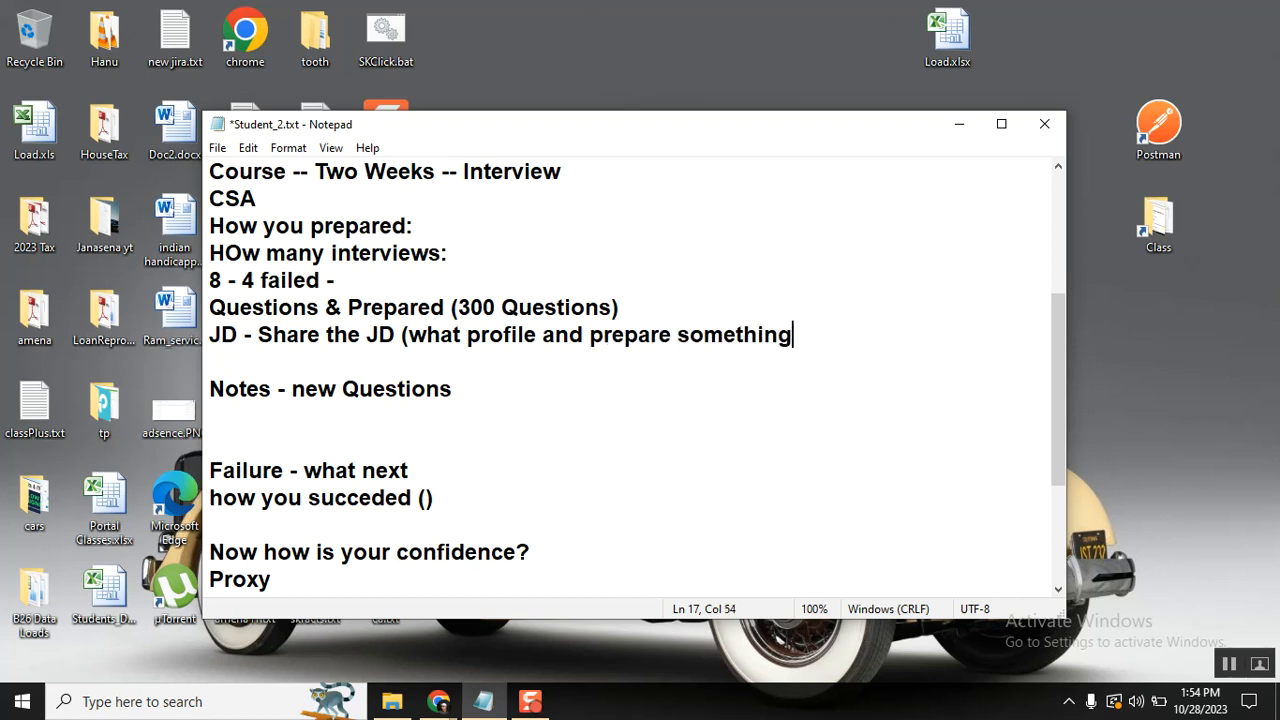
{"action": "type", "text": "atlea"}
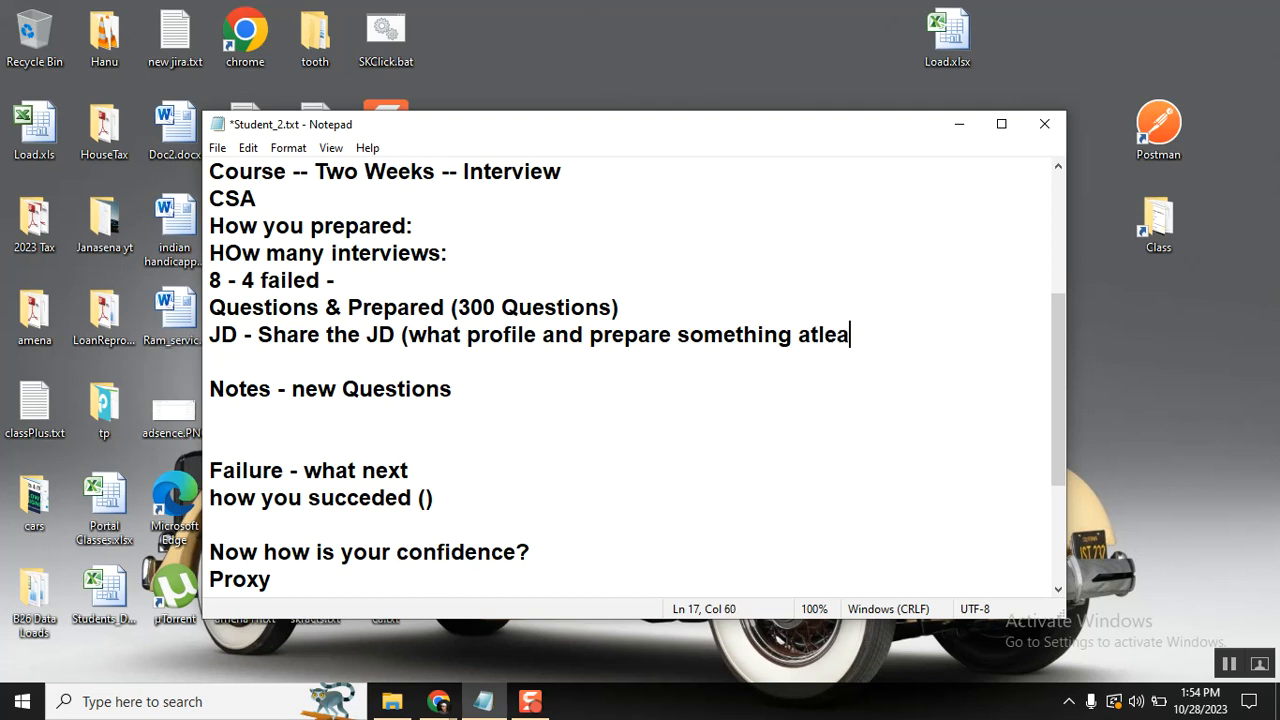
{"action": "type", "text": "st)"}
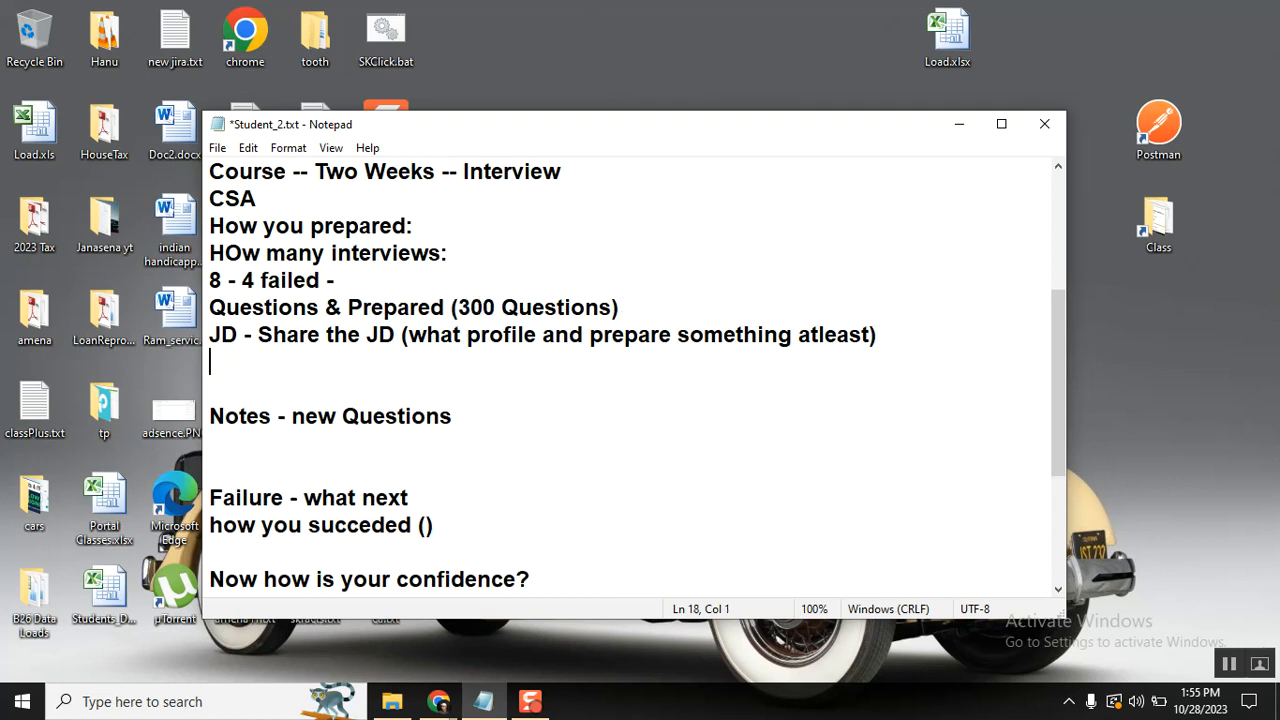
- Type 'Revise - Revise many times - strong on topics' on the empty line under JD
{"action": "type", "text": "Revise - Rev"}
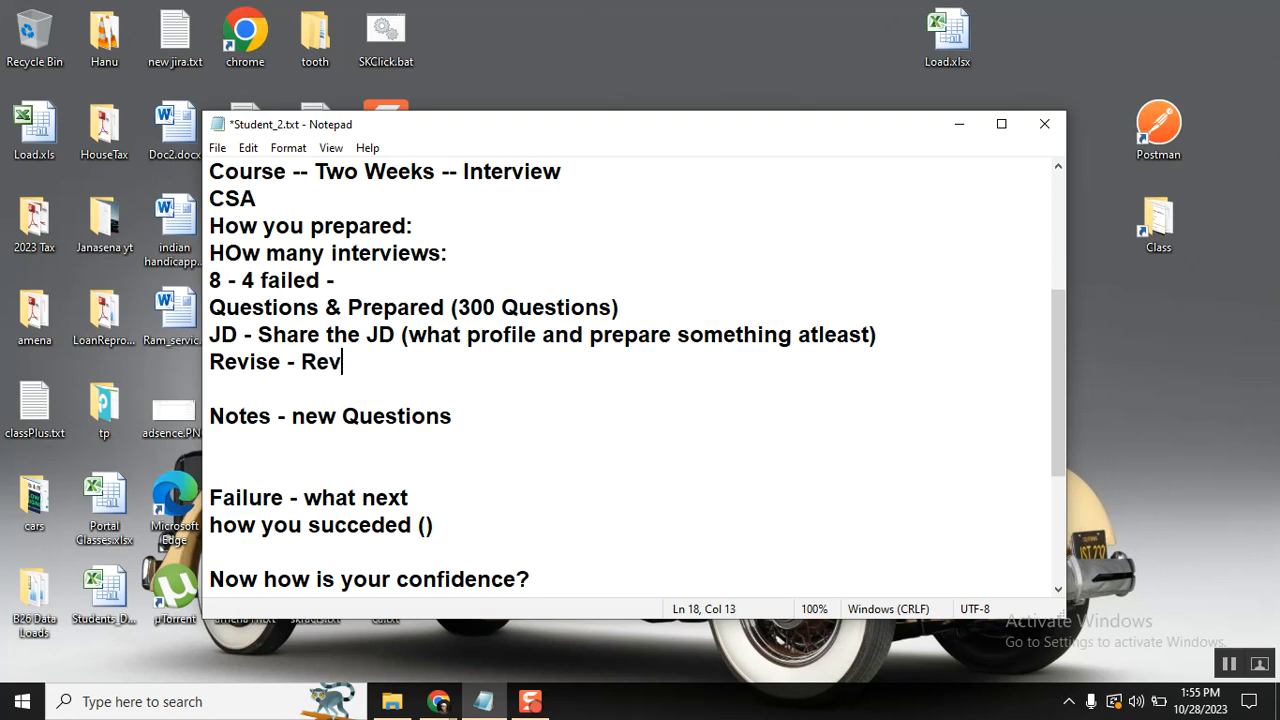
{"action": "type", "text": "ise"}
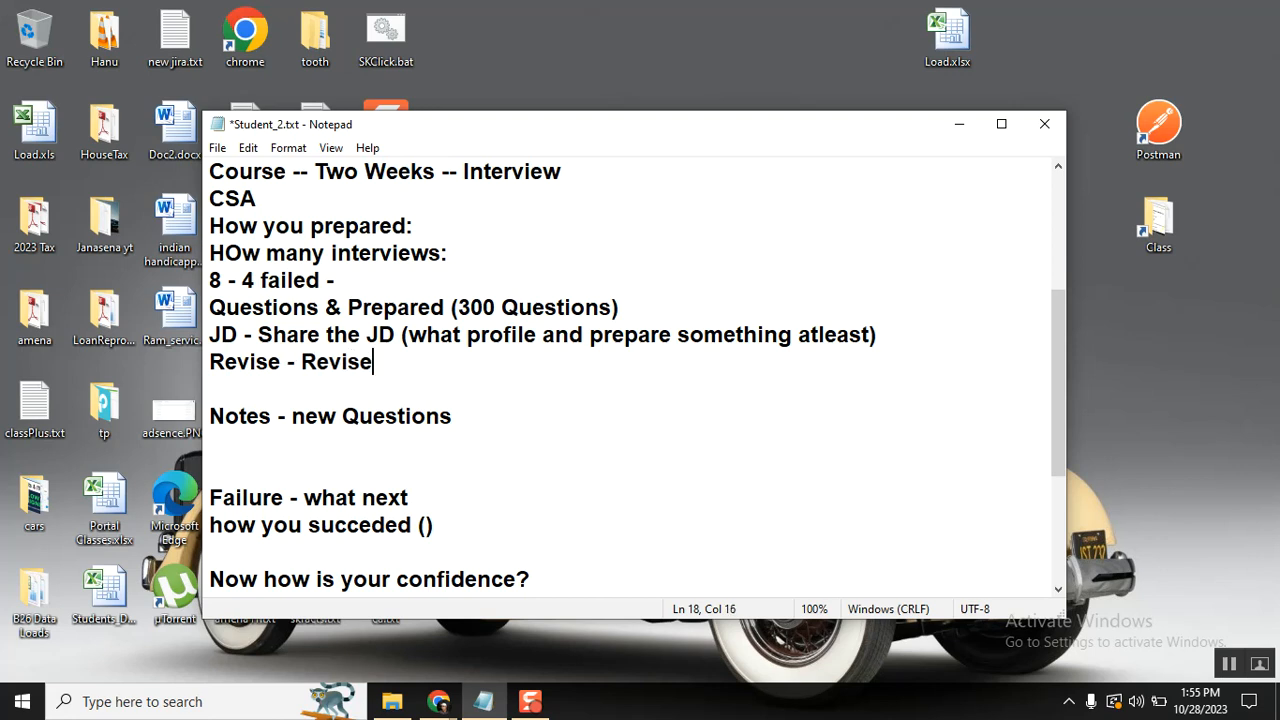
{"action": "type", "text": "any"}
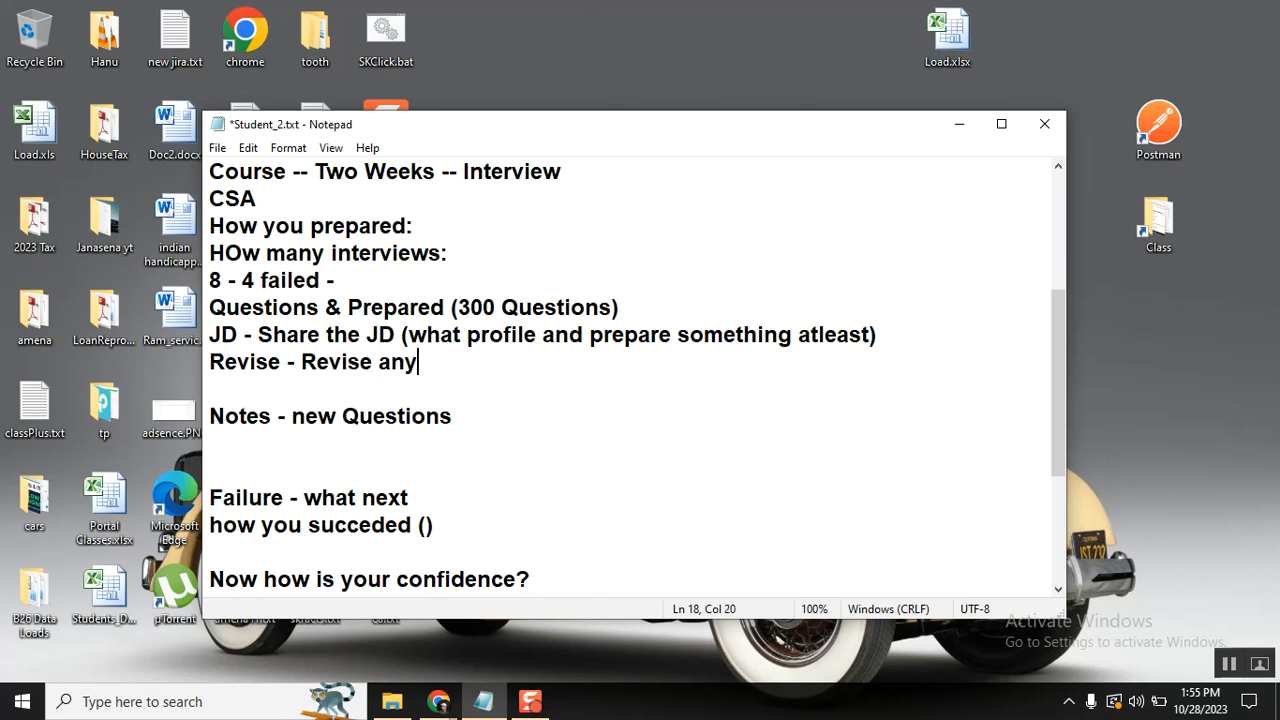
{"action": "key", "text": "Backspace"}
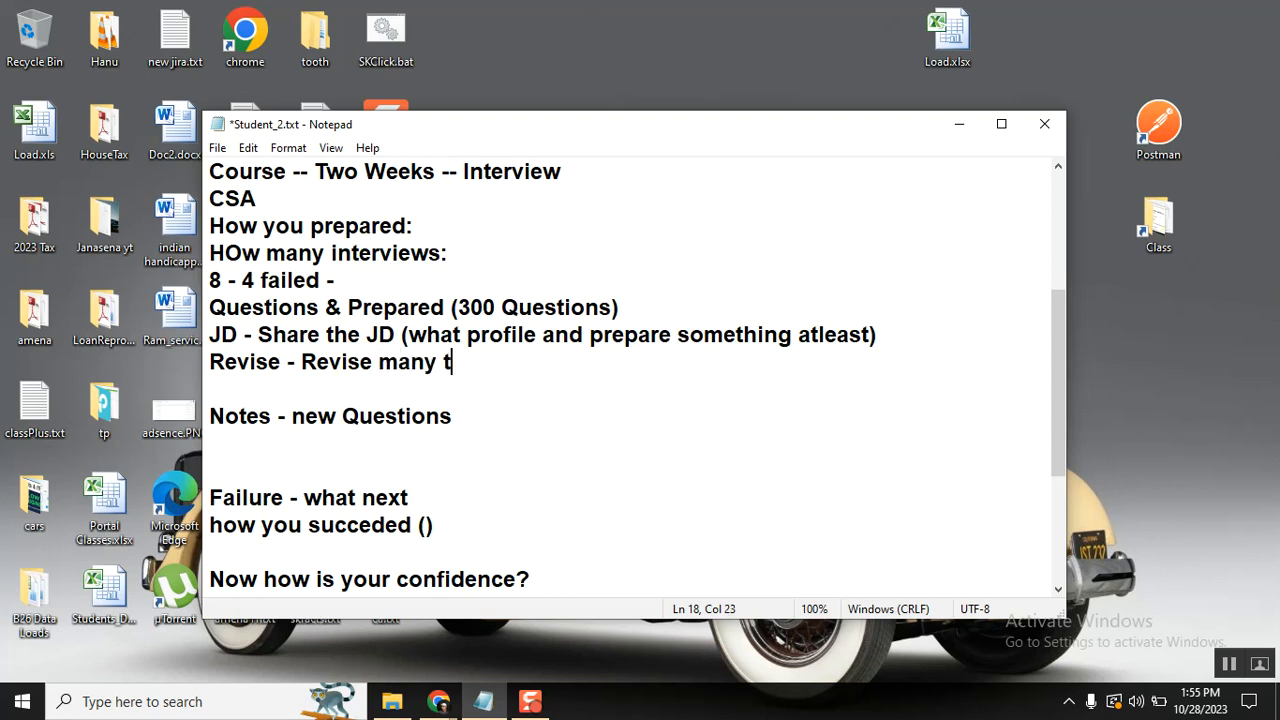
{"action": "type", "text": "imes"}
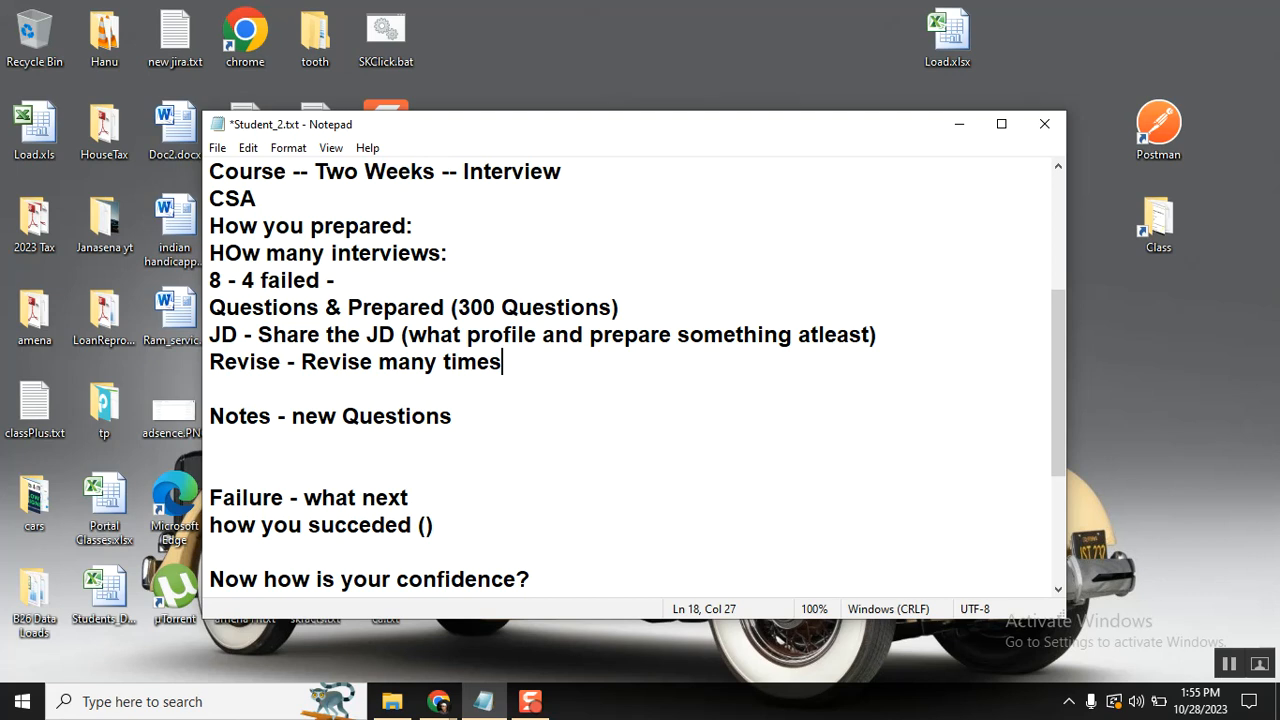
{"action": "type", "text": "\" \""}
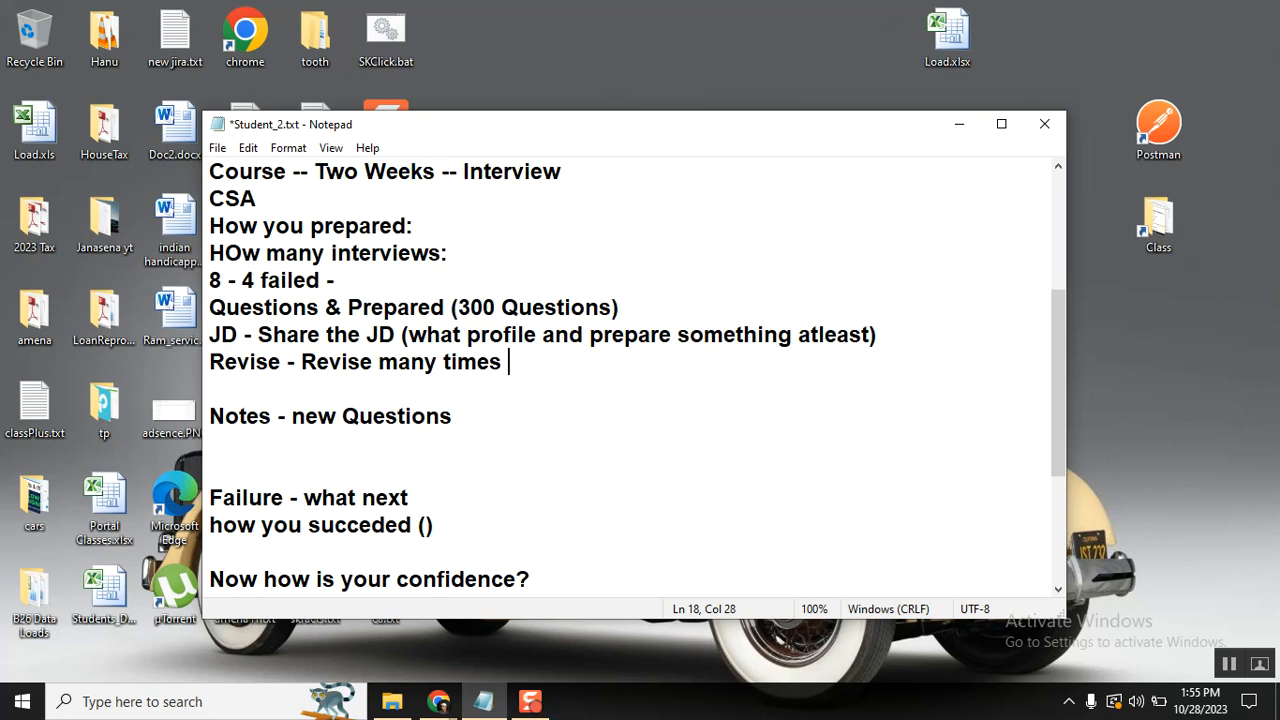
{"action": "type", "text": "- E"}
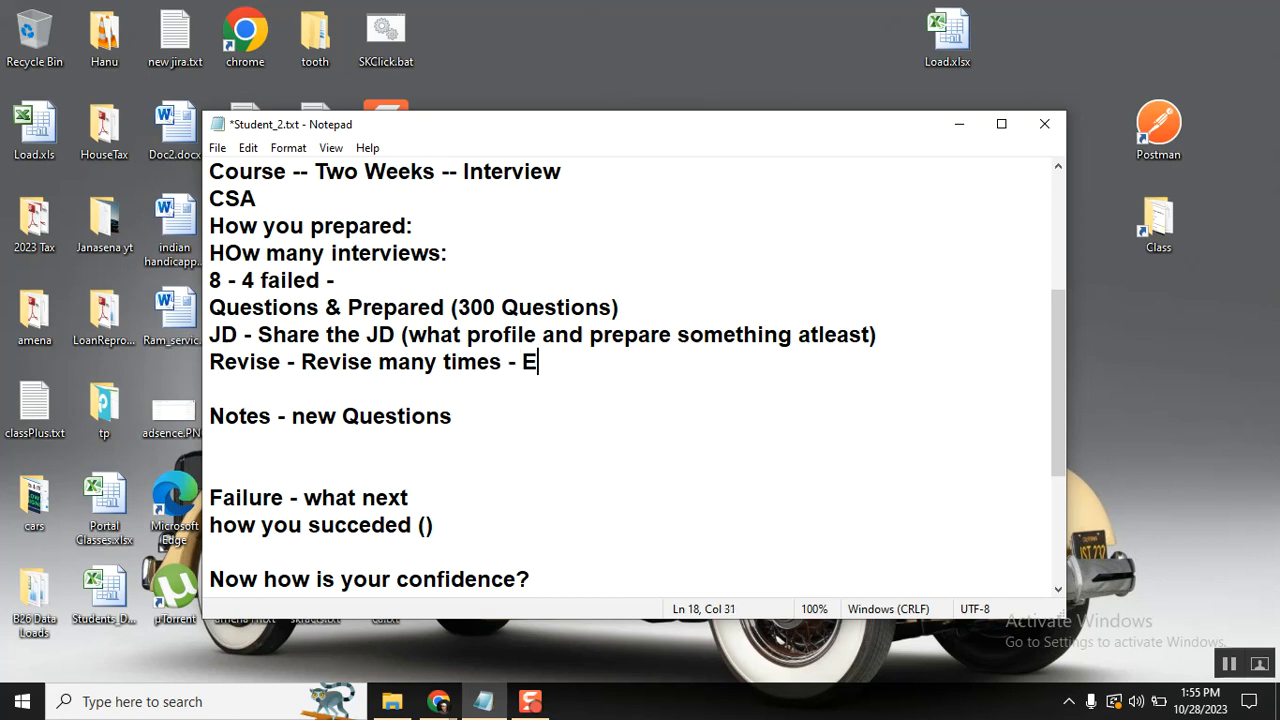
{"action": "type", "text": "strong on"}
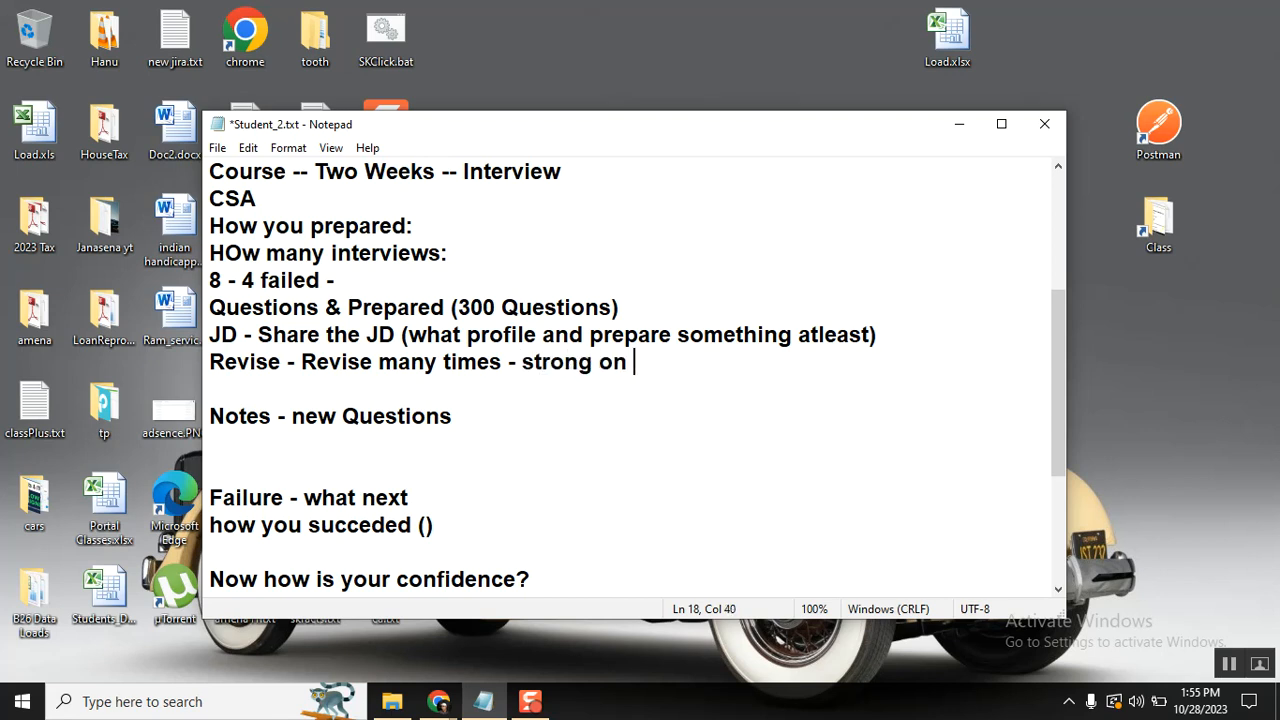
{"action": "type", "text": "topic"}
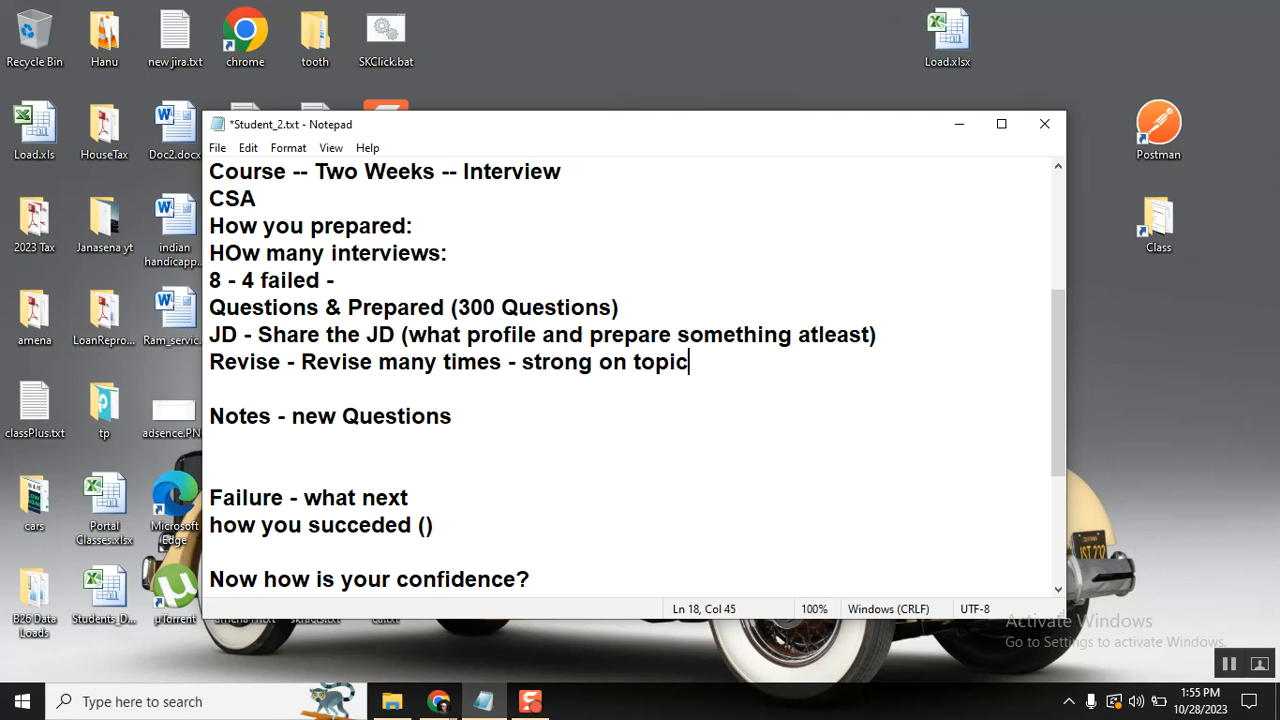
{"action": "type", "text": "s"}
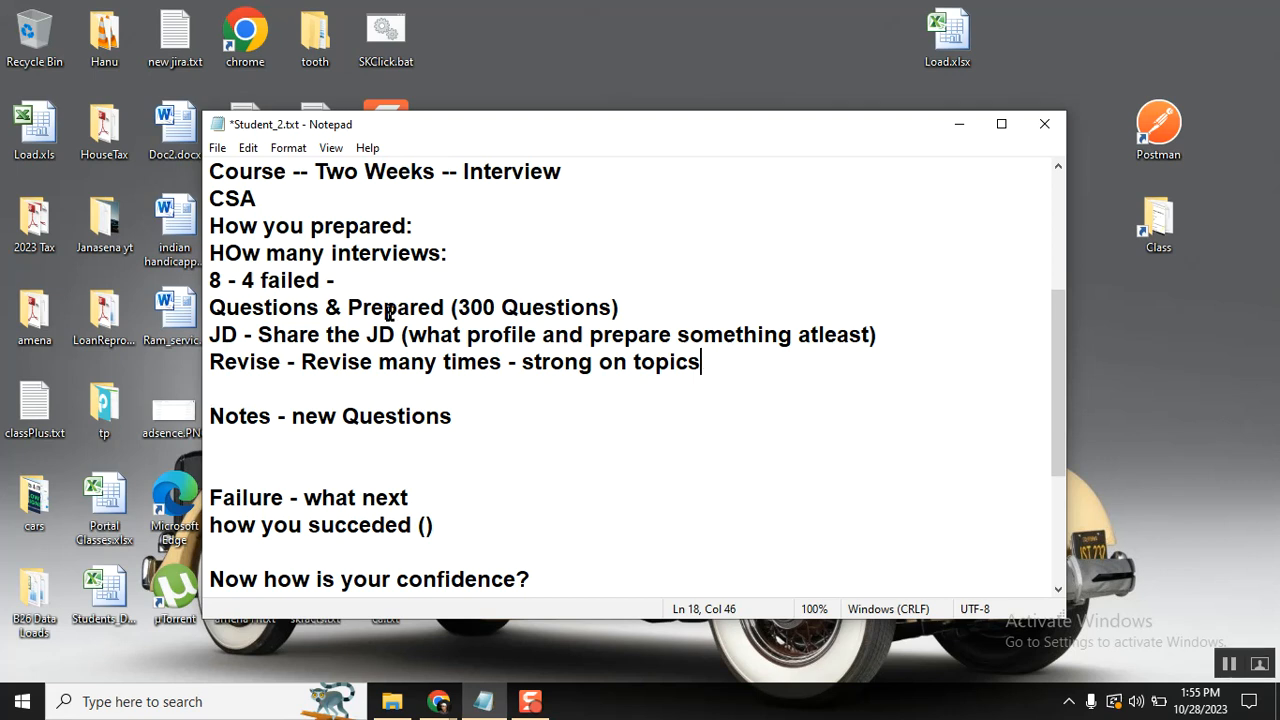
- Add the '3 L1 passed' and 'L2 - failed' lines after the Revise line
{"action": "double_click", "coordinate": [251, 280]}
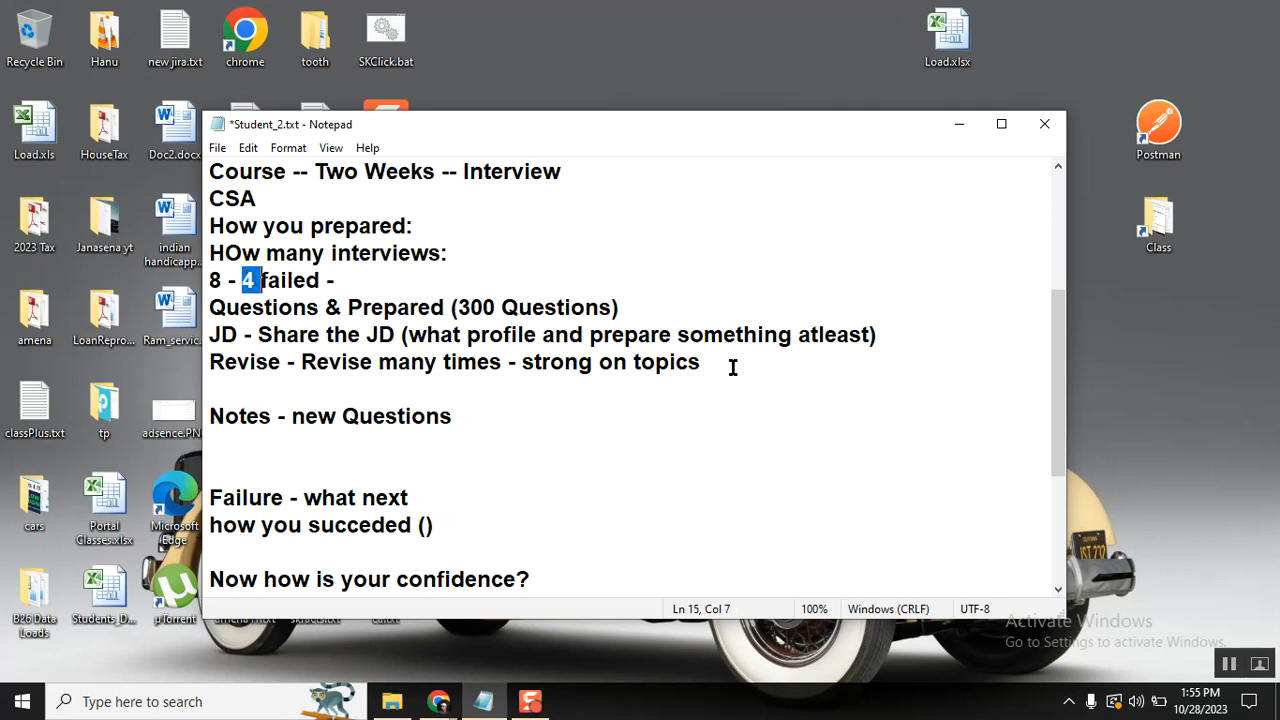
{"action": "type", "text": "3"}
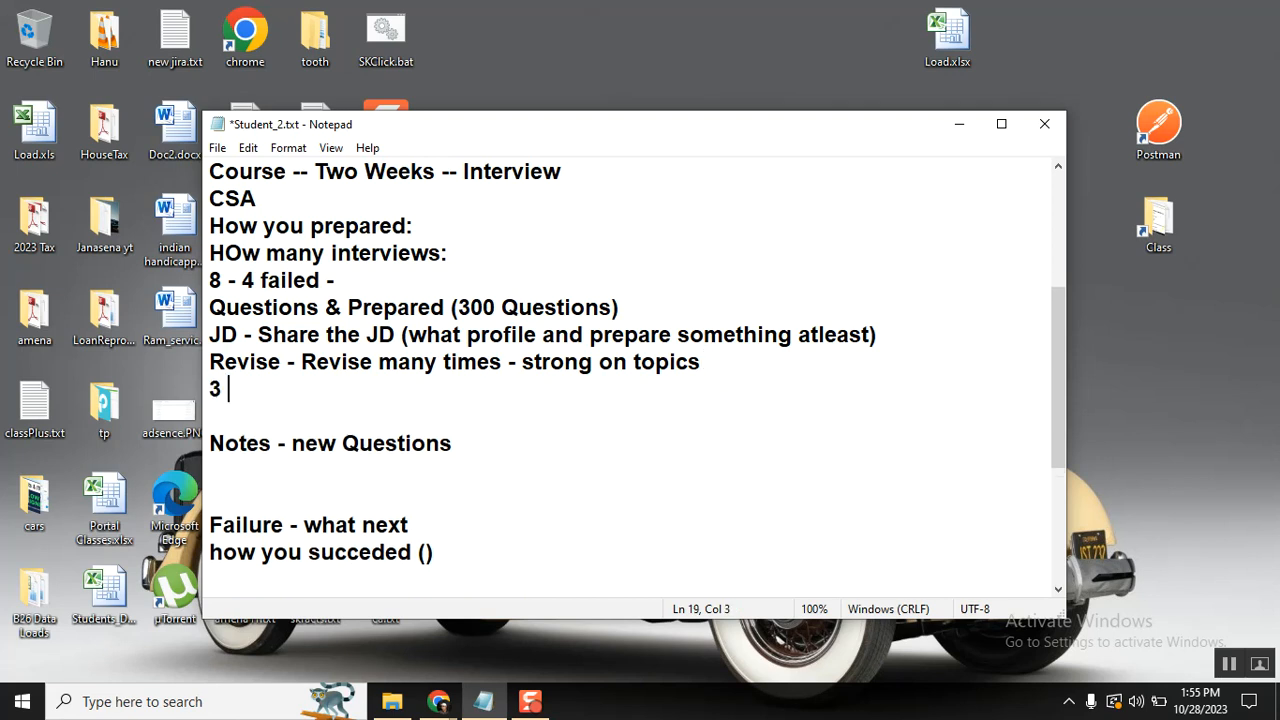
{"action": "type", "text": "L1 p"}
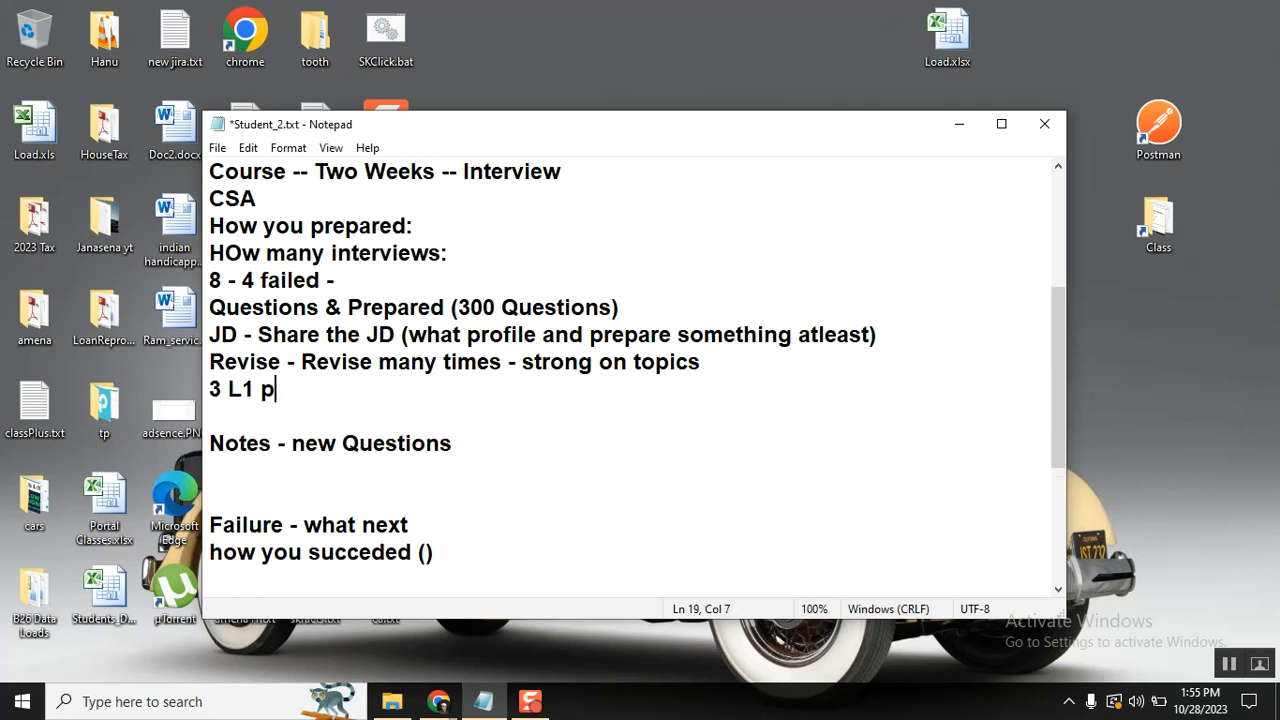
{"action": "type", "text": "assee"}
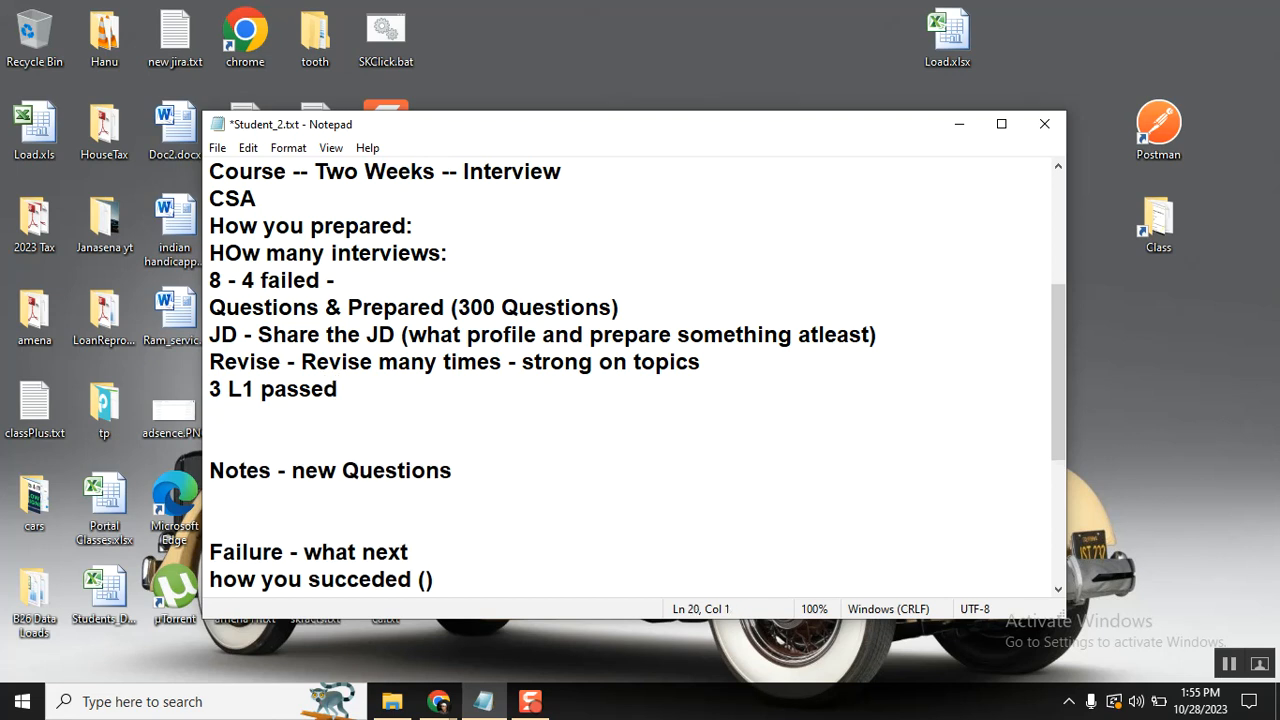
{"action": "type", "text": "L2 -"}
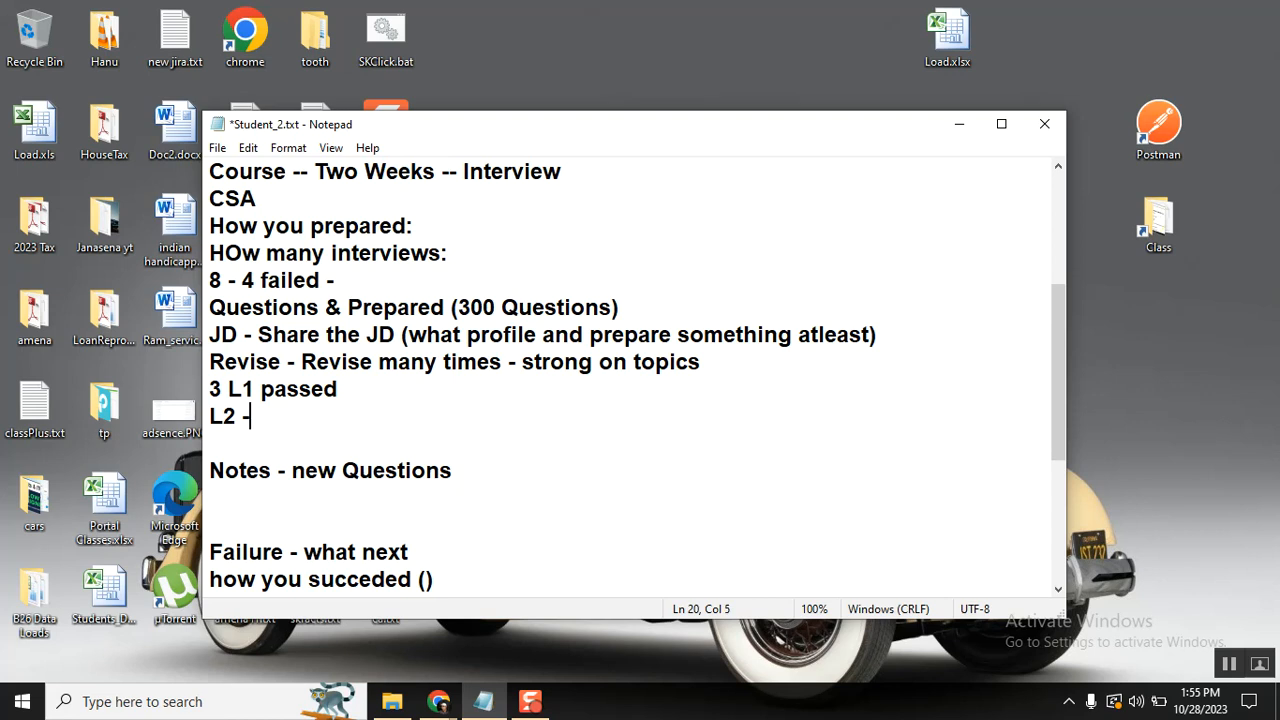
{"action": "type", "text": "failed"}
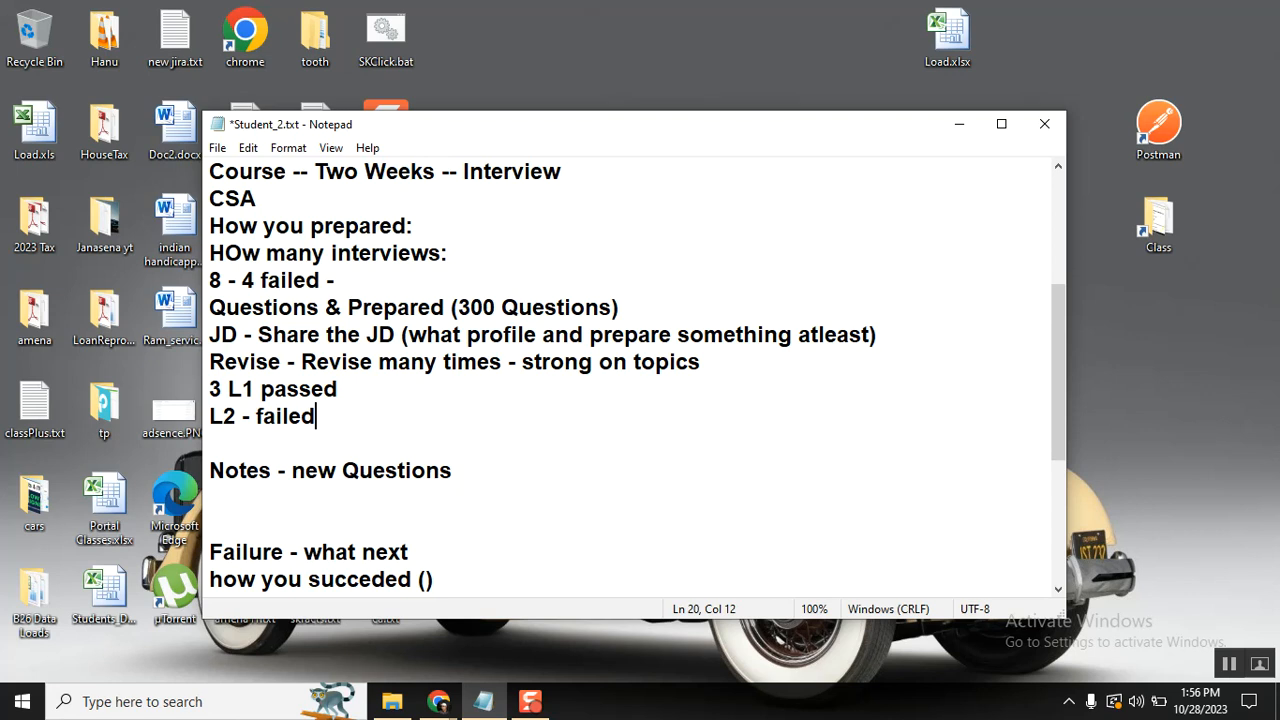
- Add the line 'integration - ebonding - rest soap..' below the L2 result
{"action": "key", "text": "enter"}
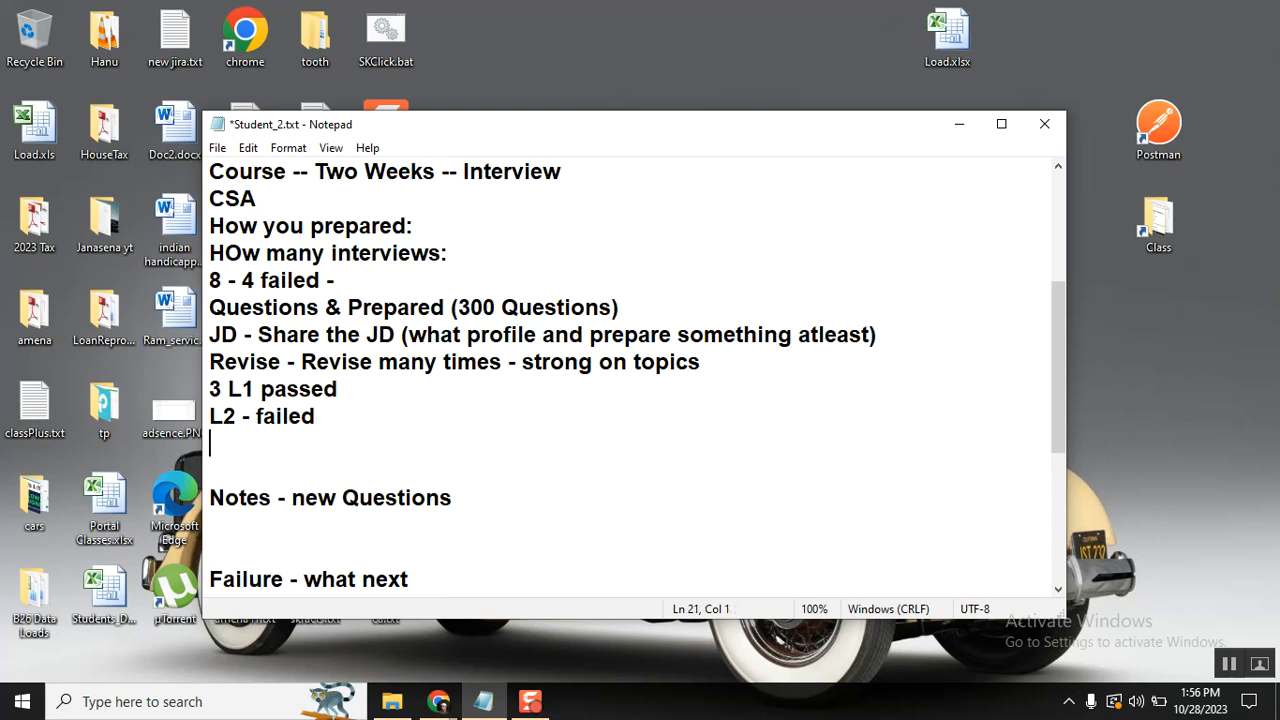
{"action": "type", "text": "in"}
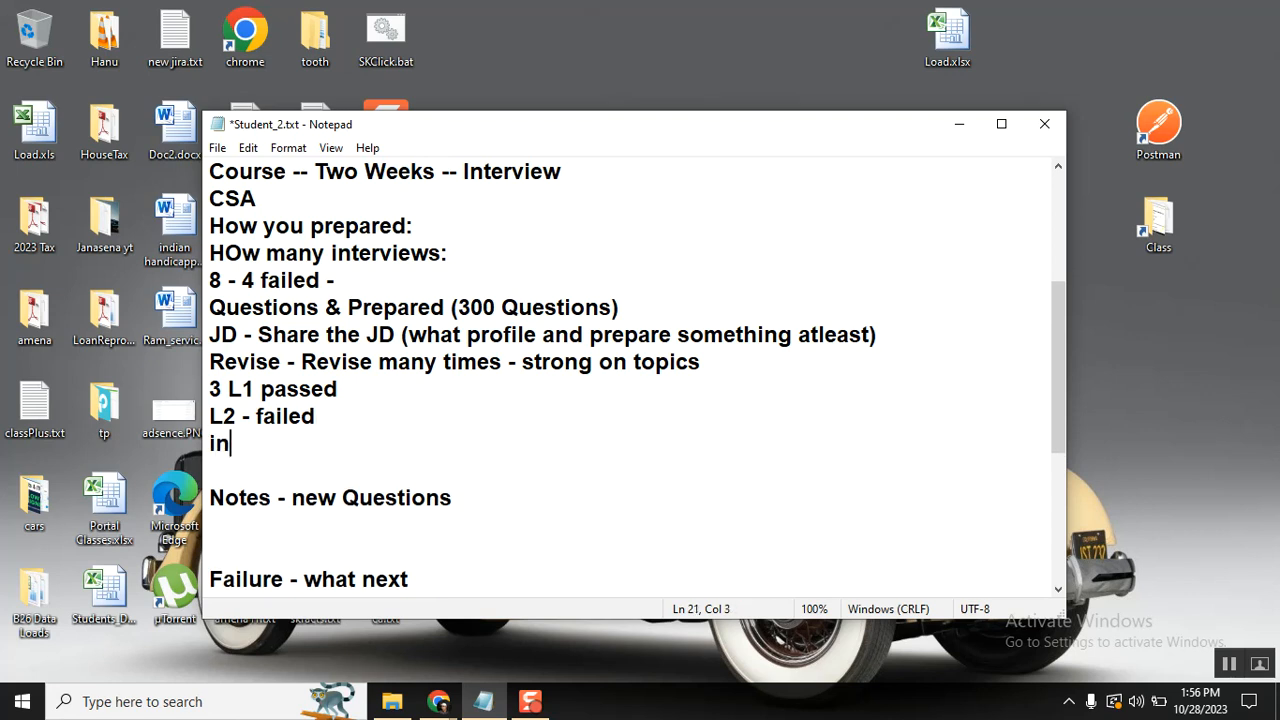
{"action": "type", "text": "tegration"}
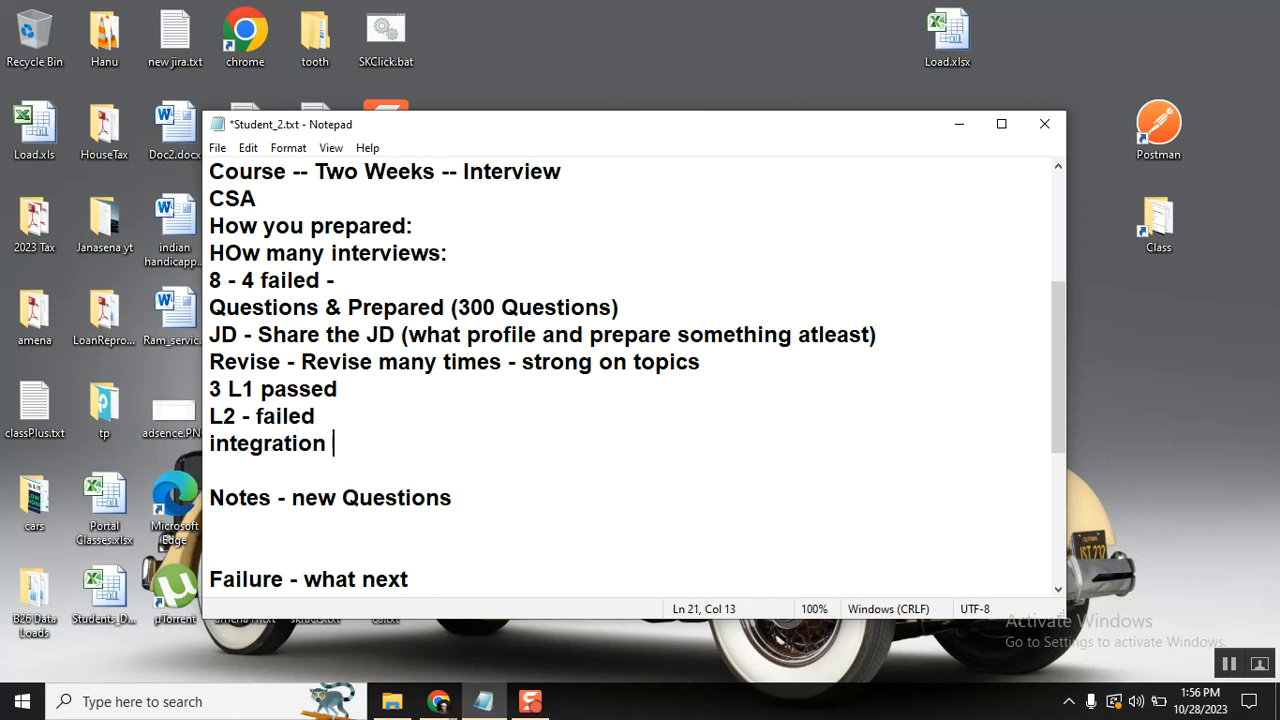
{"action": "type", "text": "- ebonding - rest"}
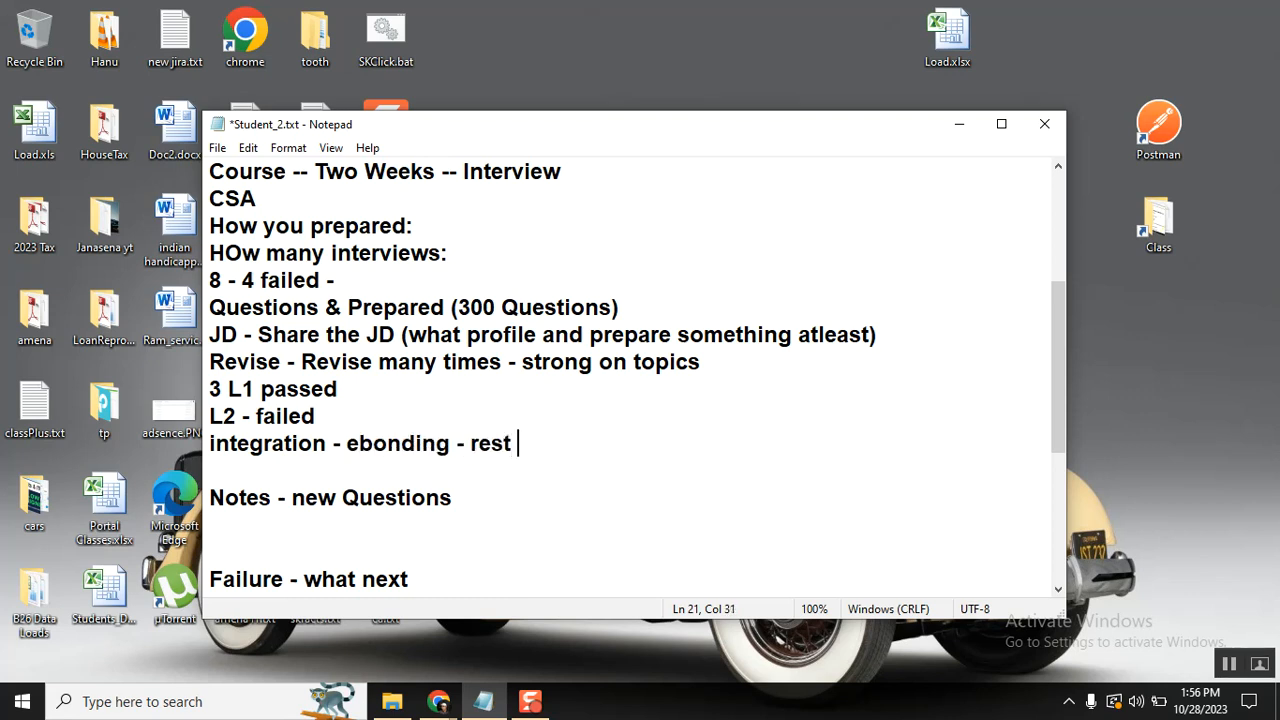
{"action": "type", "text": "soap.."}
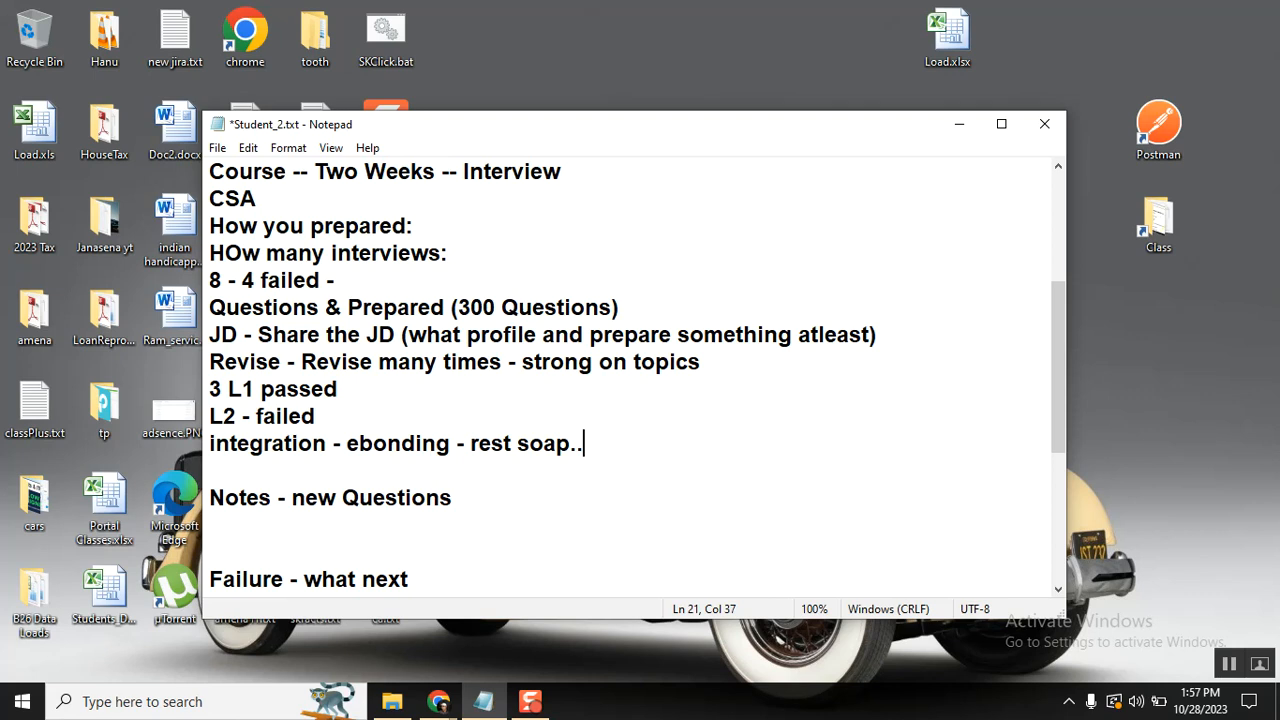
{"action": "scroll", "scroll_direction": "down", "scroll_amount": 3}
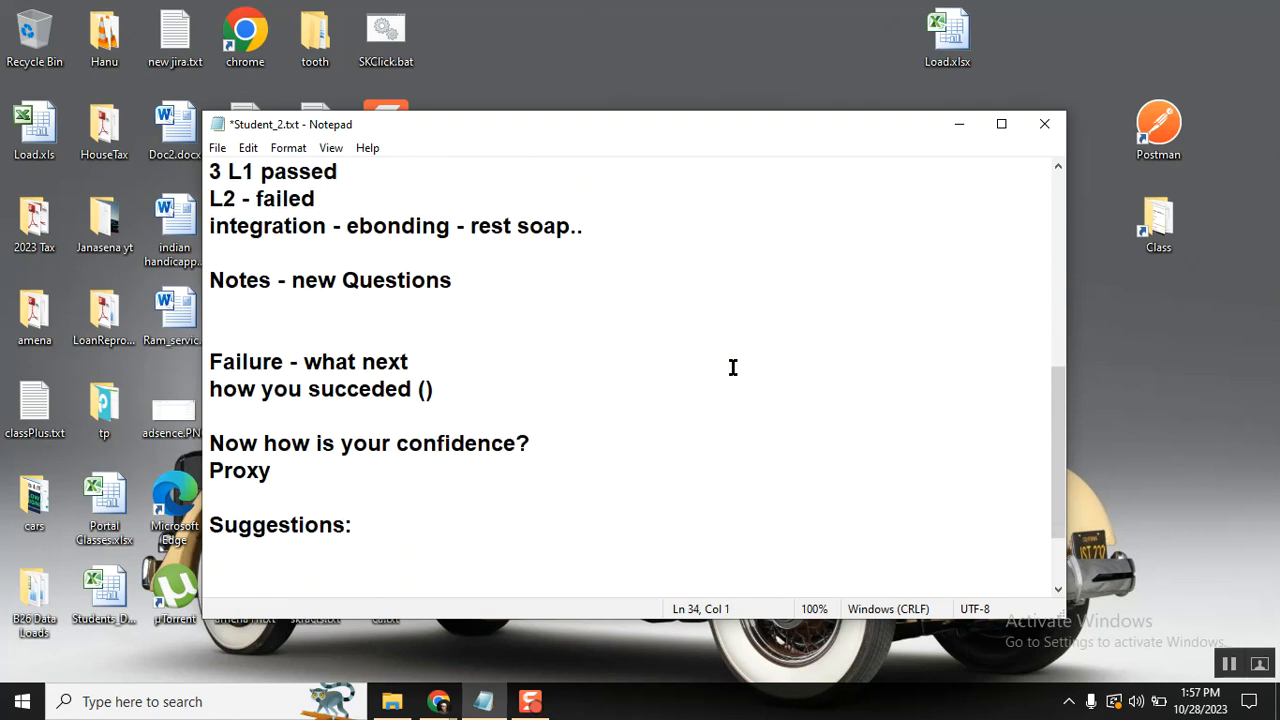
- Fill in 'how you succeded (100 % / )' and place that line above 'Notes - new Questions'
{"action": "left_click", "coordinate": [433, 389]}
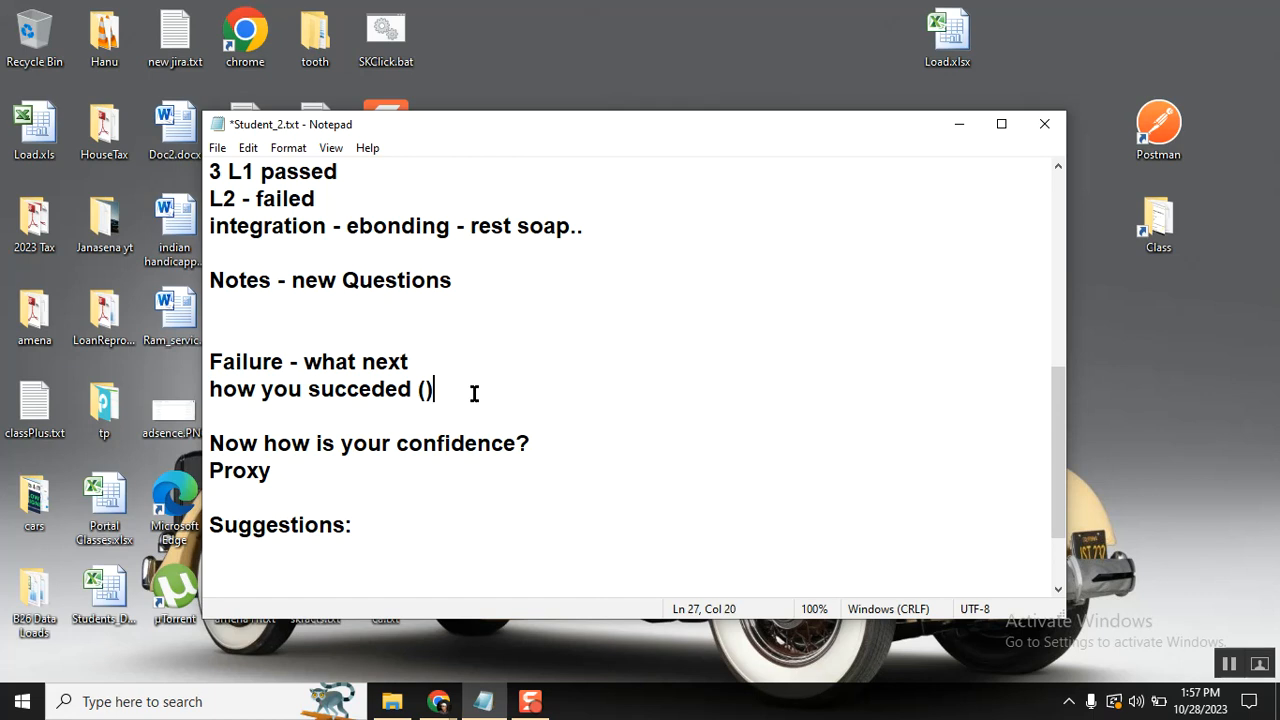
{"action": "type", "text": "100"}
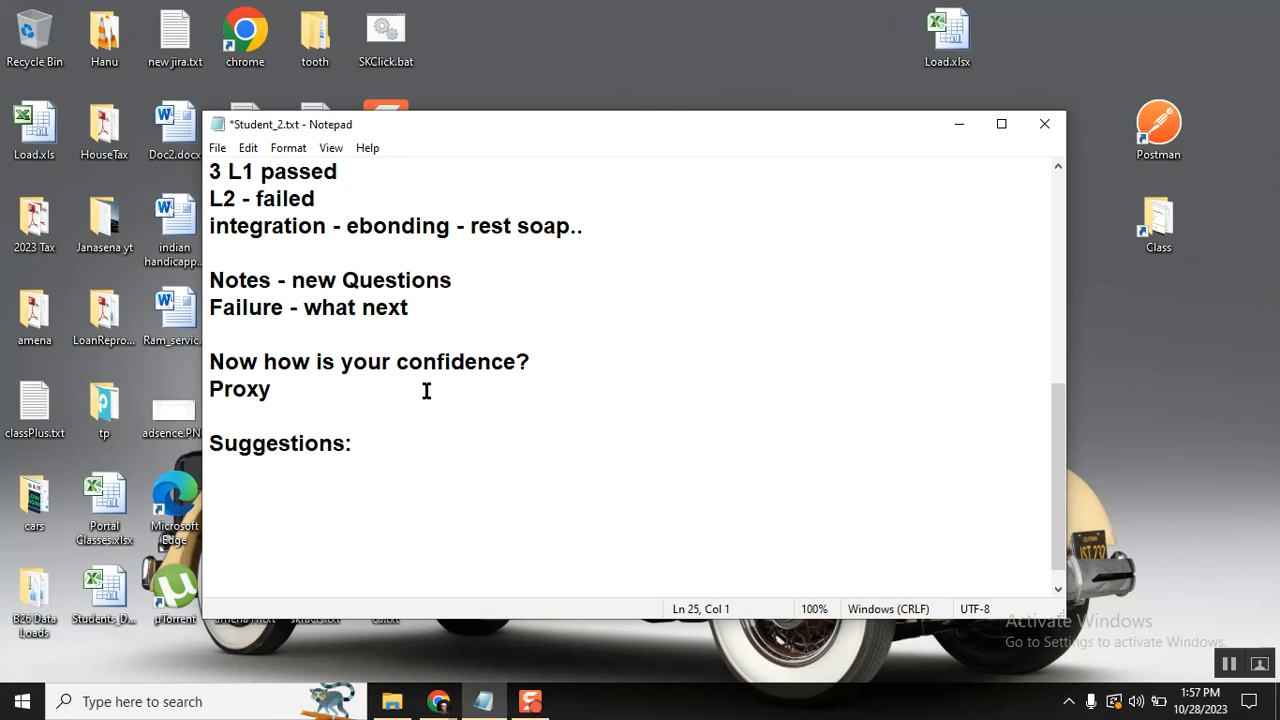
{"action": "type", "text": "how you succeded (100 % / )"}
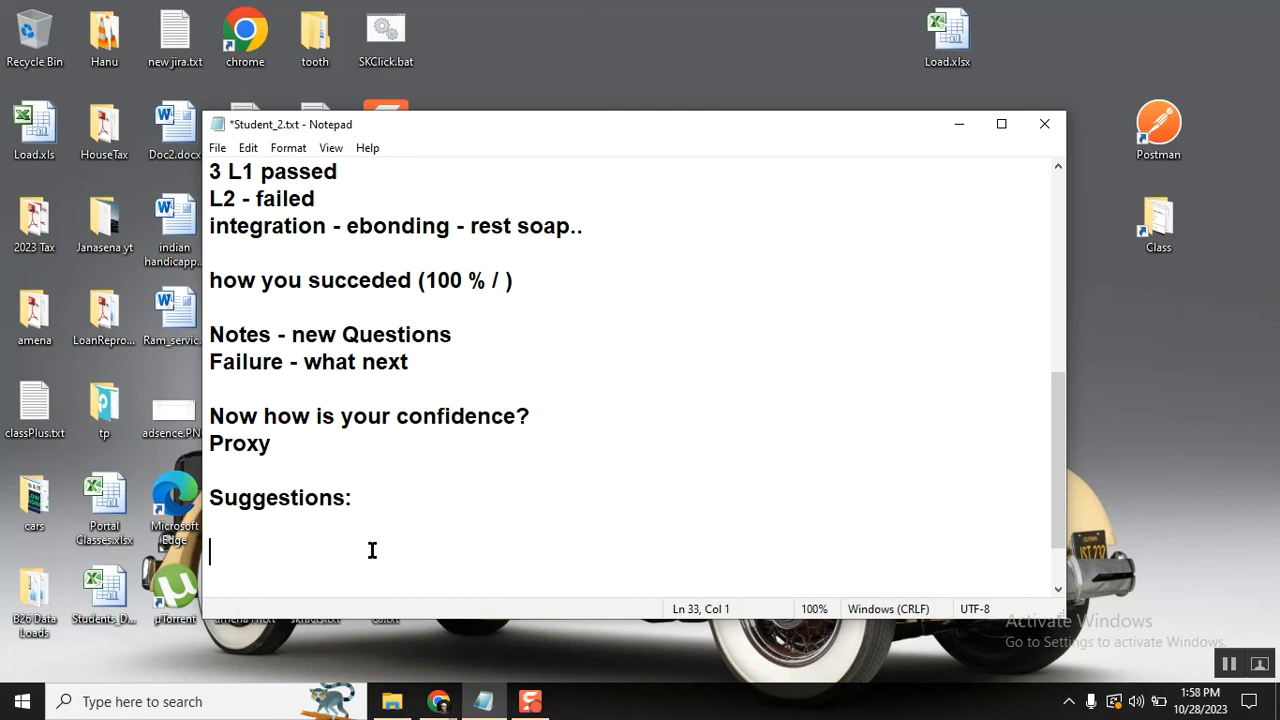
- Add the '6 months back.' line and 'Revise - Revise many times - strong on topics'
{"action": "type", "text": "6 mont"}
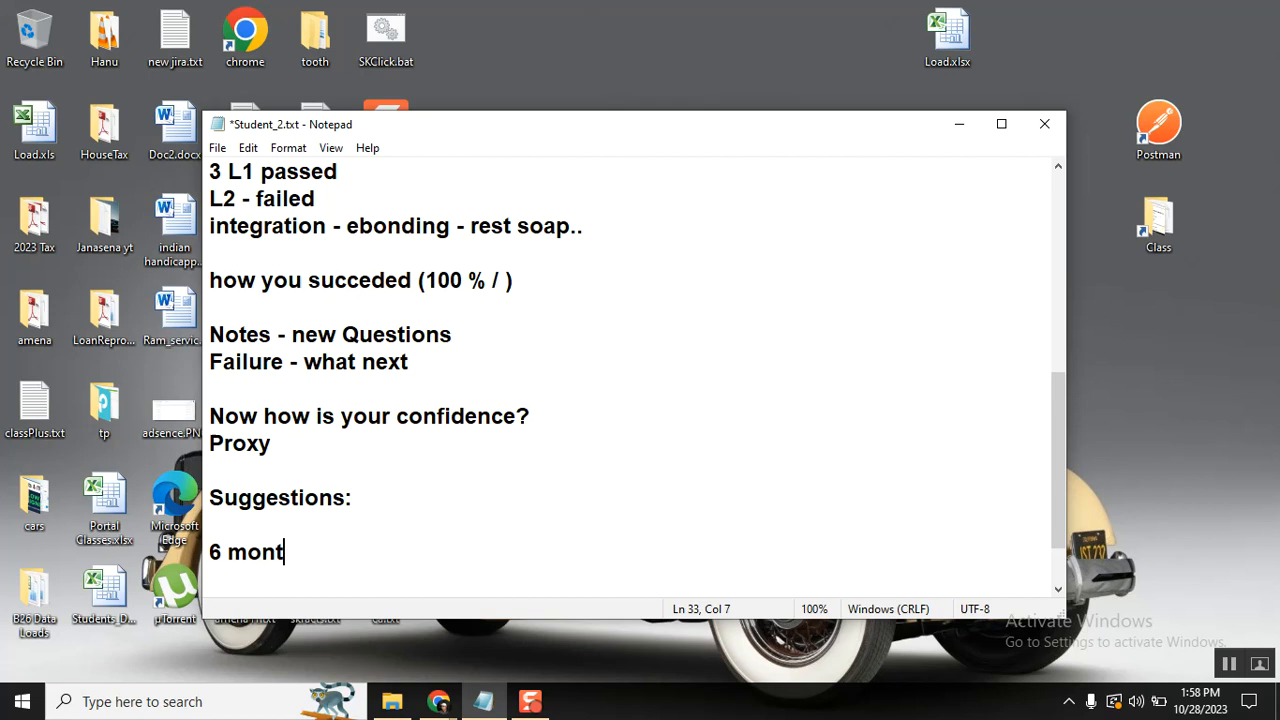
{"action": "type", "text": "hs bac"}
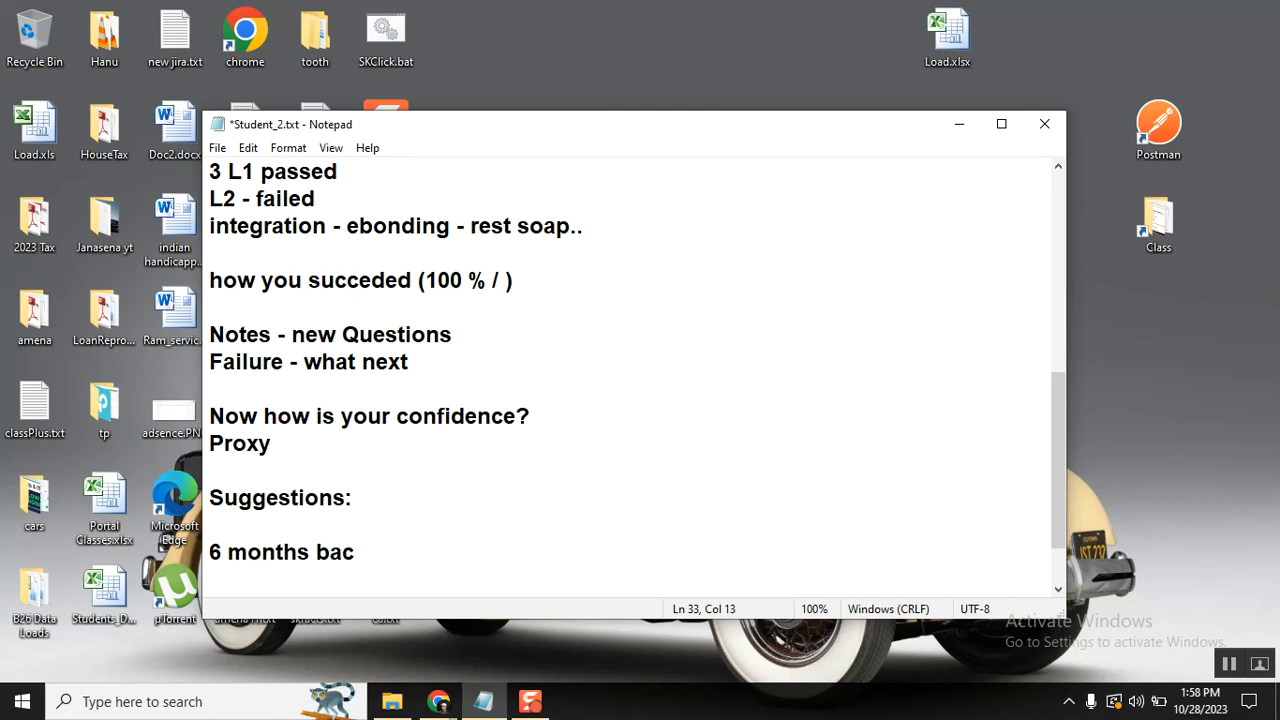
{"action": "type", "text": "k."}
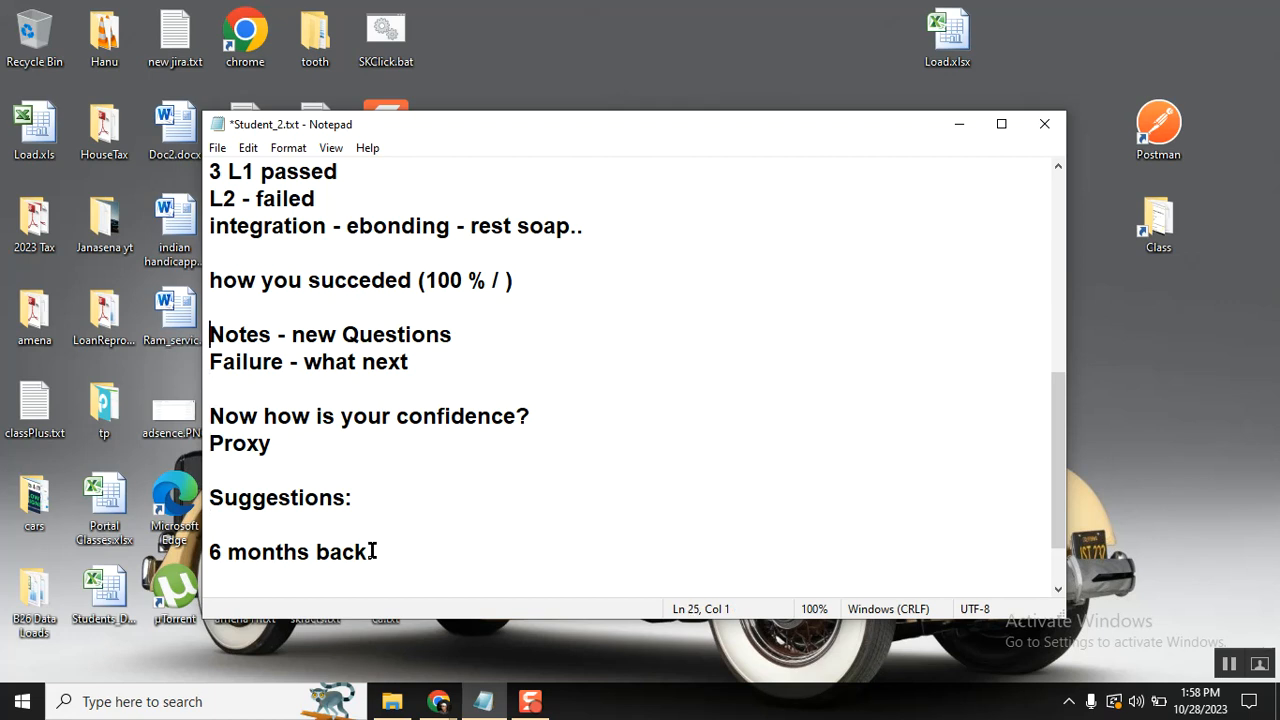
{"action": "type", "text": "Revise - Revise many times - strong on topics"}
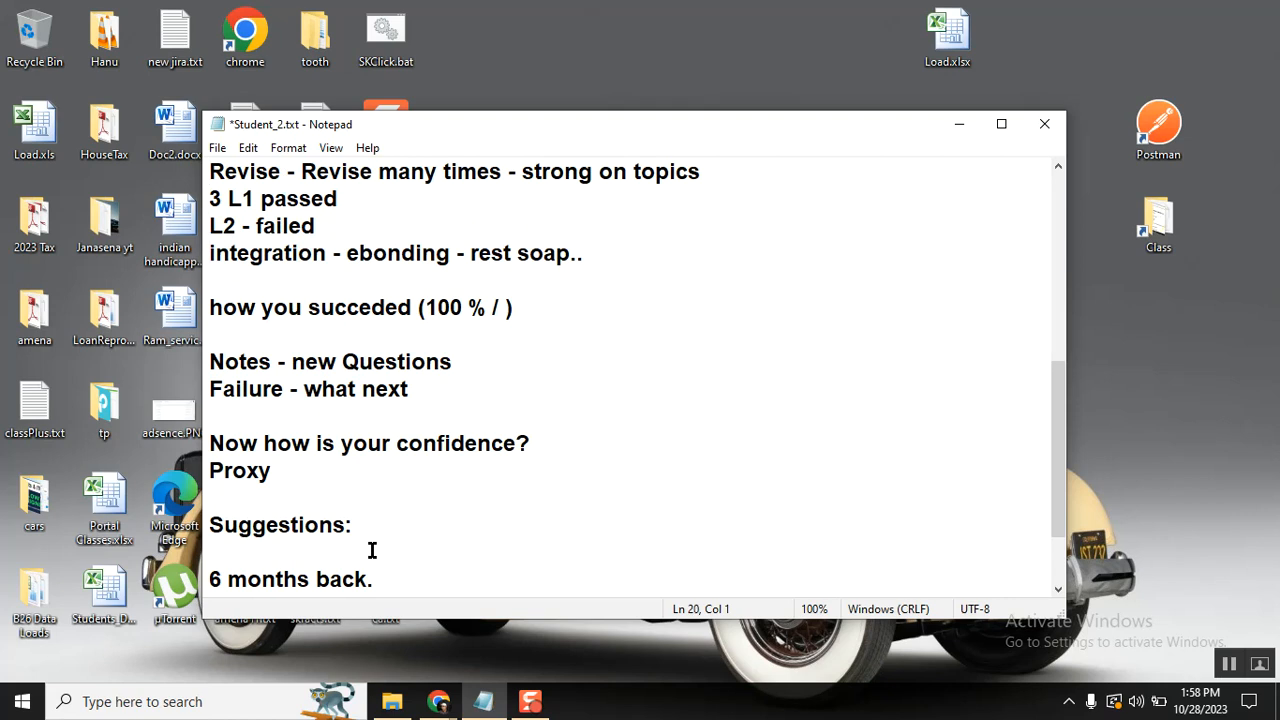
{"action": "mouse_move", "coordinate": [644, 127]}
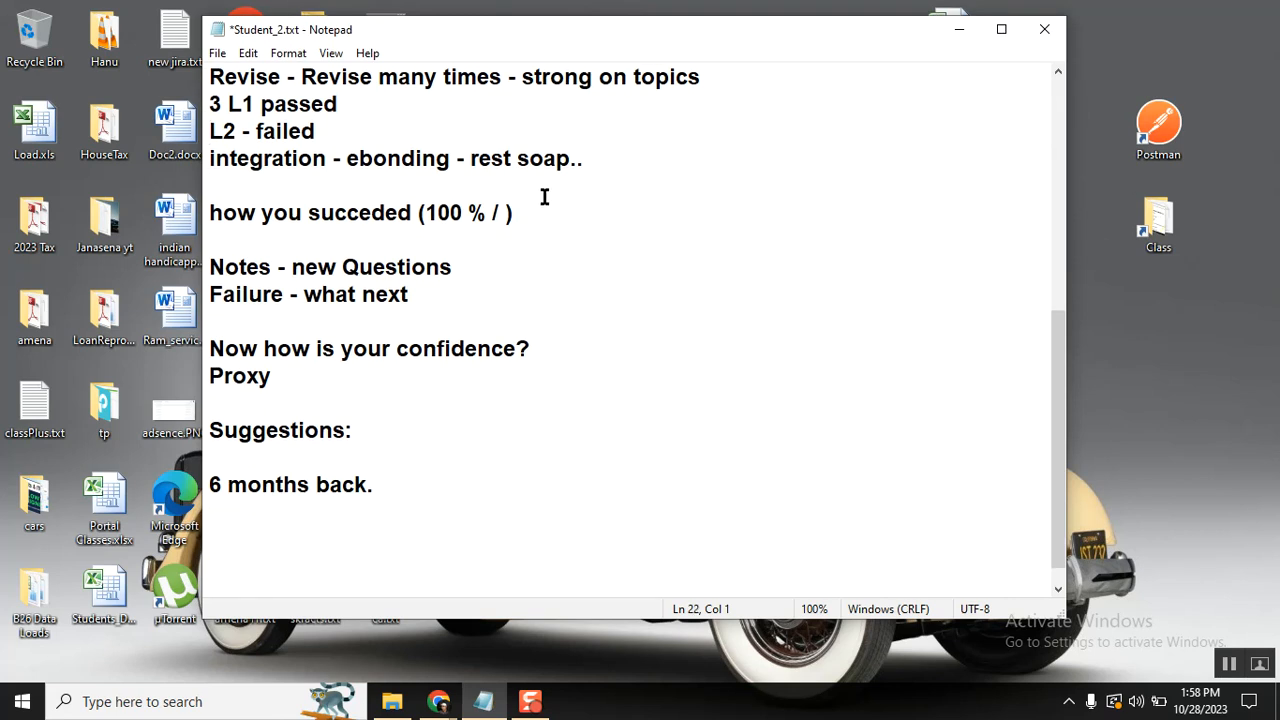
- Add the 'JD - Share the JD' line, '>>' section markers and a blank line before Questions
{"action": "type", "text": "JD - Share the JD (what profile and prepare something atleast)"}
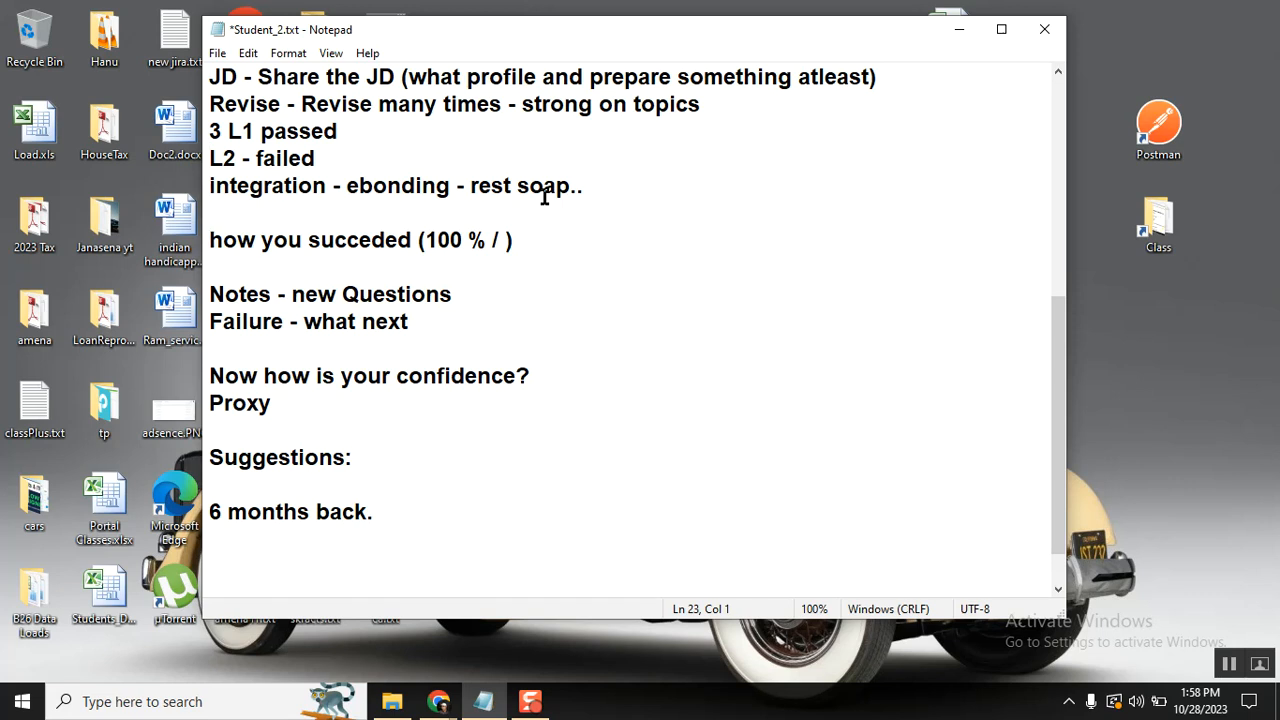
{"action": "type", "text": ">>"}
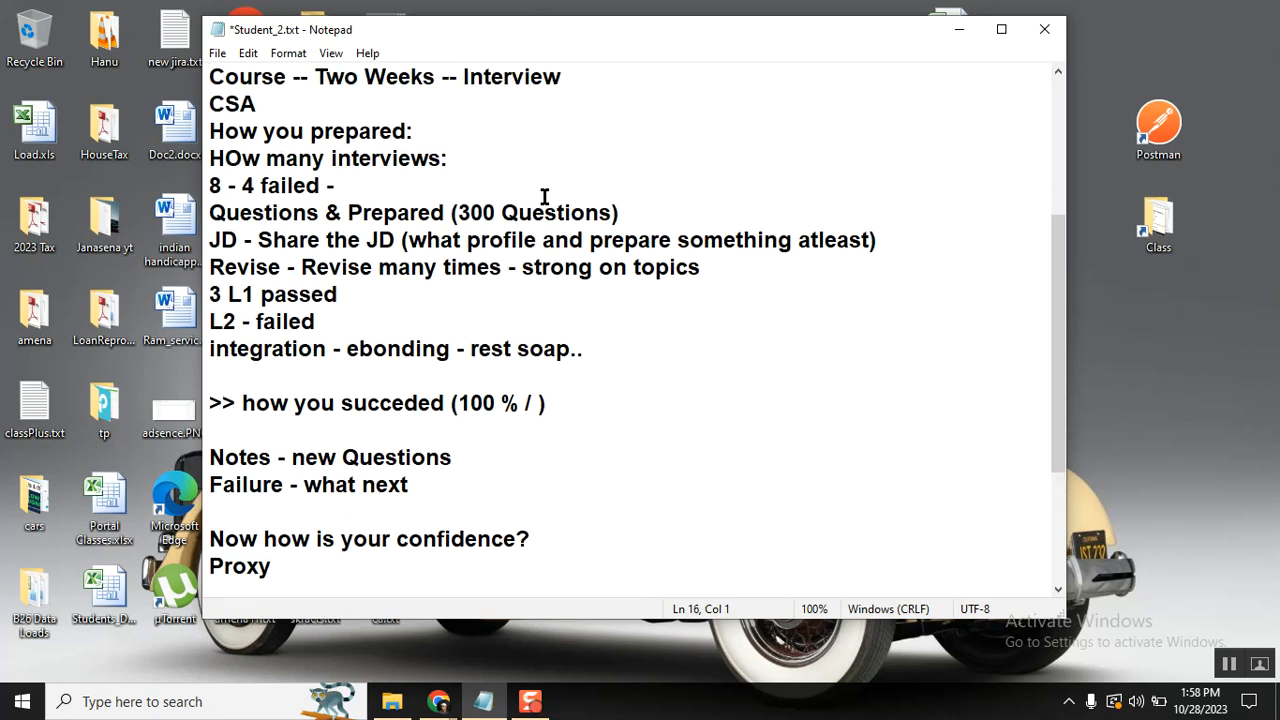
{"action": "type", "text": ">>"}
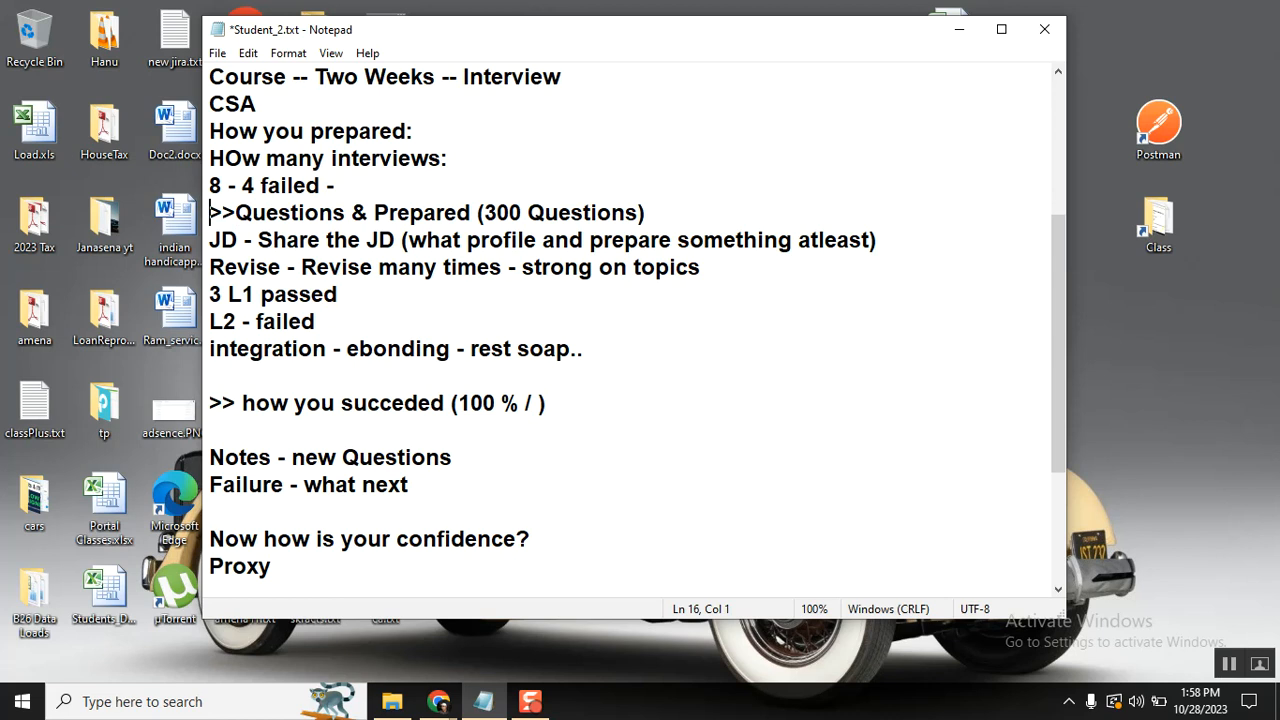
{"action": "key", "text": "enter"}
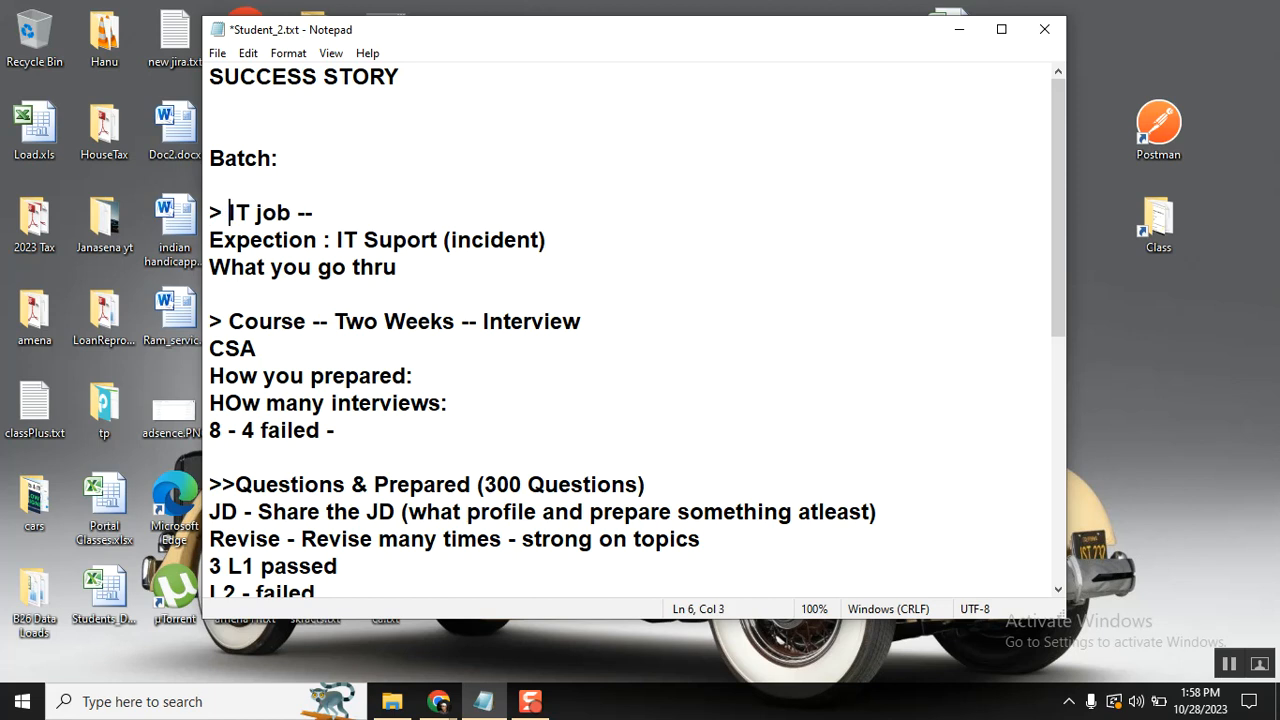
- Join the Expection line onto the '> IT job --' line
{"action": "key", "text": "Delete"}
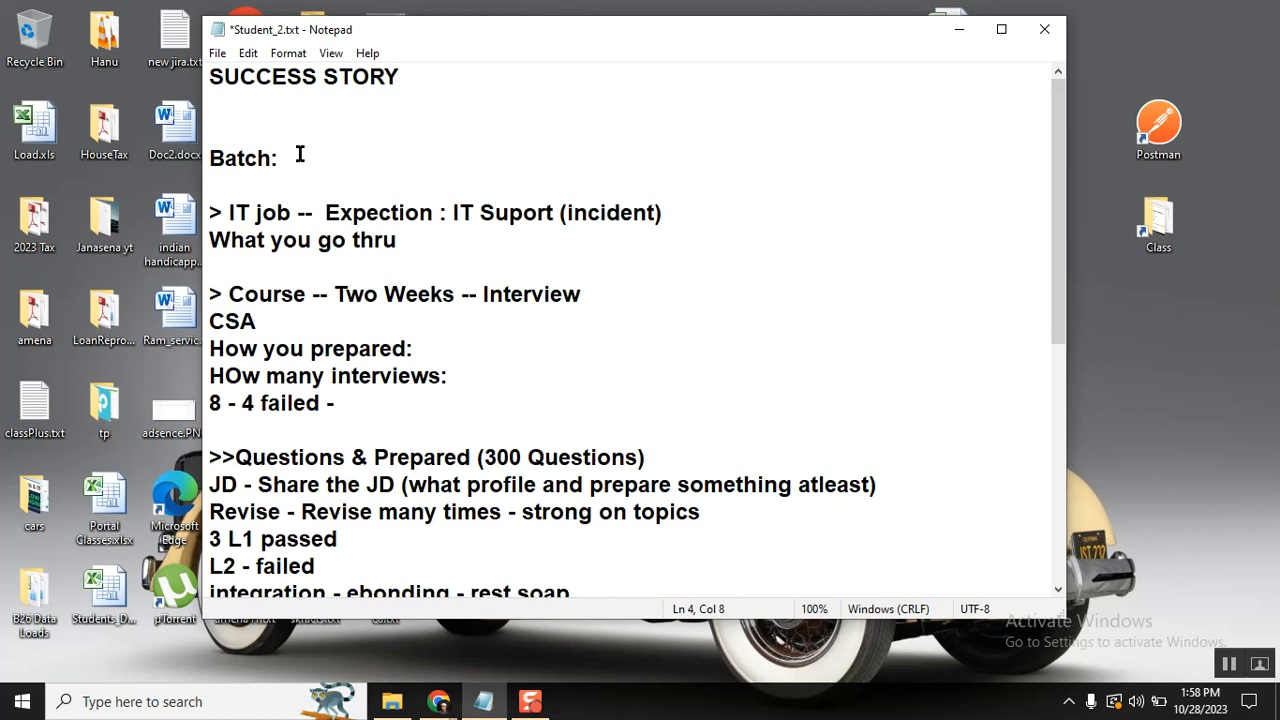
{"action": "left_click", "coordinate": [211, 538]}
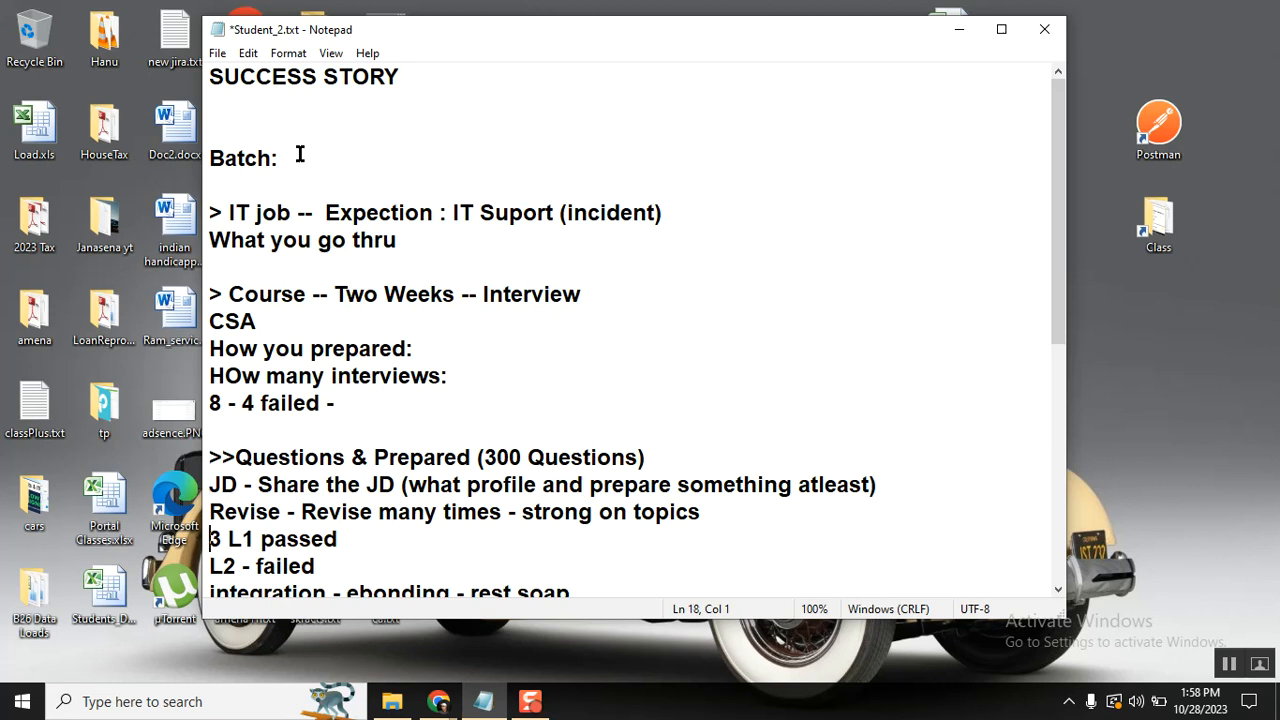
{"action": "scroll", "scroll_direction": "down", "scroll_amount": 3}
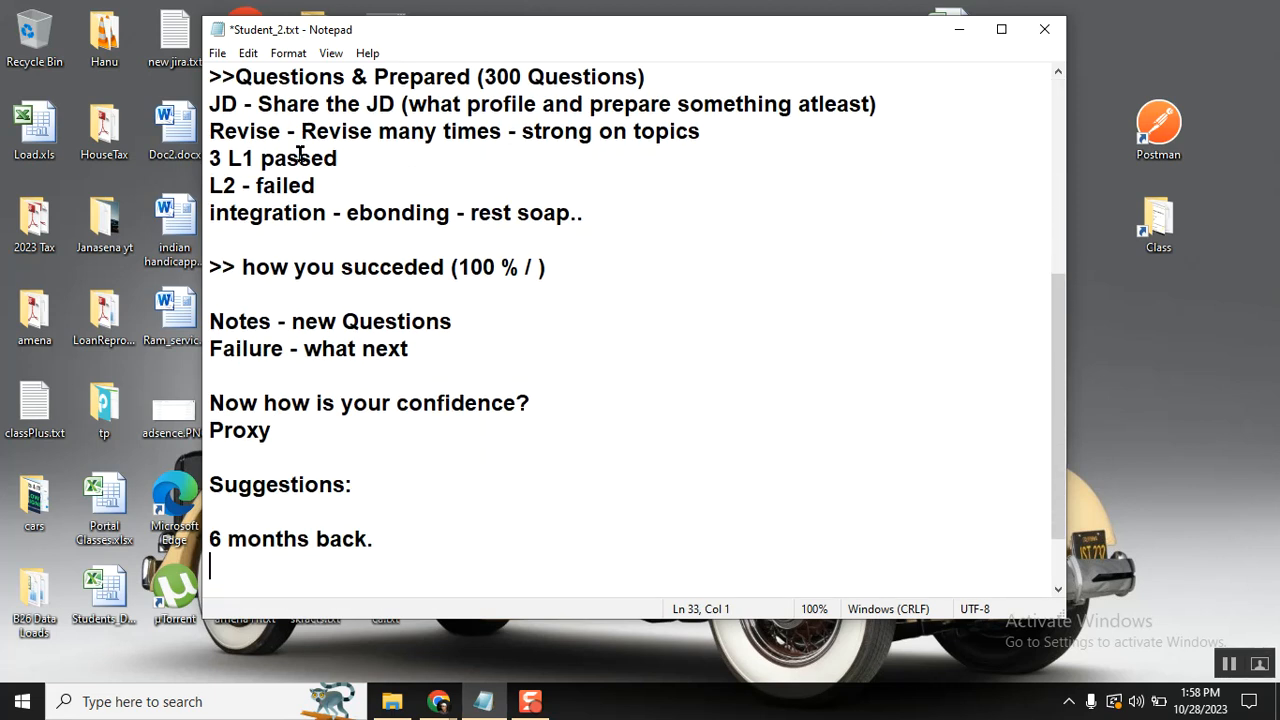
{"action": "scroll", "scroll_direction": "down", "scroll_amount": 3}
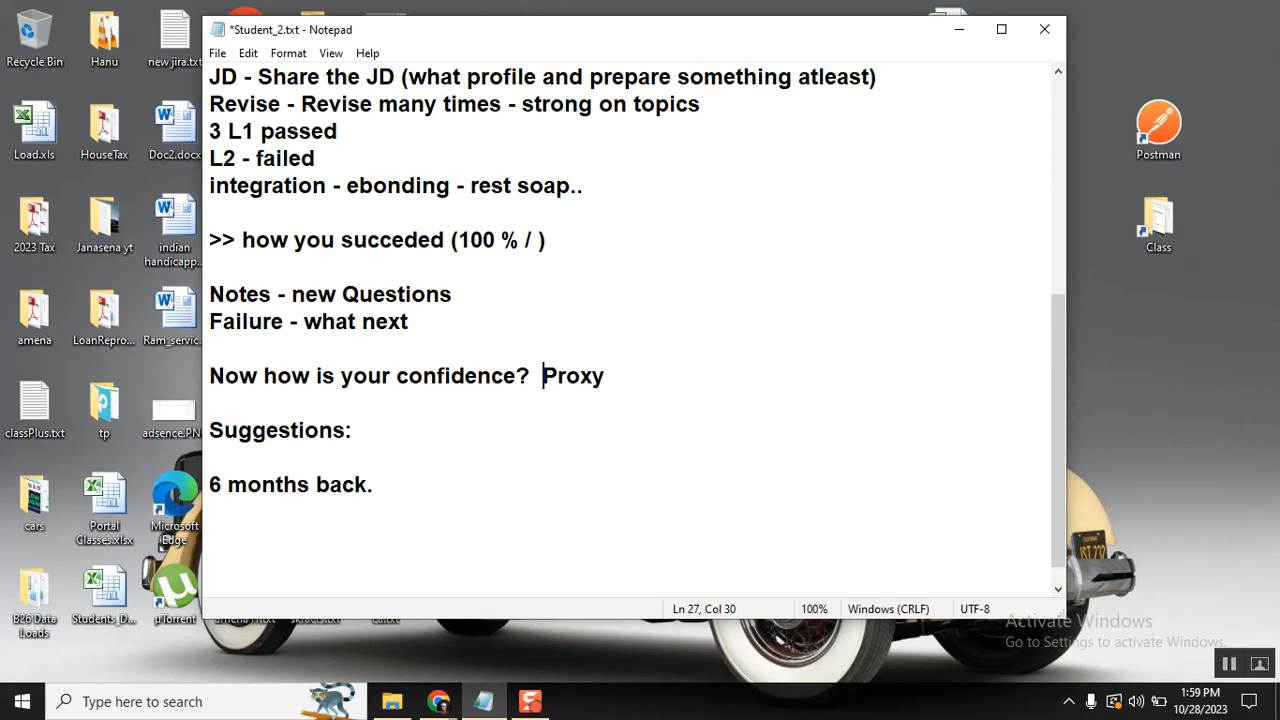
{"action": "mouse_move", "coordinate": [517, 243]}
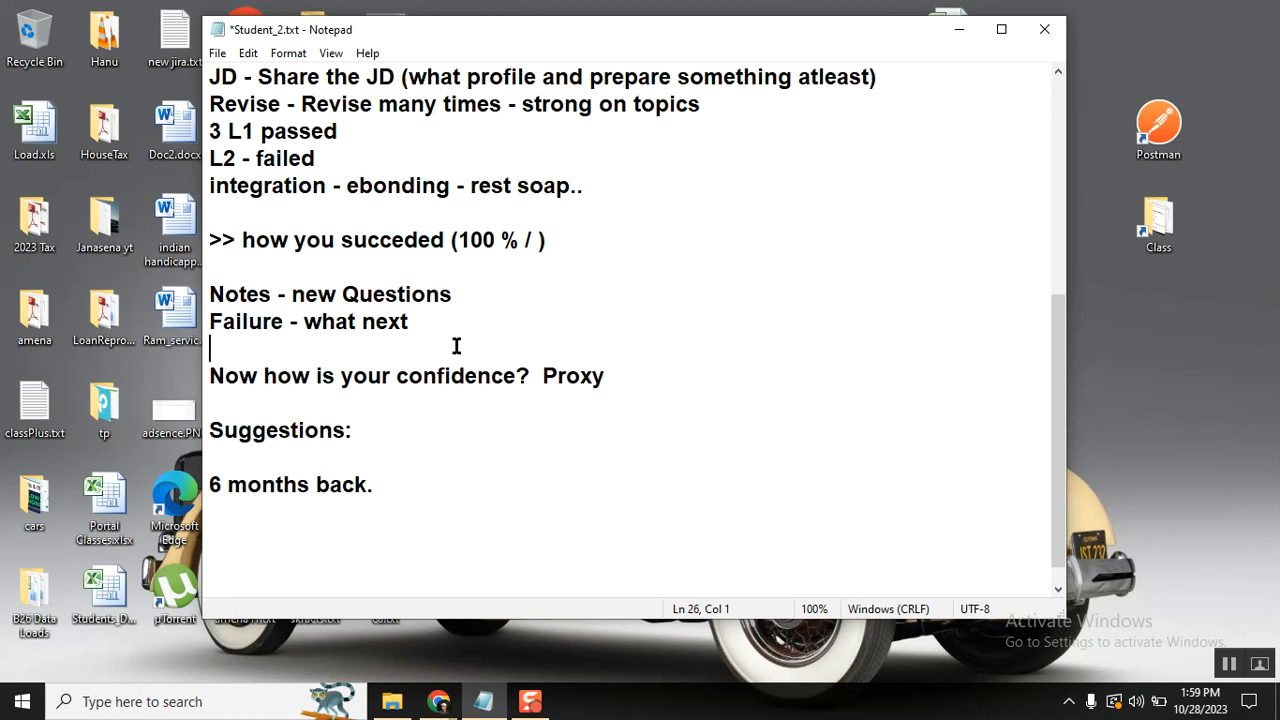
- Delete the word 'Proxy' from the confidence question
{"action": "left_click", "coordinate": [210, 266]}
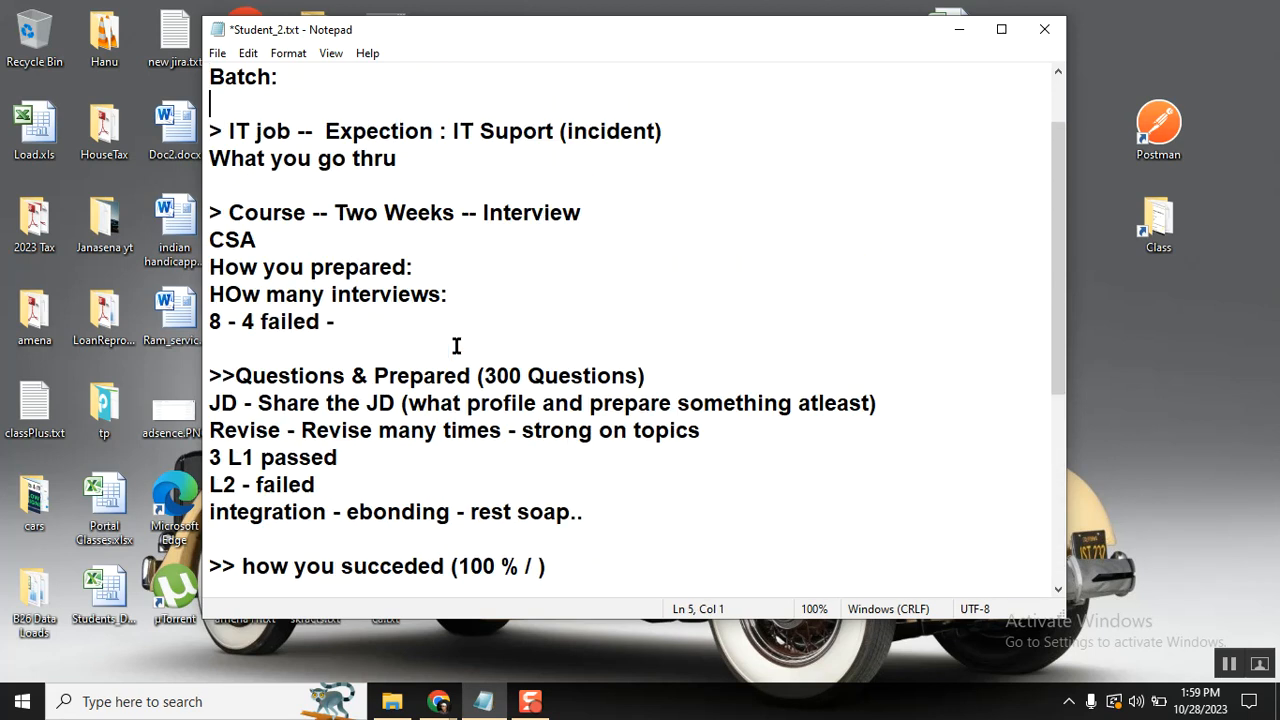
{"action": "left_click", "coordinate": [210, 457]}
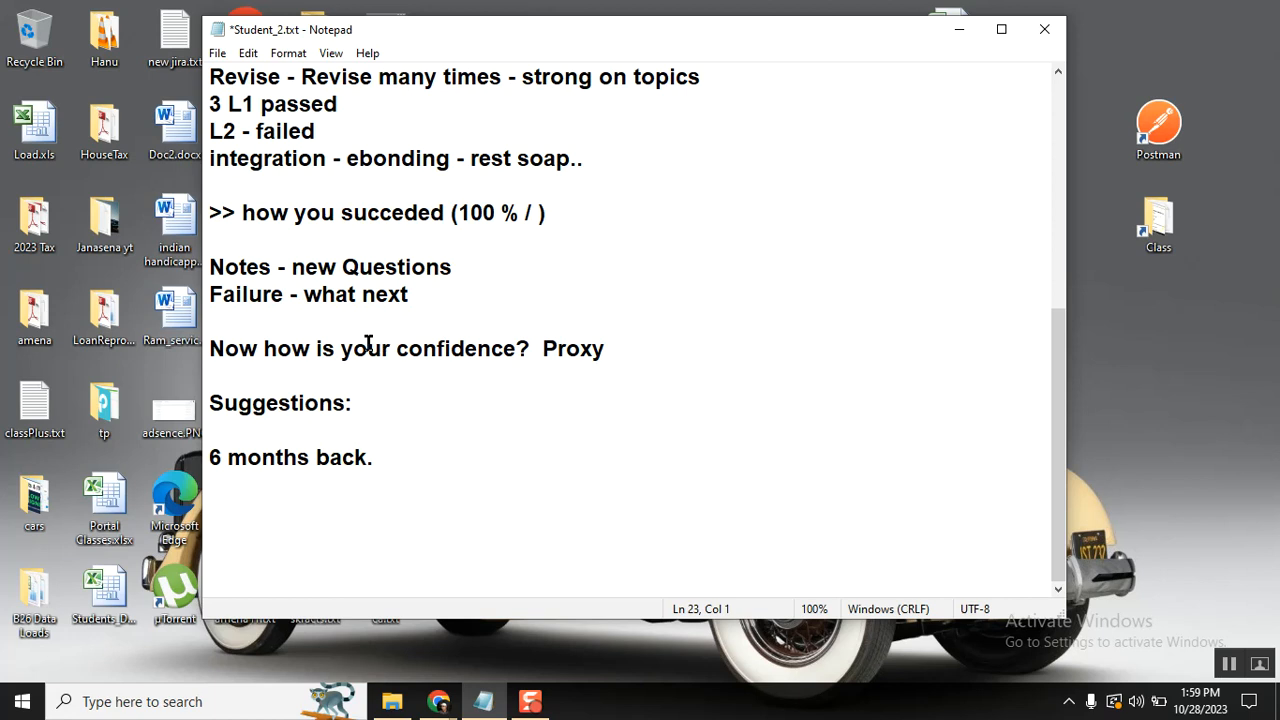
{"action": "left_click", "coordinate": [283, 312]}
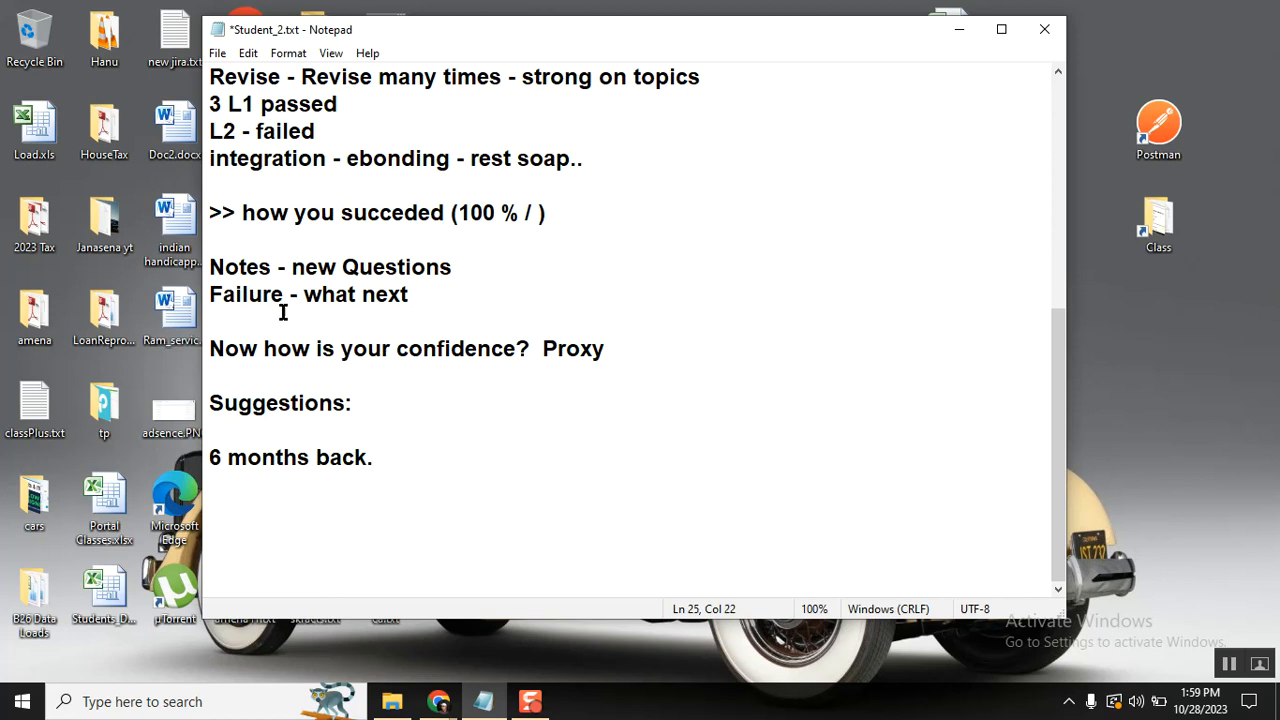
{"action": "left_click", "coordinate": [462, 348]}
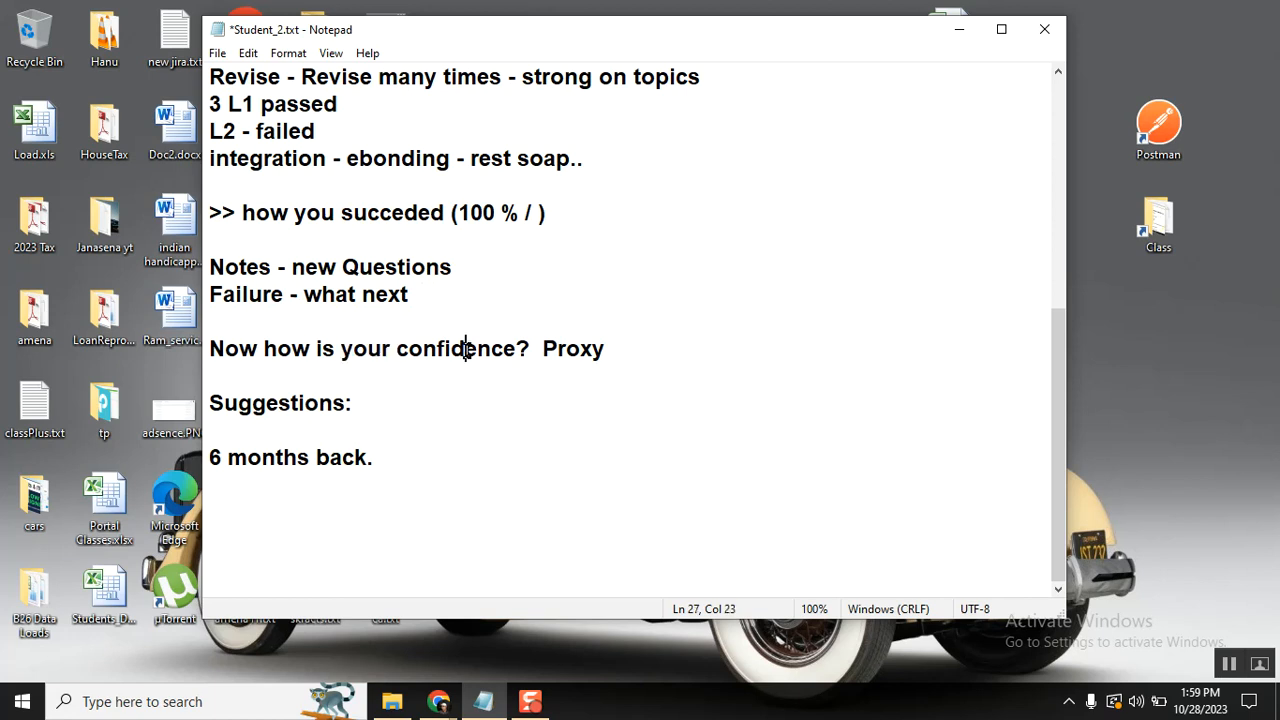
{"action": "double_click", "coordinate": [573, 348]}
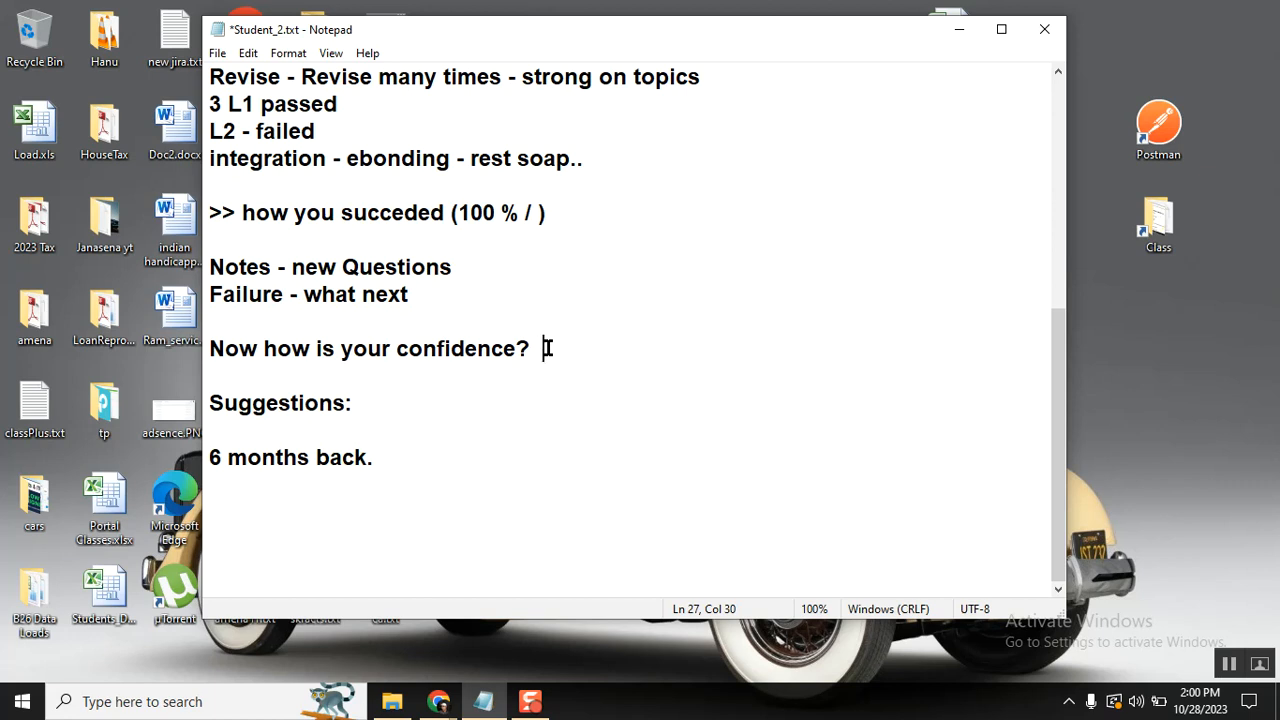
- Move the '6 months back.' line above Suggestions: and start a new line below it
{"action": "left_click", "coordinate": [373, 457]}
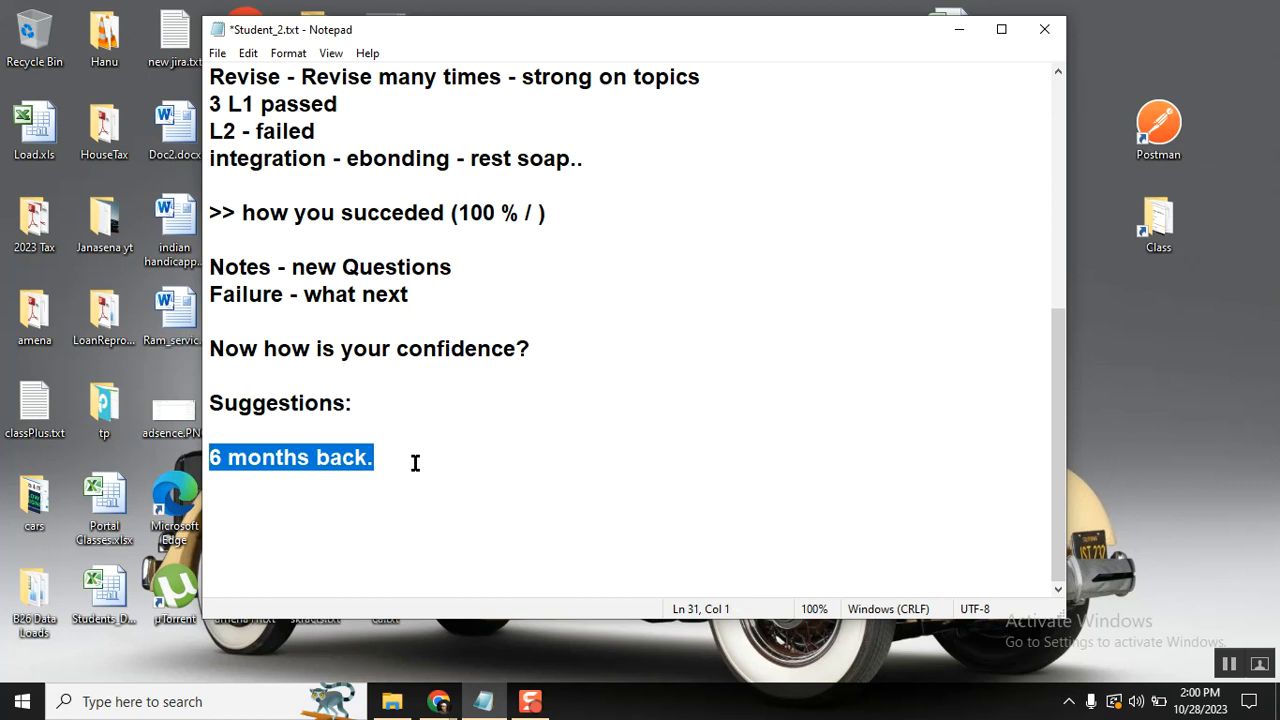
{"action": "key", "text": "Delete"}
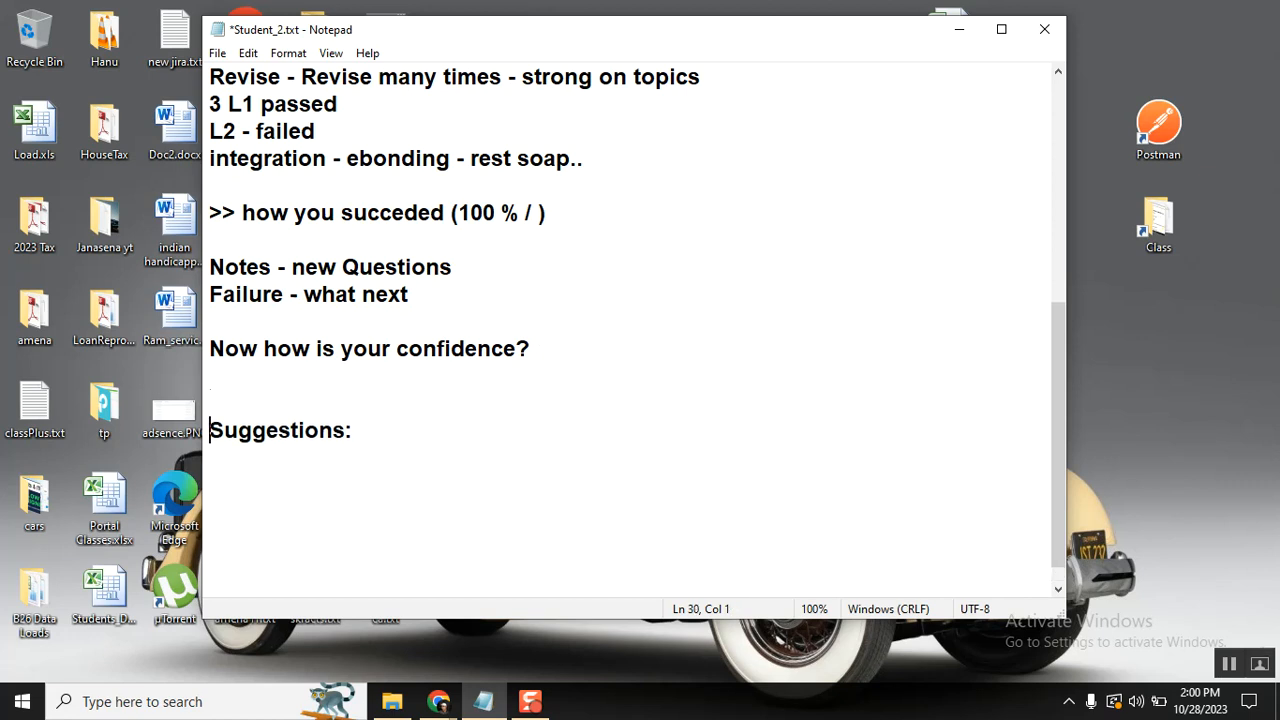
{"action": "type", "text": "6 months back."}
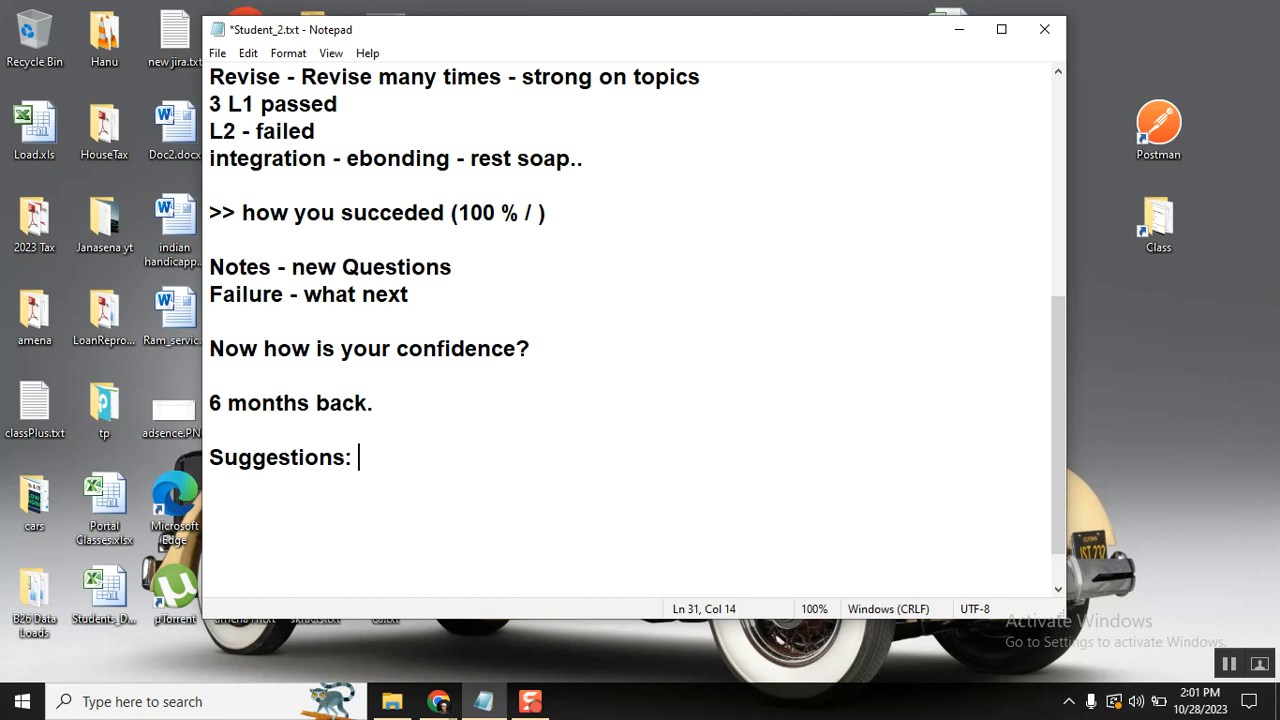
{"action": "key", "text": "enter"}
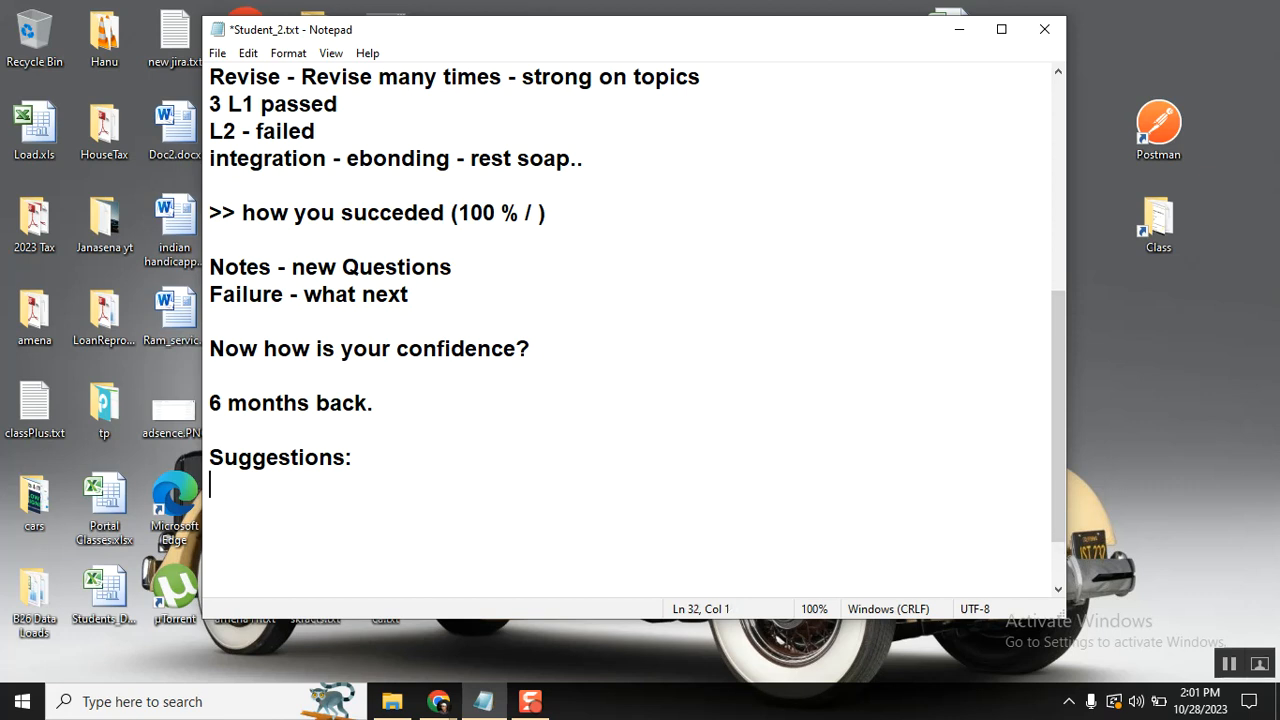
- List '- Dont give up learning / practice' and '- keep on try (dont stop)' under Suggestions:
{"action": "type", "text": "dont"}
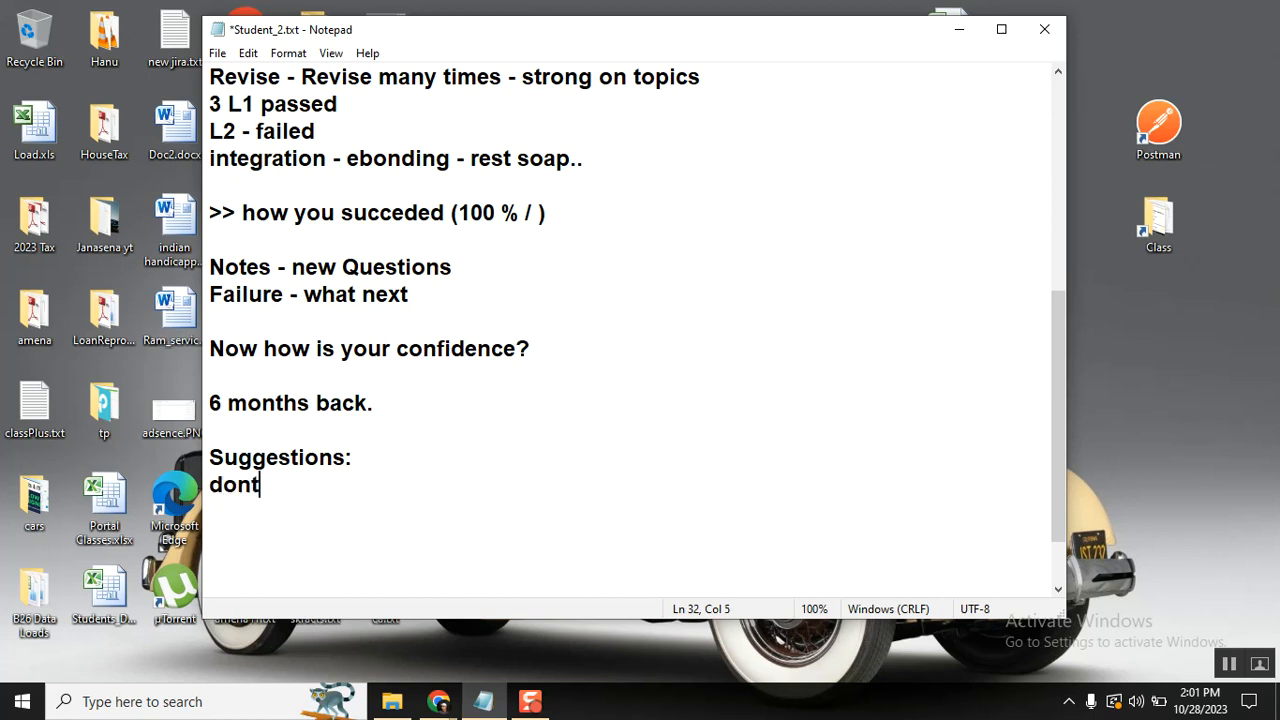
{"action": "type", "text": "give up learning / pr"}
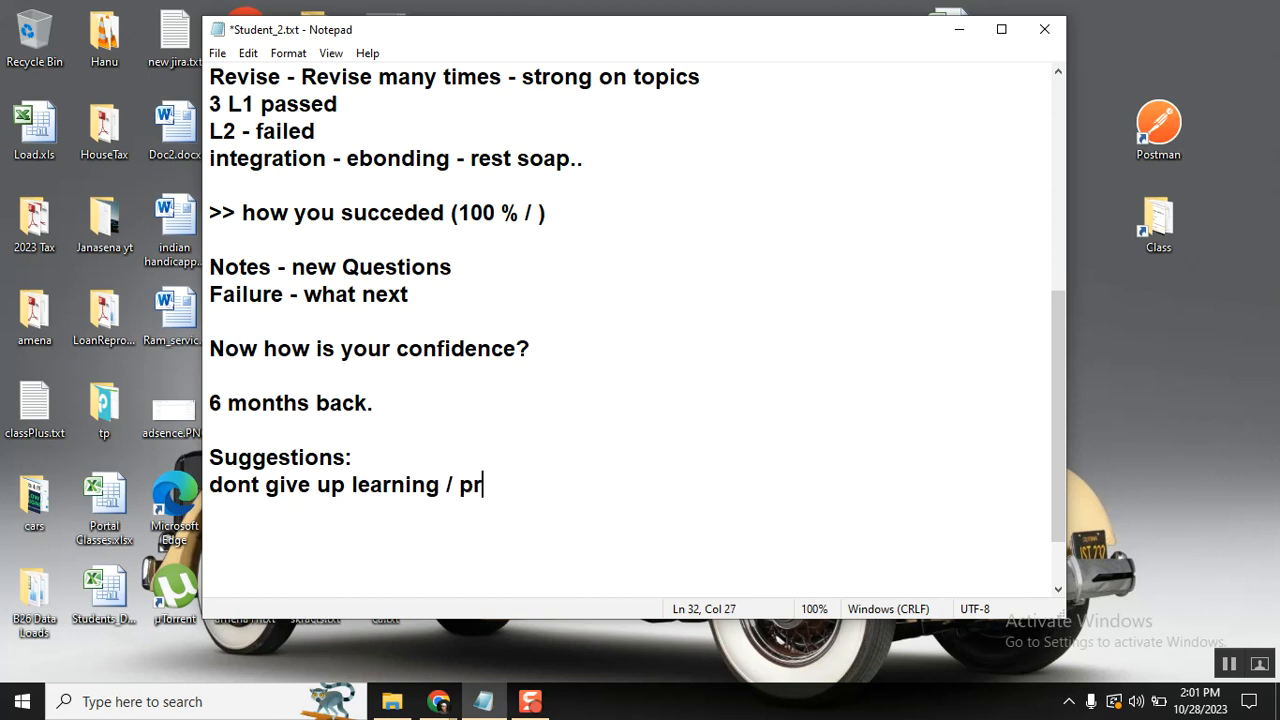
{"action": "type", "text": "actice"}
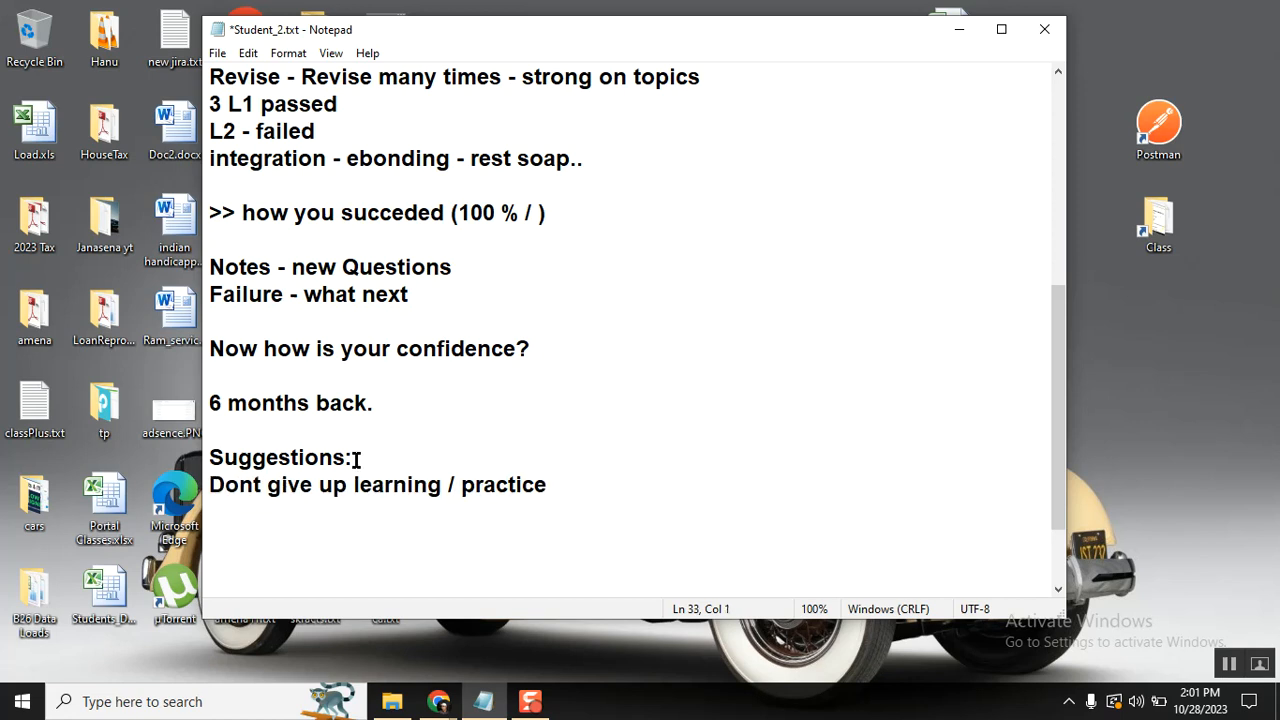
{"action": "left_click", "coordinate": [209, 484]}
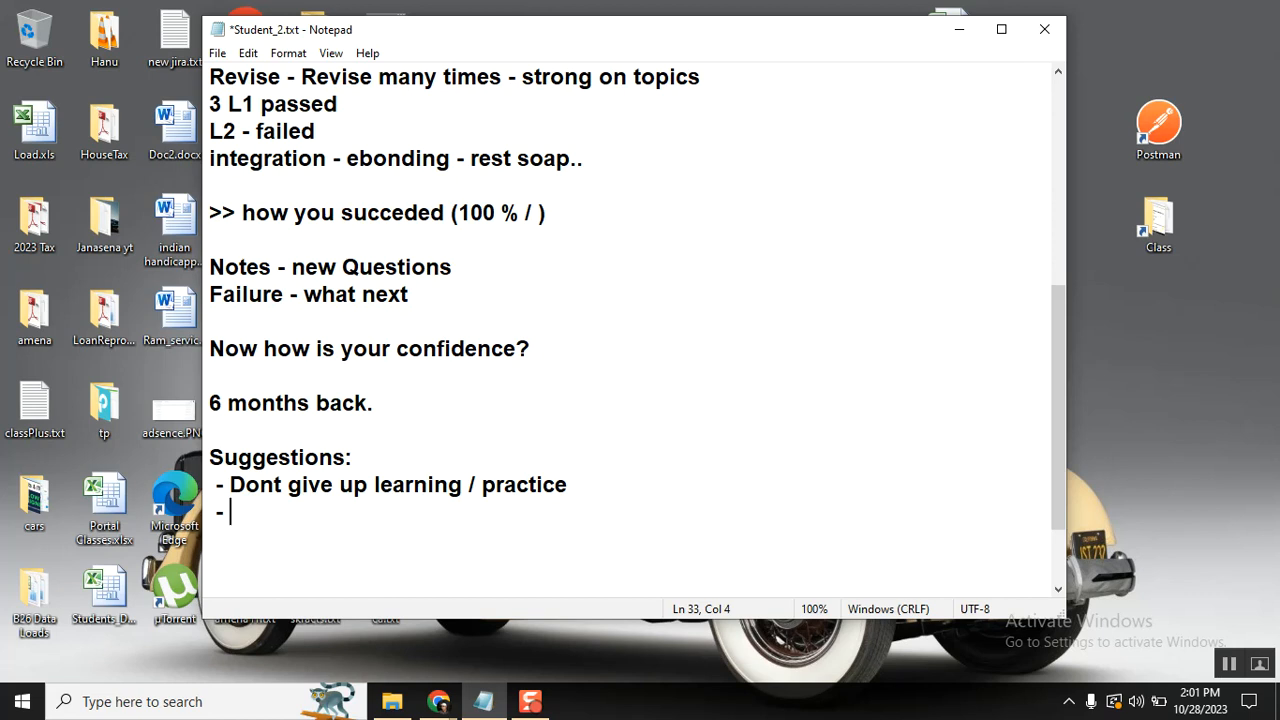
{"action": "type", "text": "keep on try ("}
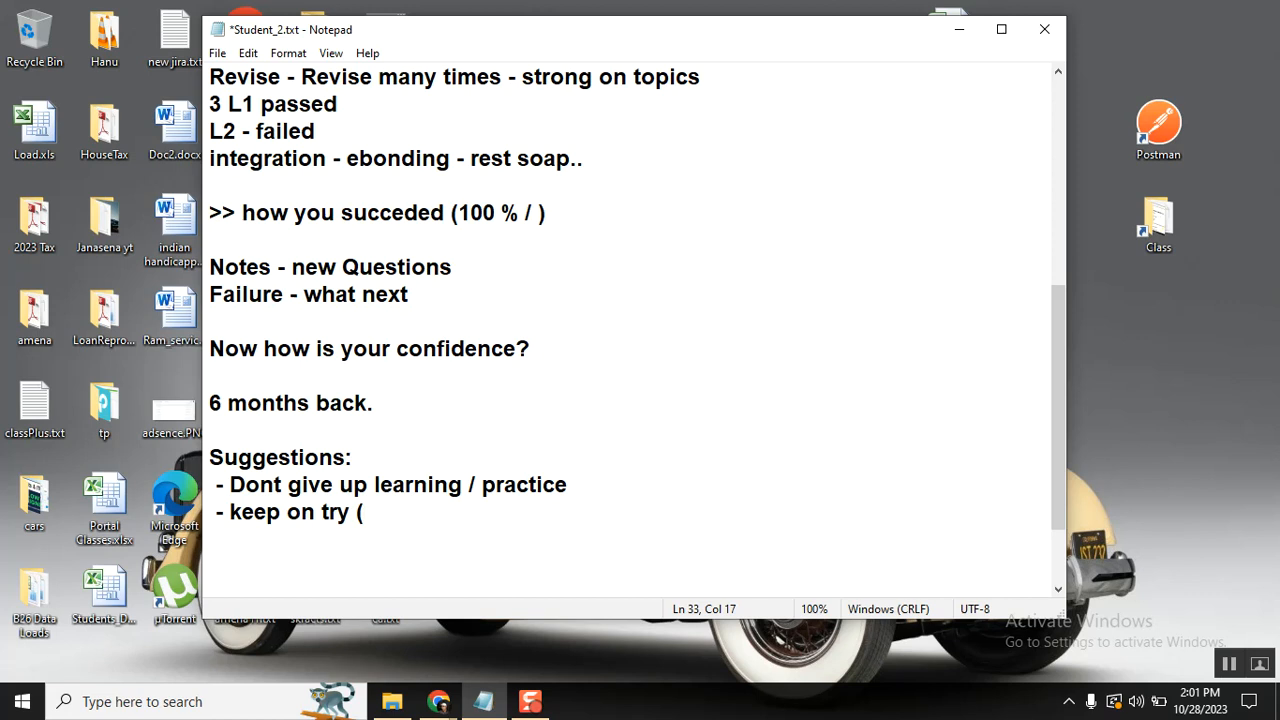
{"action": "type", "text": "dont stop)"}
{"action": "type", "text": "-"}
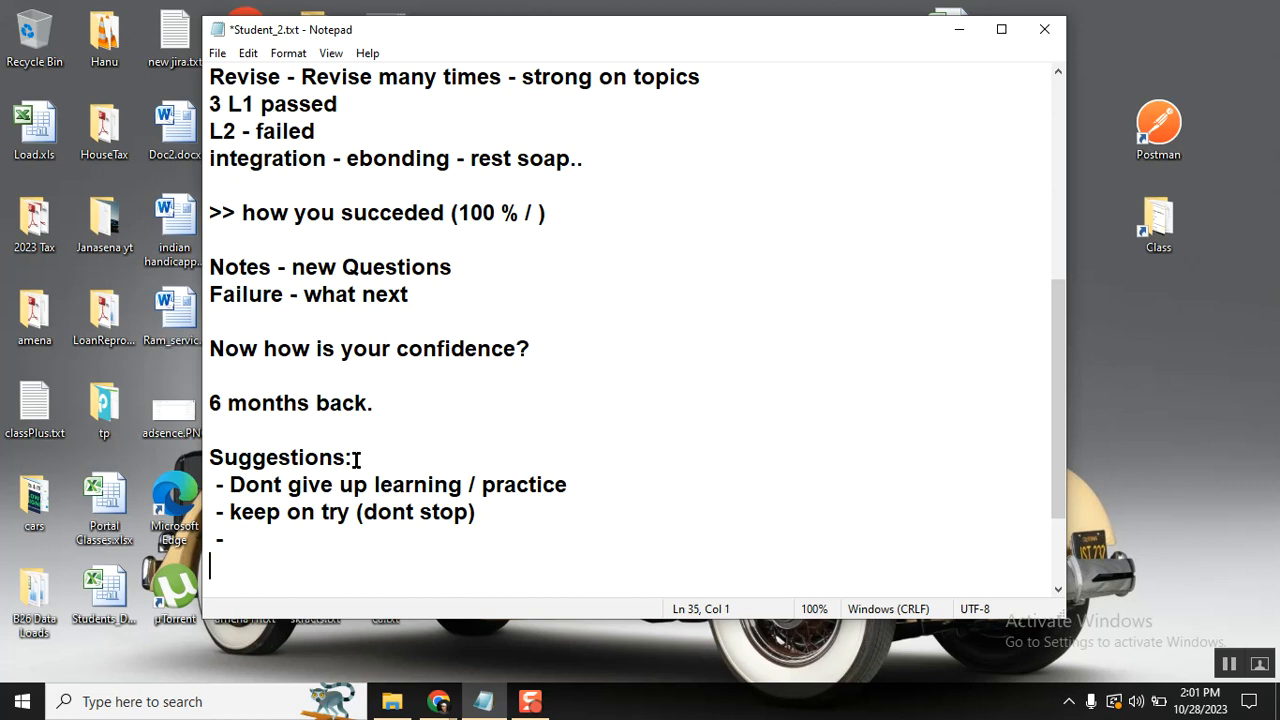
- Scroll down to the Suggestions: list at the end of Student_2.txt
{"action": "scroll", "scroll_direction": "down", "scroll_amount": 3}
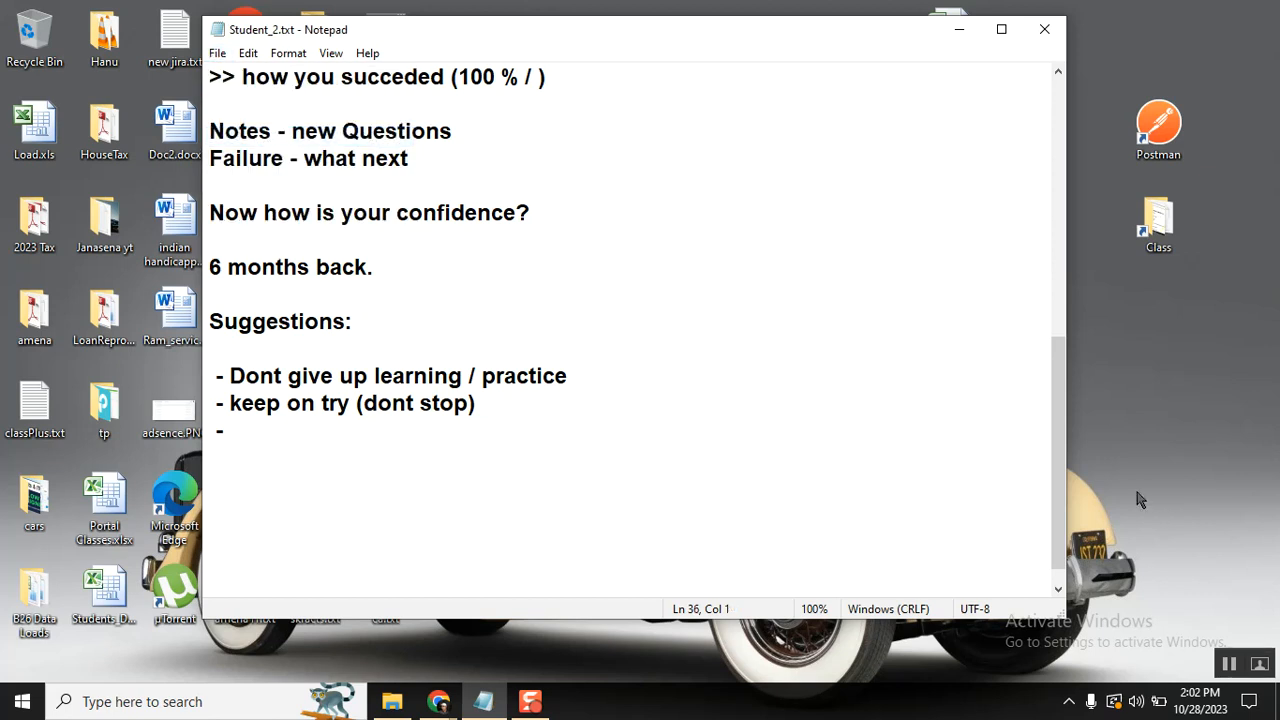
{"action": "mouse_move", "coordinate": [1205, 587]}
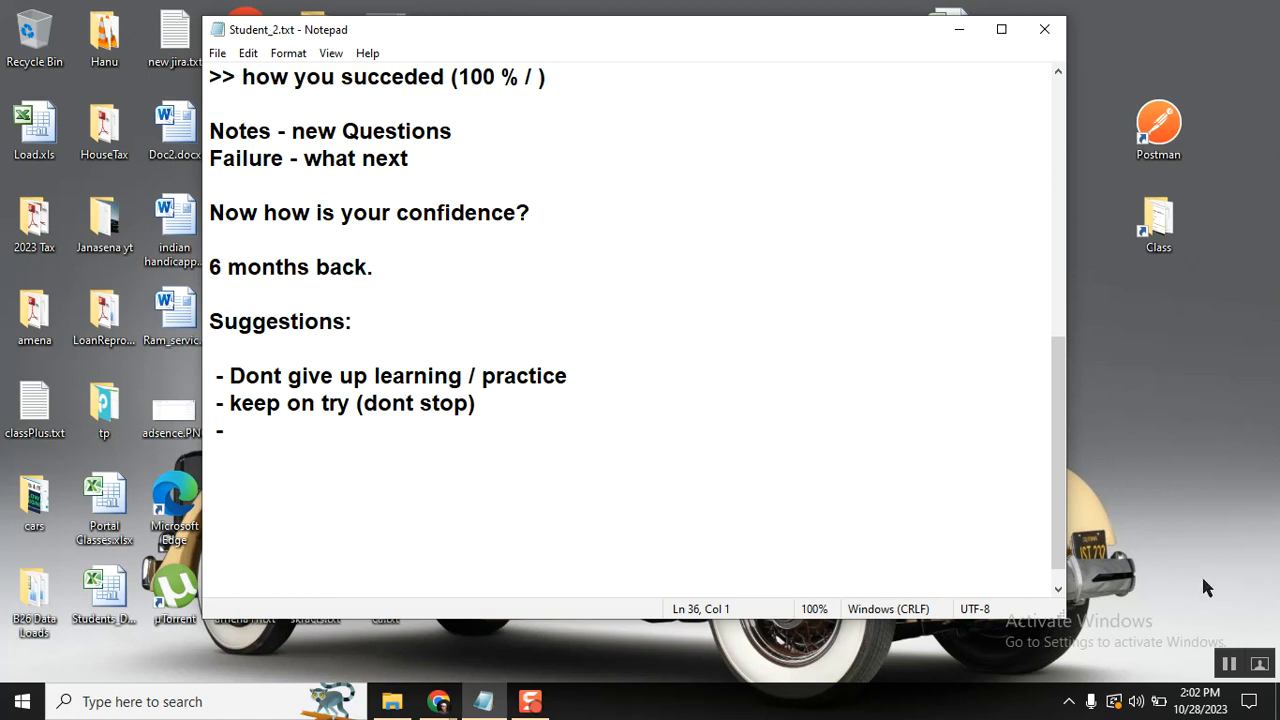